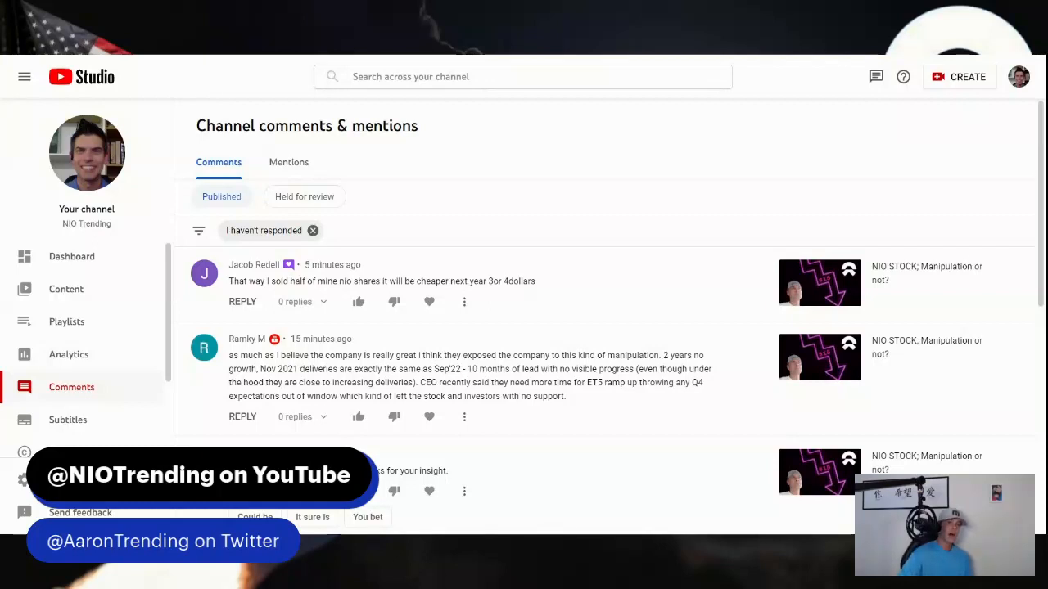
pyautogui.moveTo(160, 57)
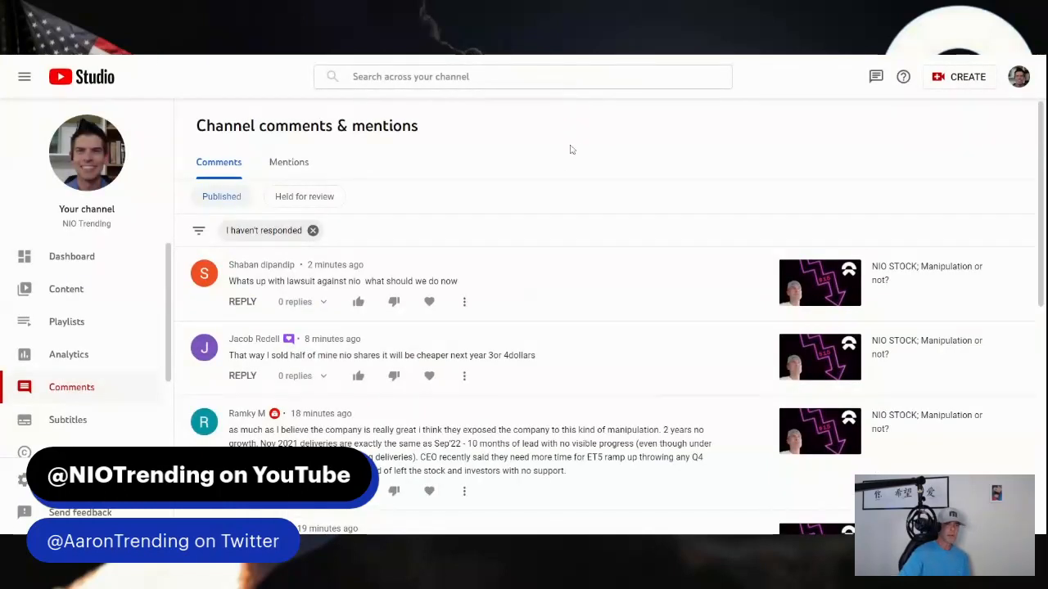
pyautogui.moveTo(632, 190)
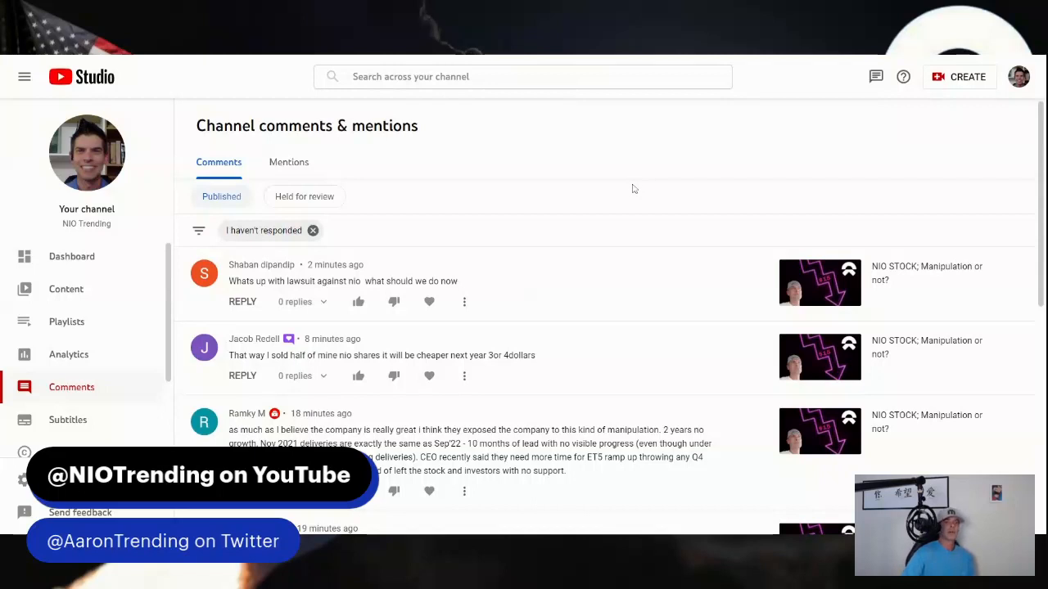
pyautogui.moveTo(539, 205)
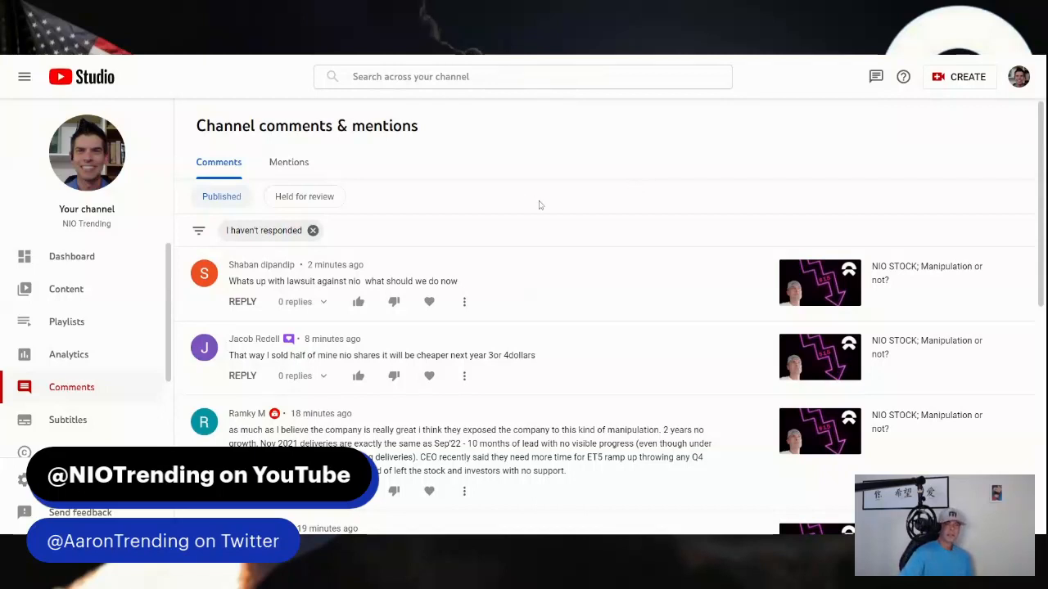
pyautogui.moveTo(547, 201)
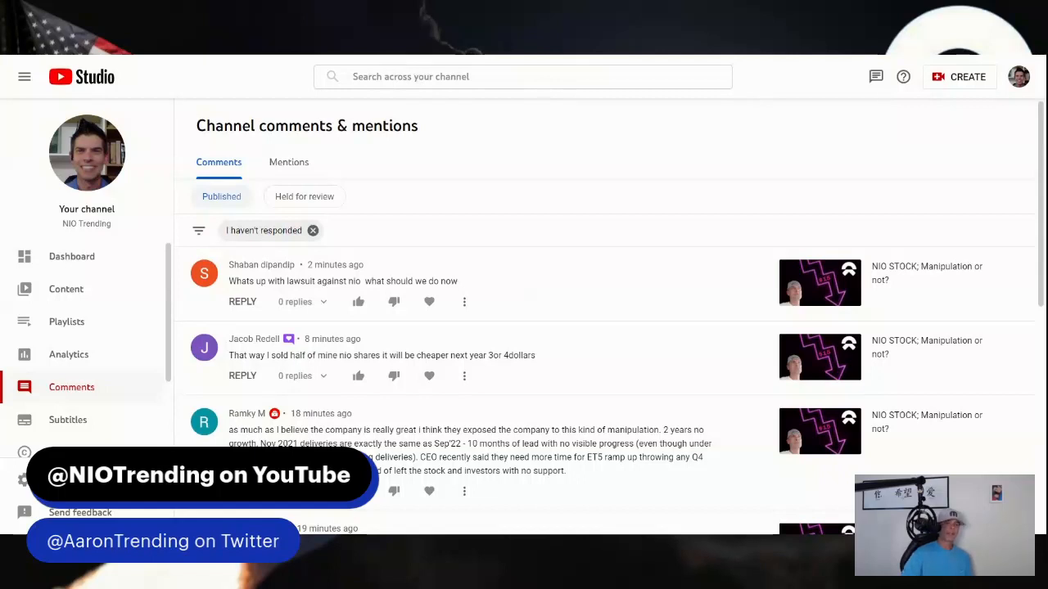
pyautogui.moveTo(429, 302)
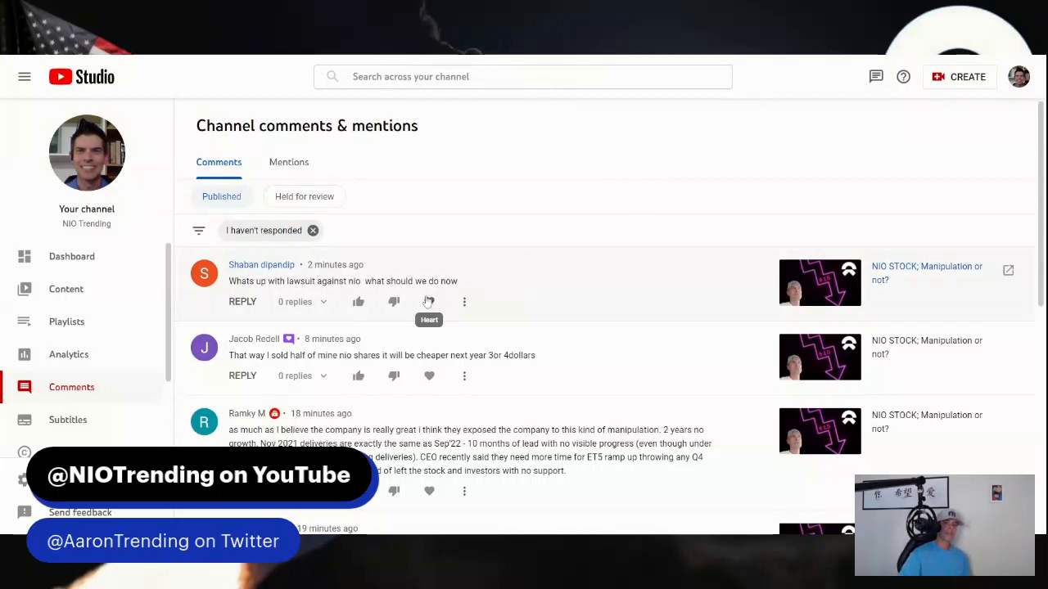
# Step: Give the comment about the lawsuit against NIO a creator heart
pyautogui.click(429, 301)
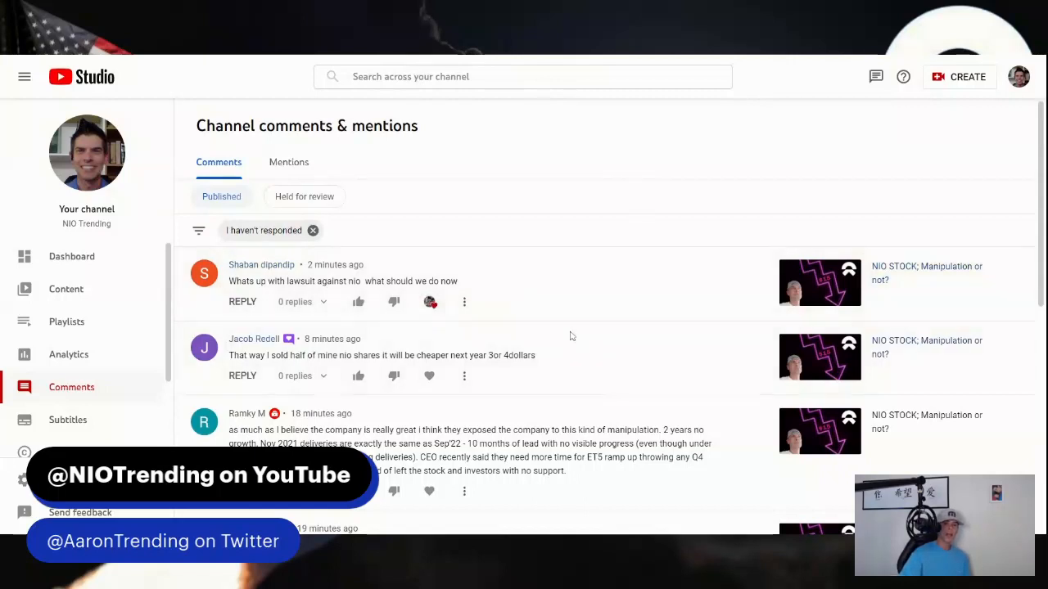
pyautogui.scroll(-3)
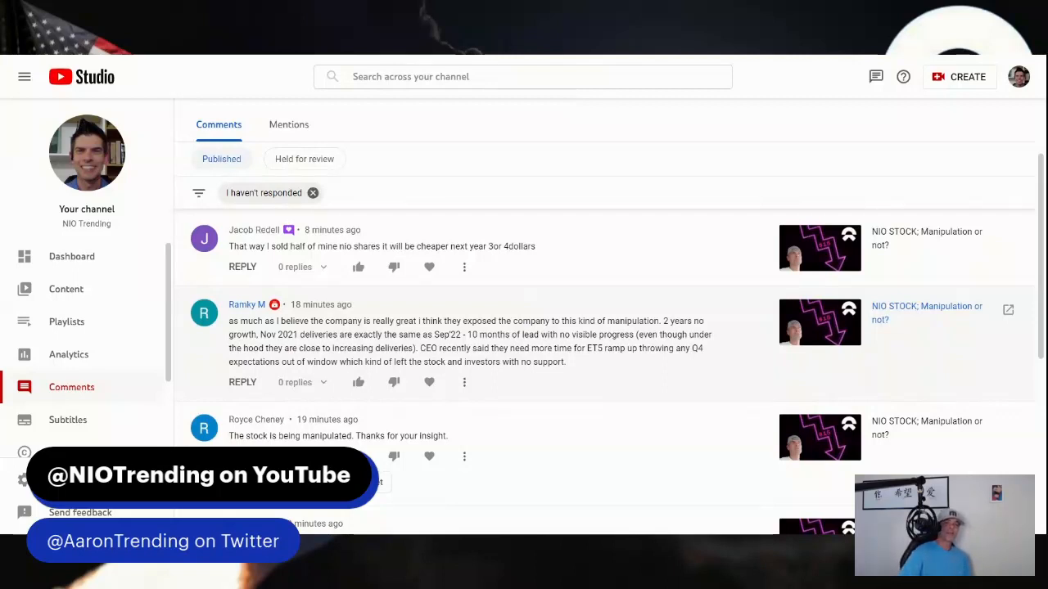
pyautogui.moveTo(572, 364)
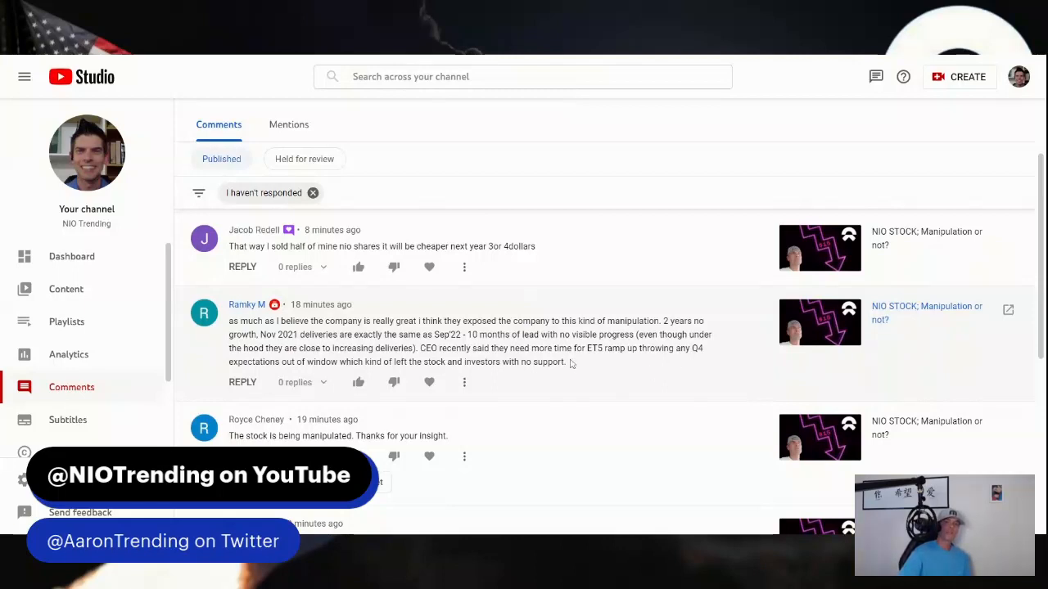
pyautogui.moveTo(429, 269)
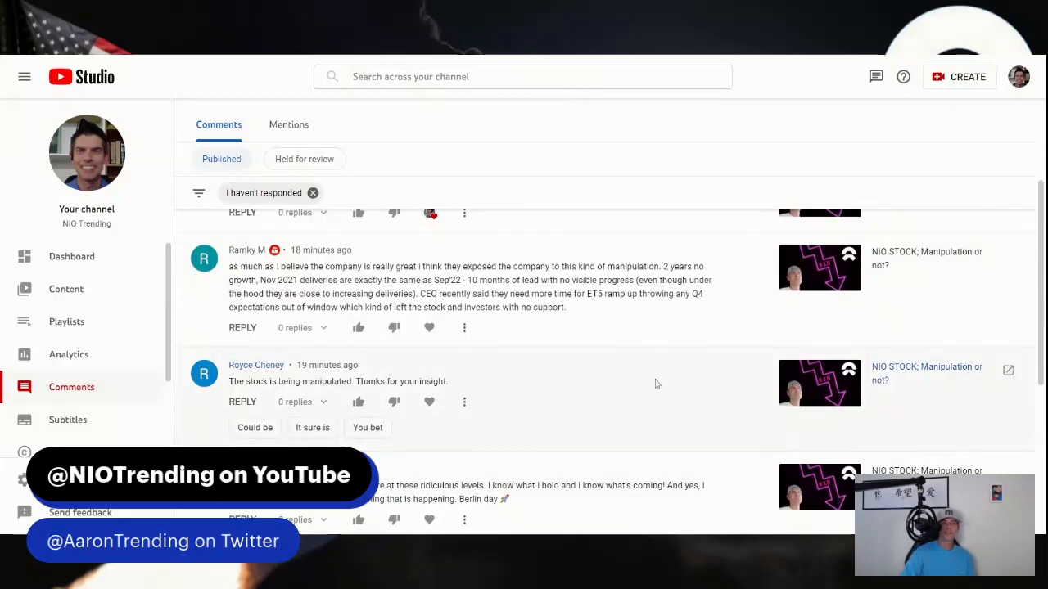
pyautogui.moveTo(651, 373)
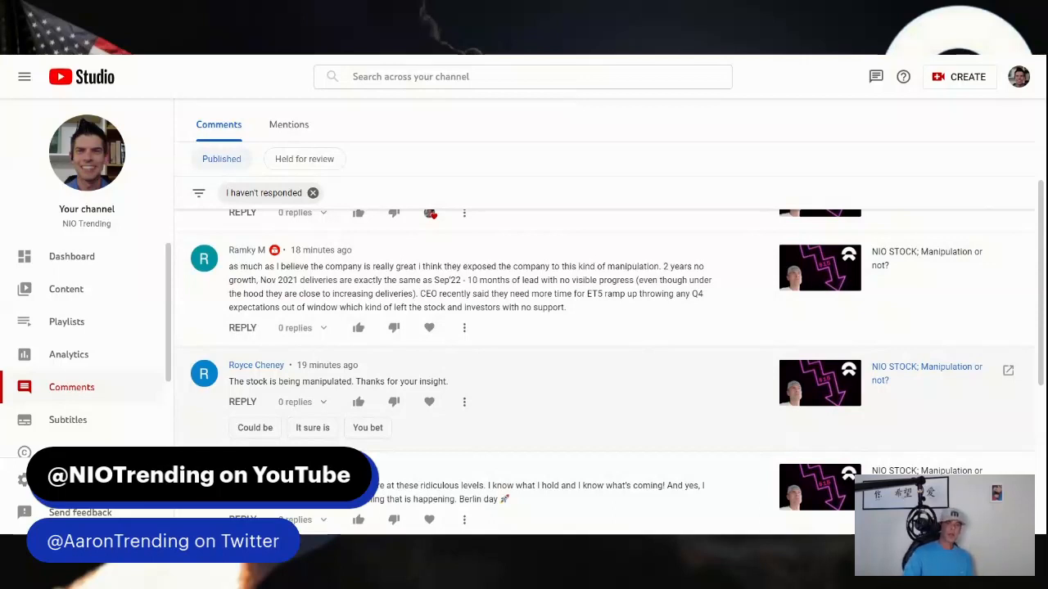
pyautogui.moveTo(671, 387)
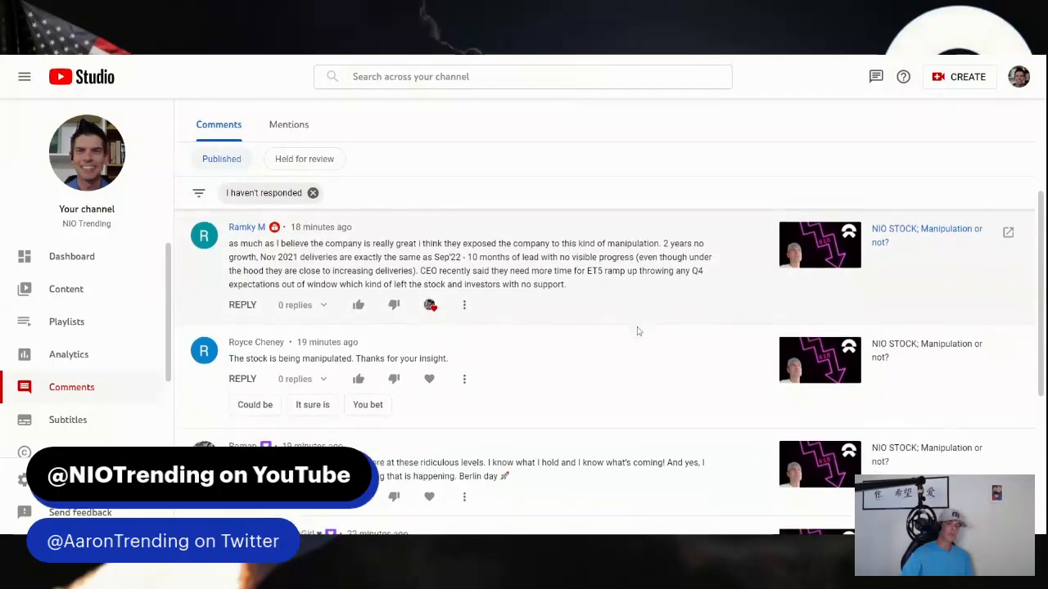
# Step: Give the 'stock is being manipulated' comment a creator heart
pyautogui.scroll(-3)
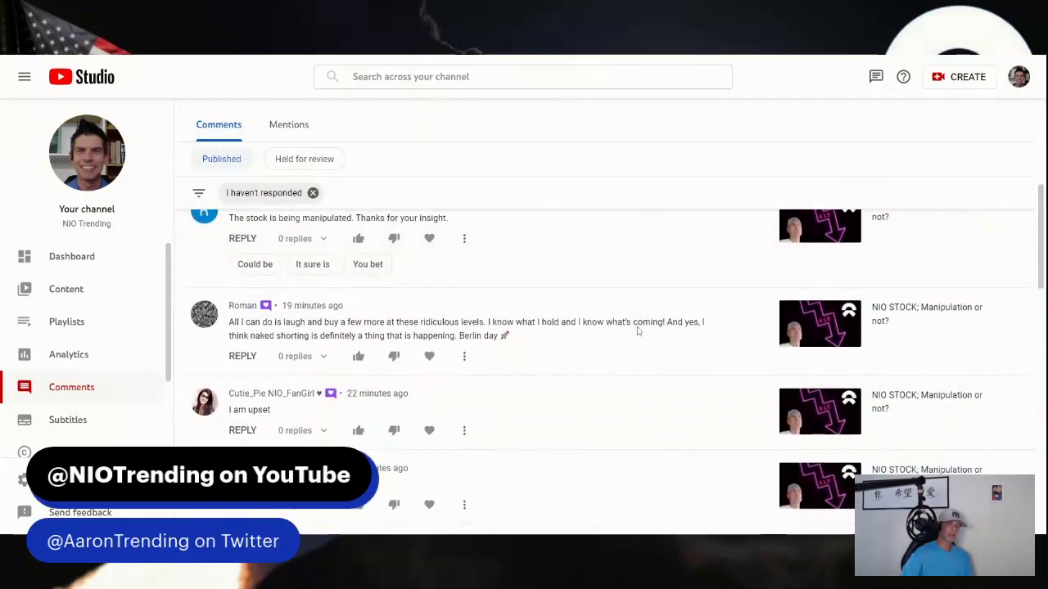
pyautogui.scroll(3)
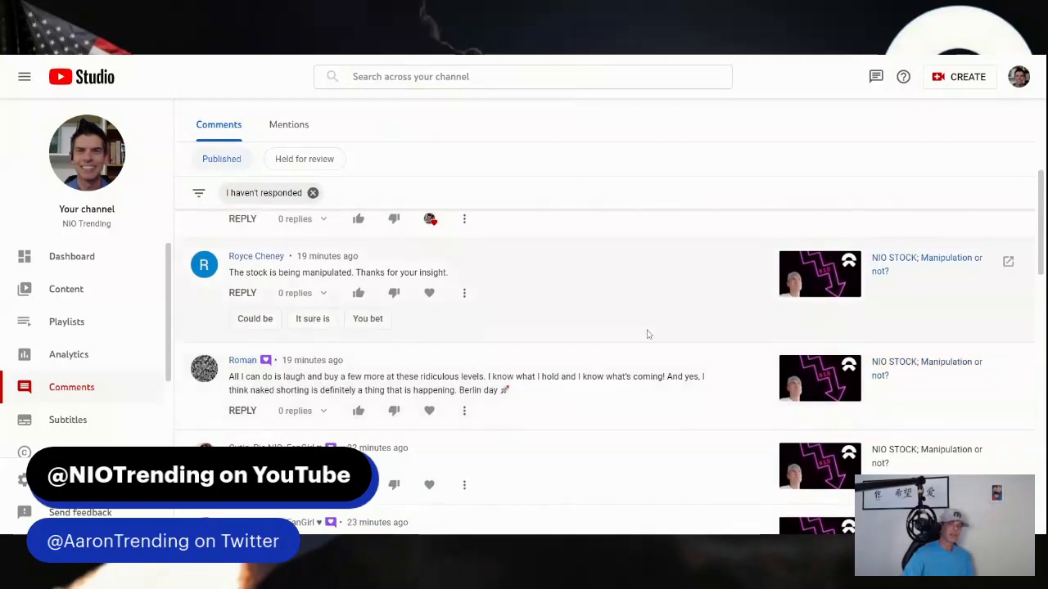
pyautogui.moveTo(655, 342)
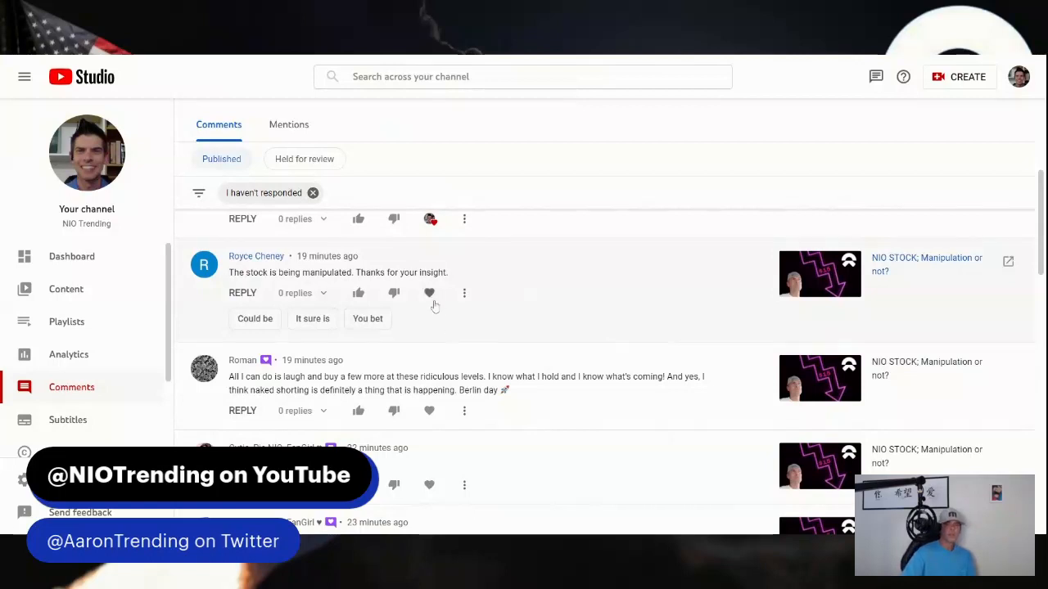
pyautogui.moveTo(429, 293)
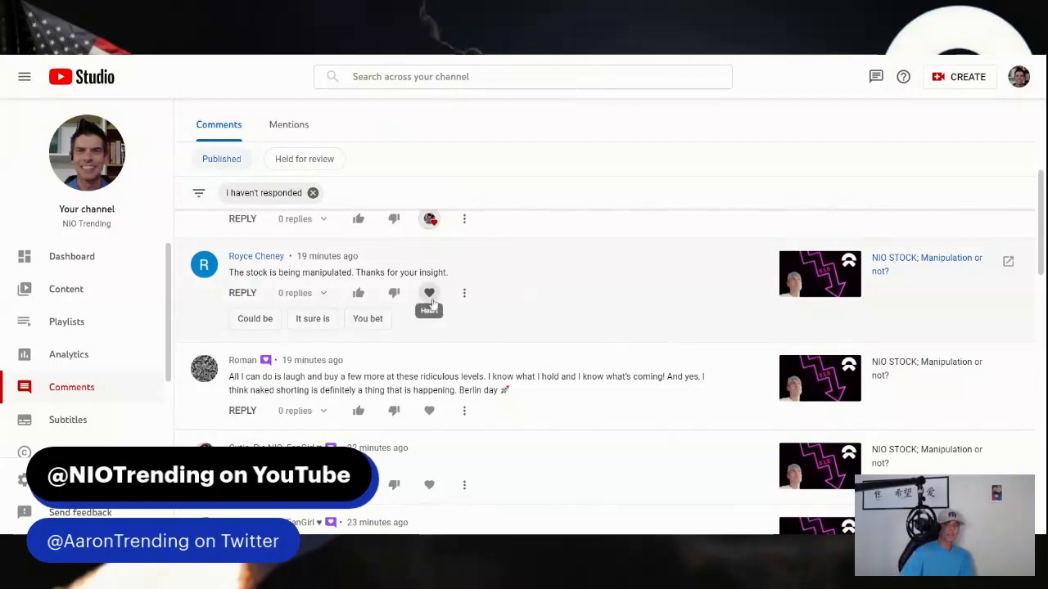
pyautogui.click(429, 294)
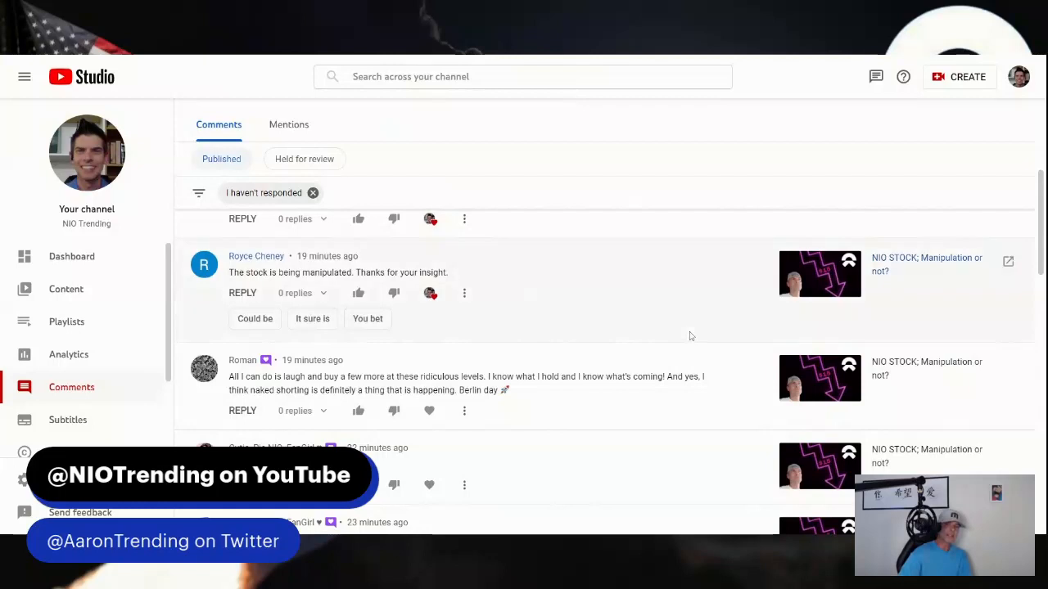
# Step: Scroll through the unanswered comments around the 'I am upset' and smiley-face comments
pyautogui.scroll(-3)
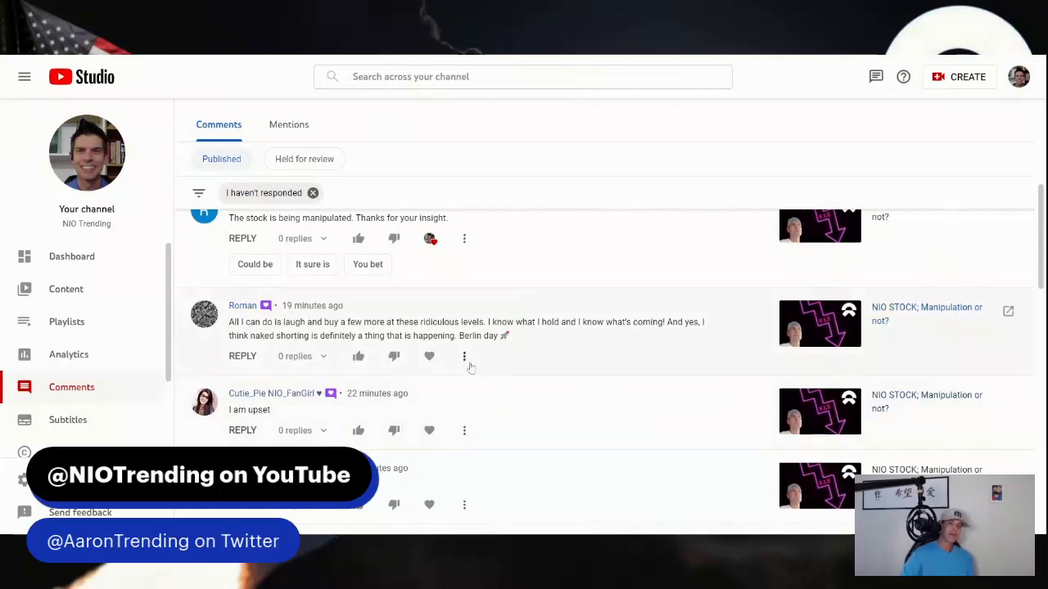
pyautogui.scroll(-3)
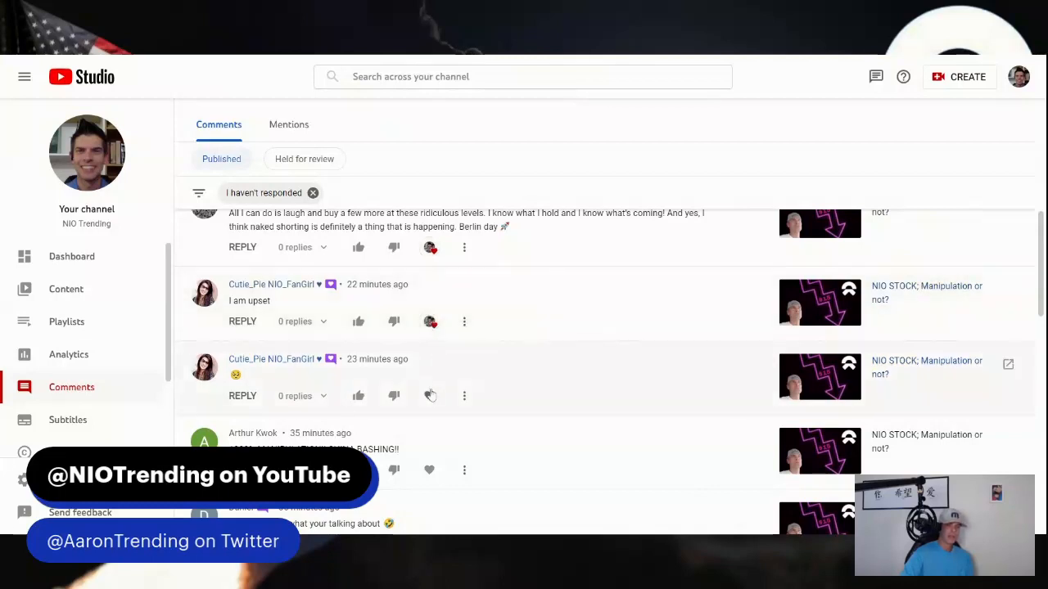
pyautogui.moveTo(429, 395)
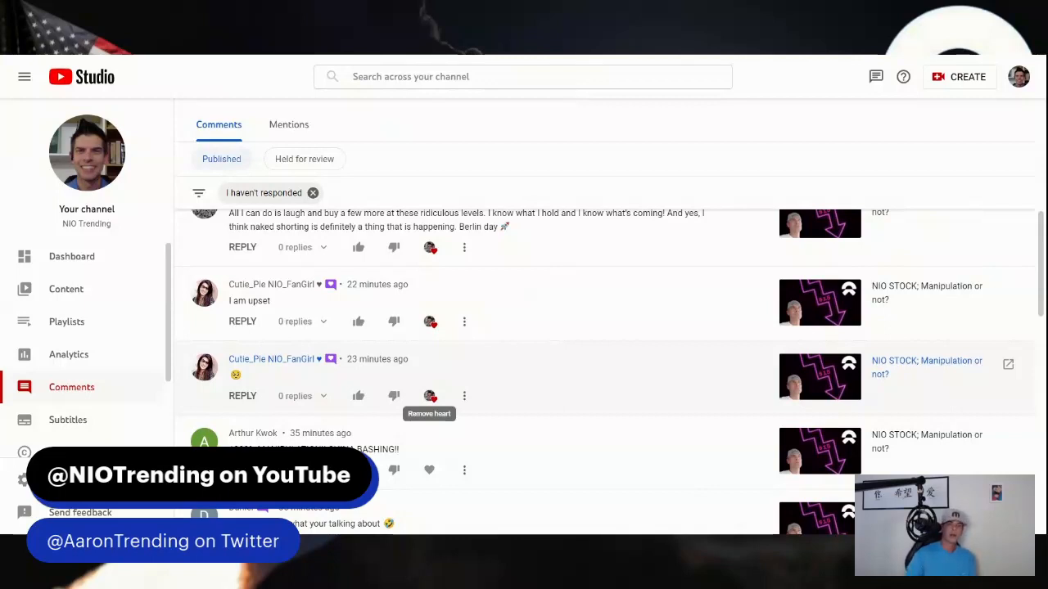
pyautogui.scroll(3)
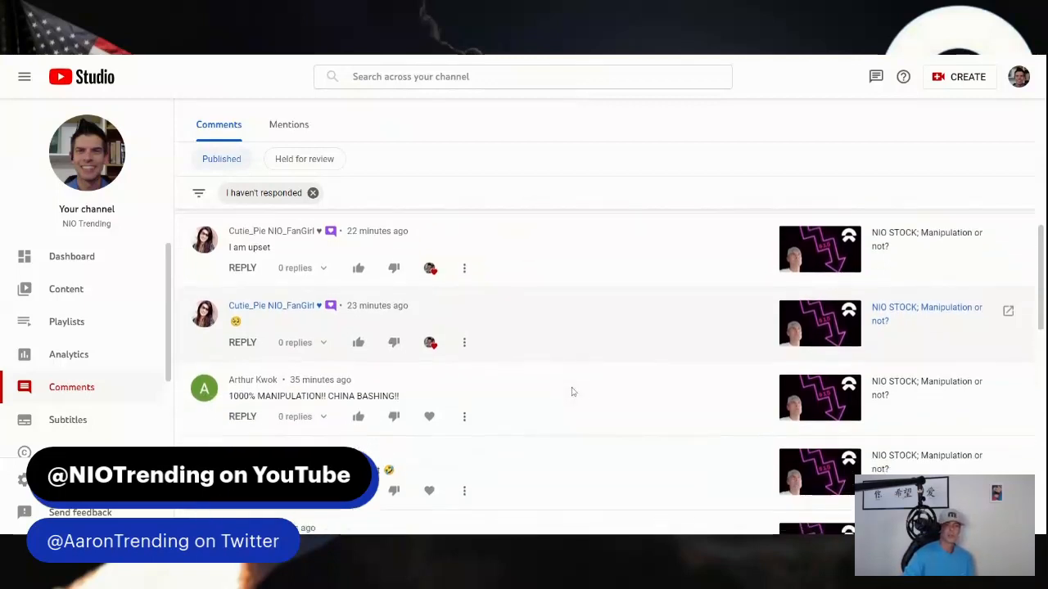
# Step: Scroll down to the '1000% MANIPULATION!! CHINA BASHING!!' comment
pyautogui.scroll(-3)
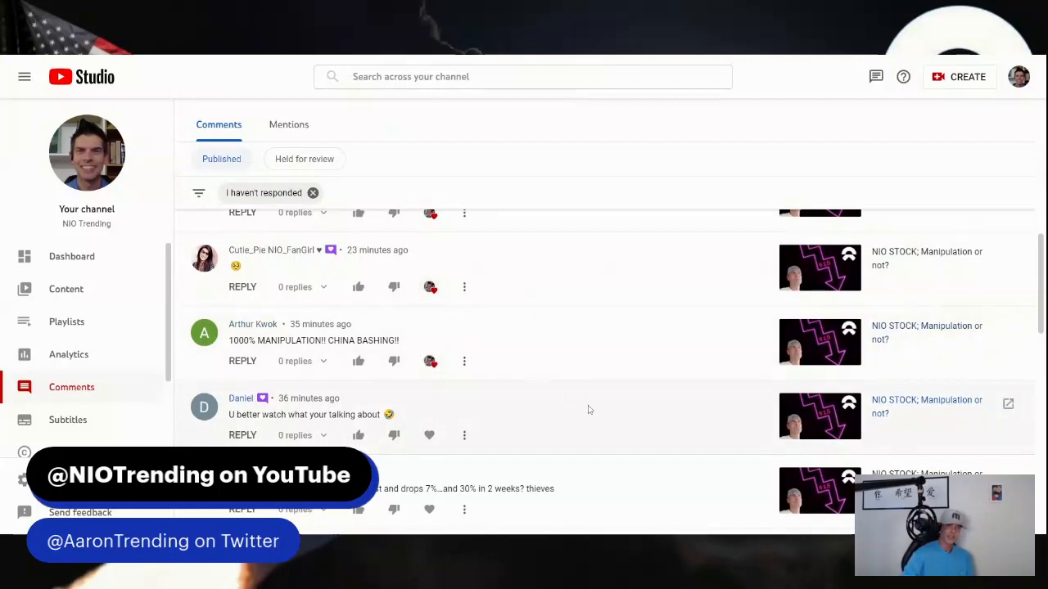
pyautogui.scroll(-3)
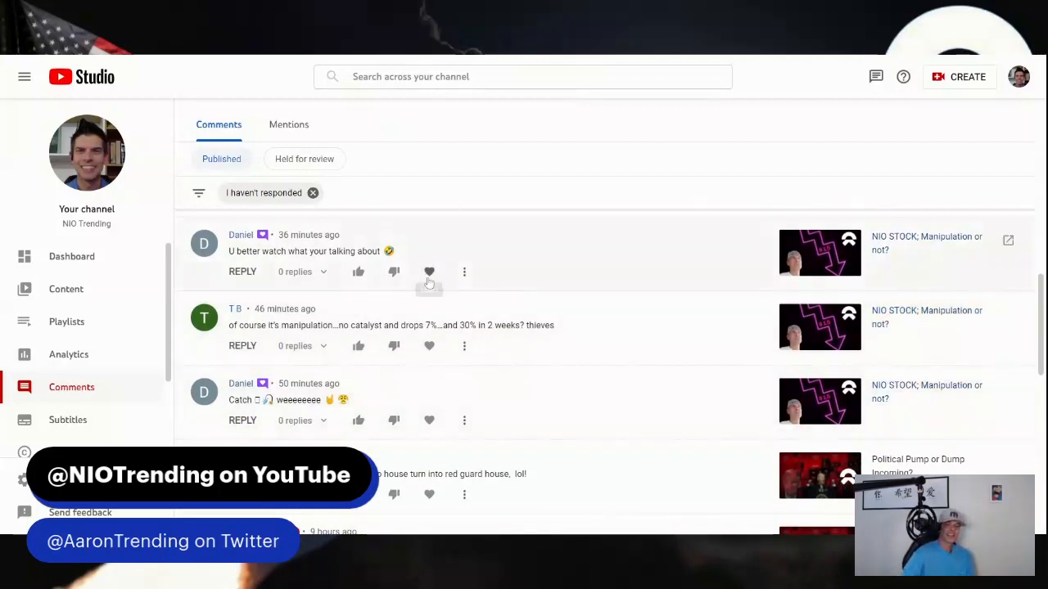
# Step: Heart the watch-what-you're-talking-about comment and the no-catalyst 30% drop comment
pyautogui.click(429, 272)
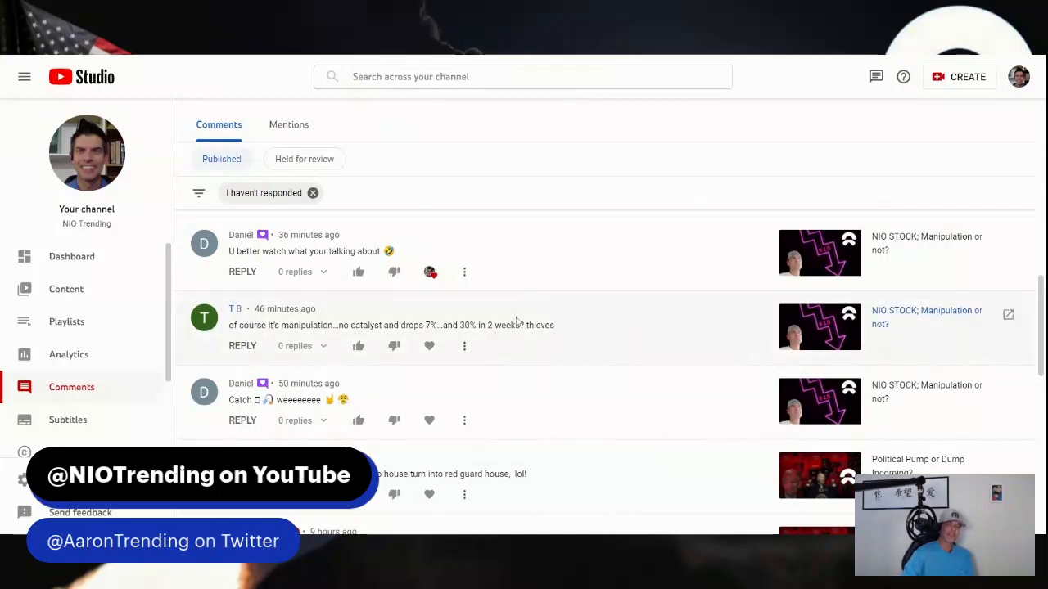
pyautogui.moveTo(429, 345)
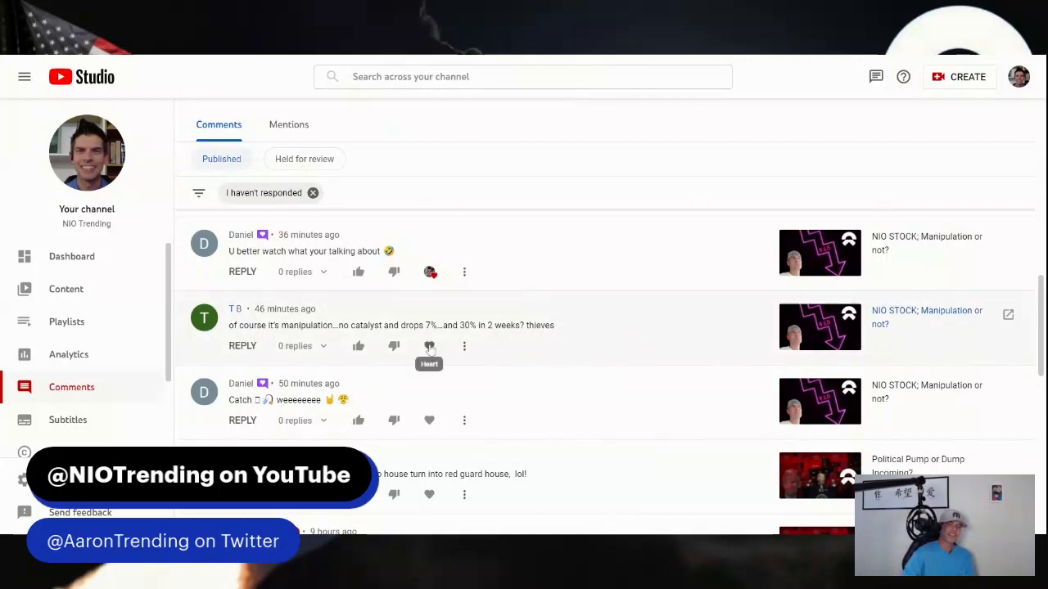
pyautogui.click(429, 345)
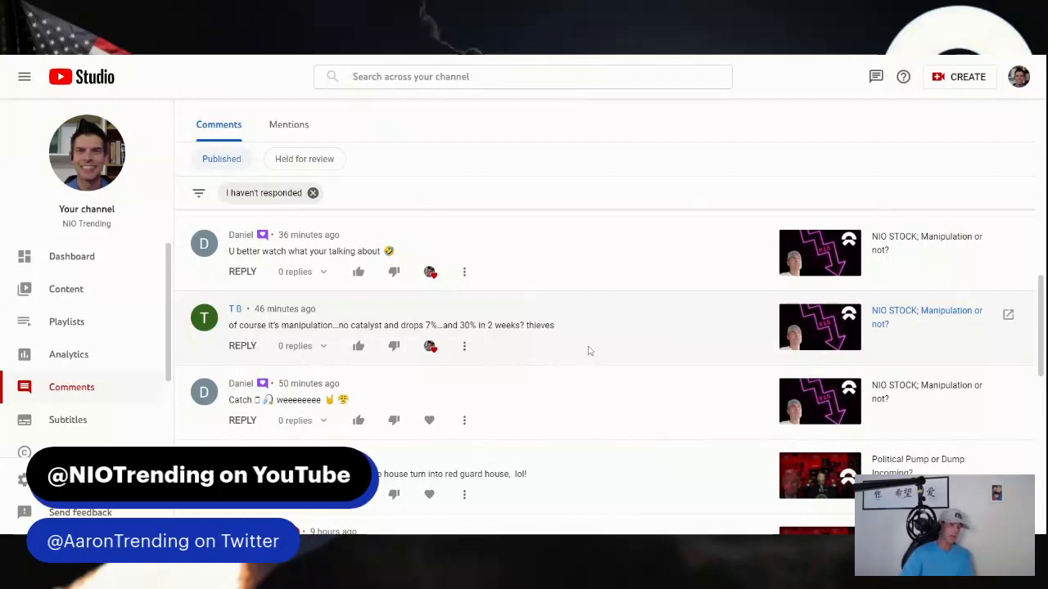
pyautogui.moveTo(664, 370)
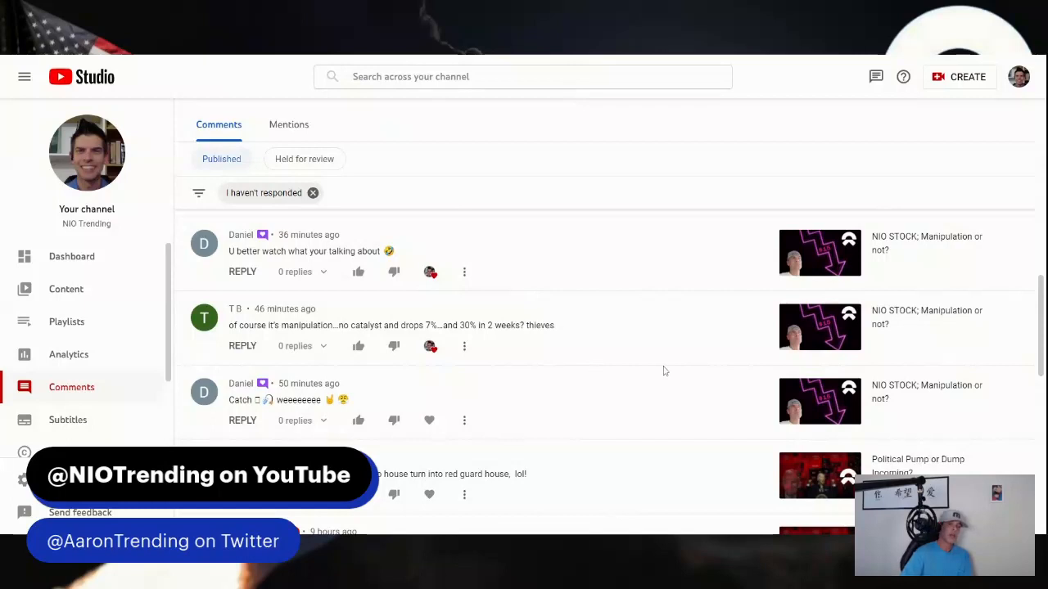
# Step: Give Daniel's 'Catch' comment a creator heart
pyautogui.scroll(-3)
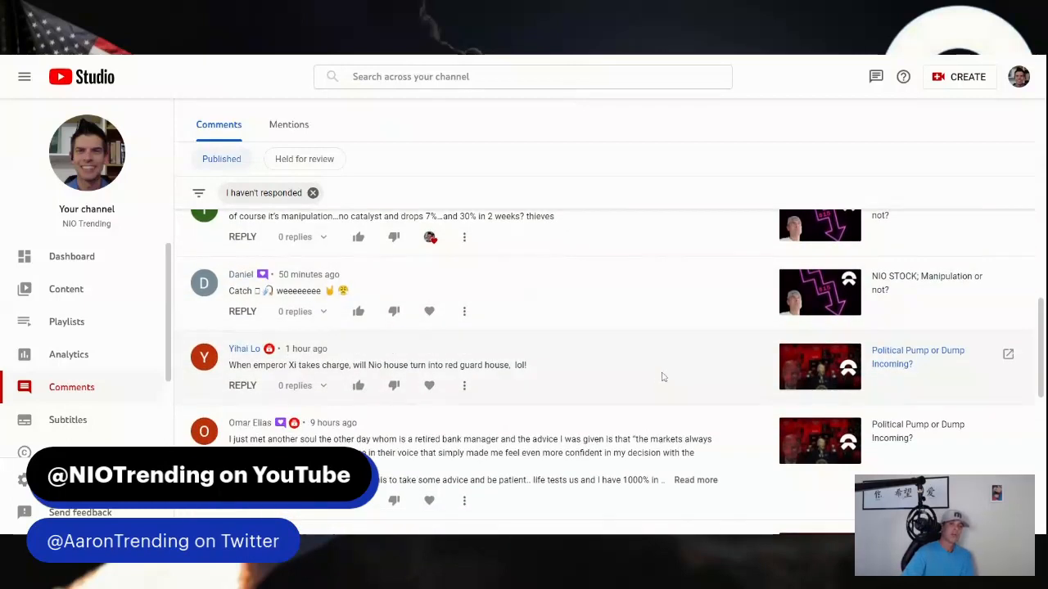
pyautogui.moveTo(429, 311)
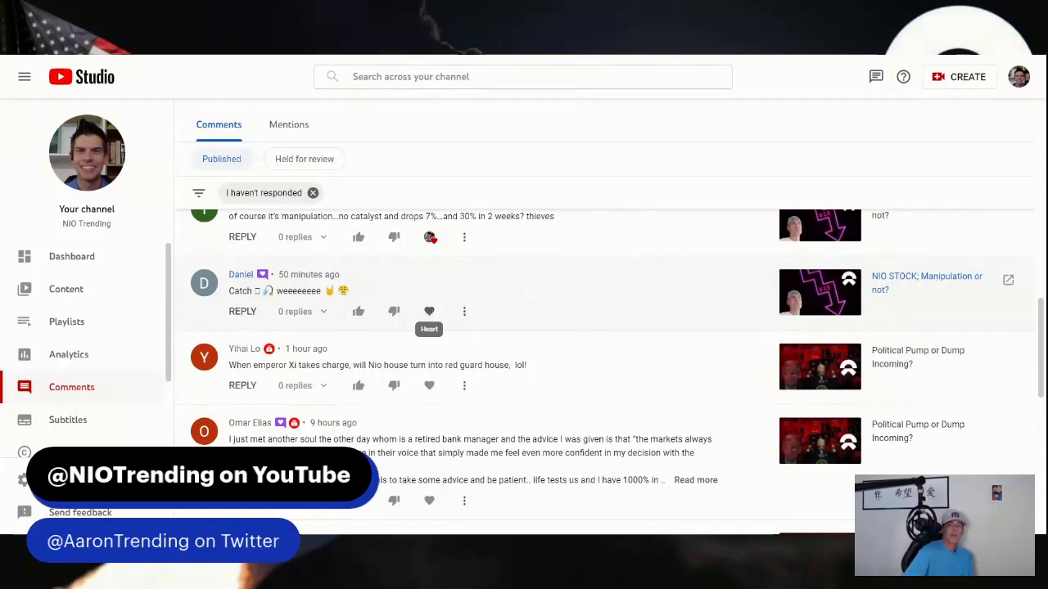
pyautogui.click(429, 311)
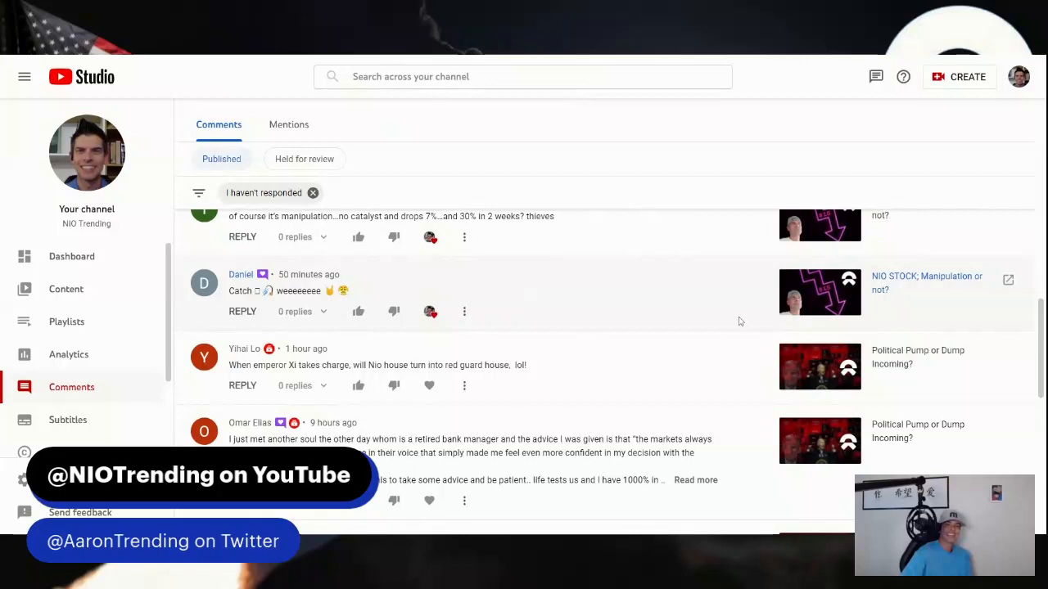
pyautogui.scroll(-3)
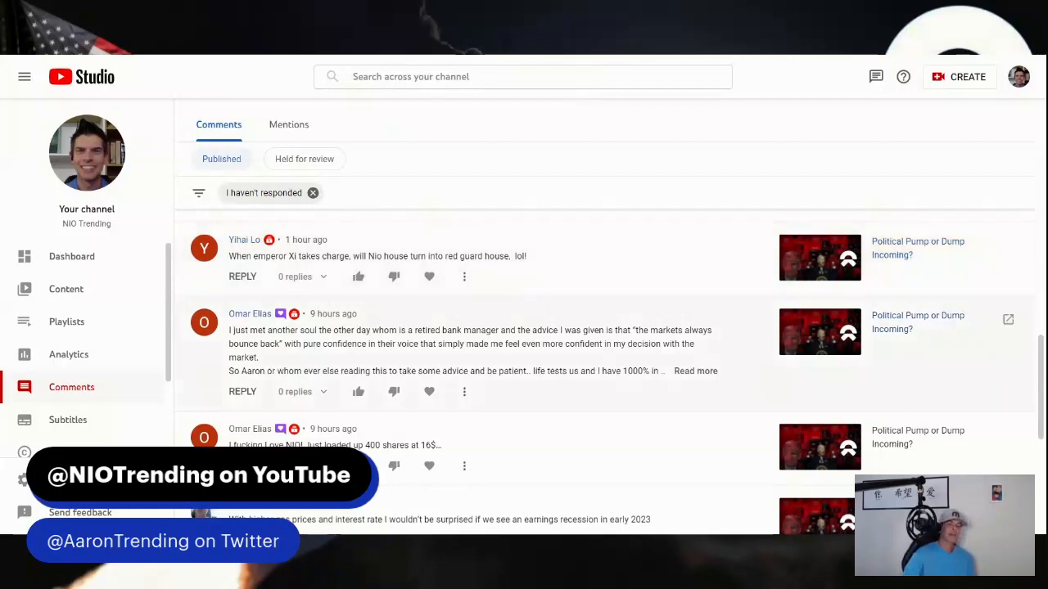
pyautogui.moveTo(655, 318)
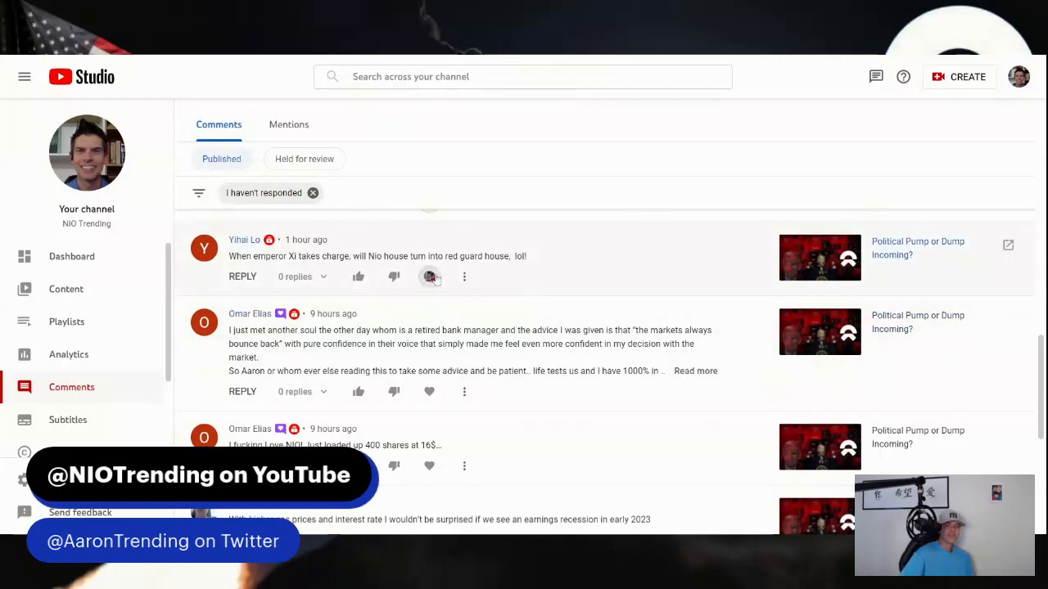
pyautogui.scroll(-3)
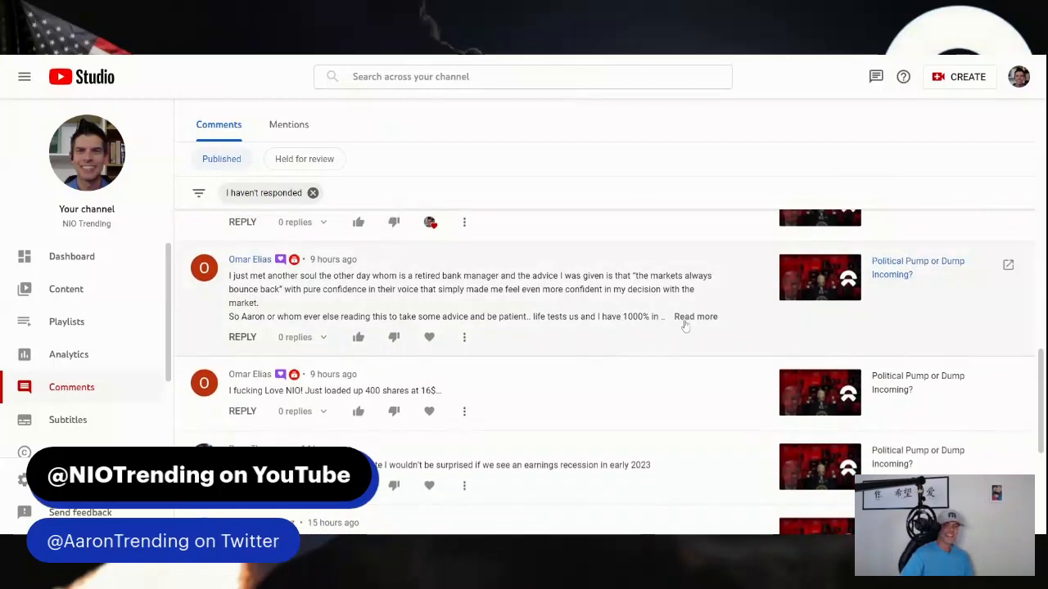
pyautogui.click(694, 318)
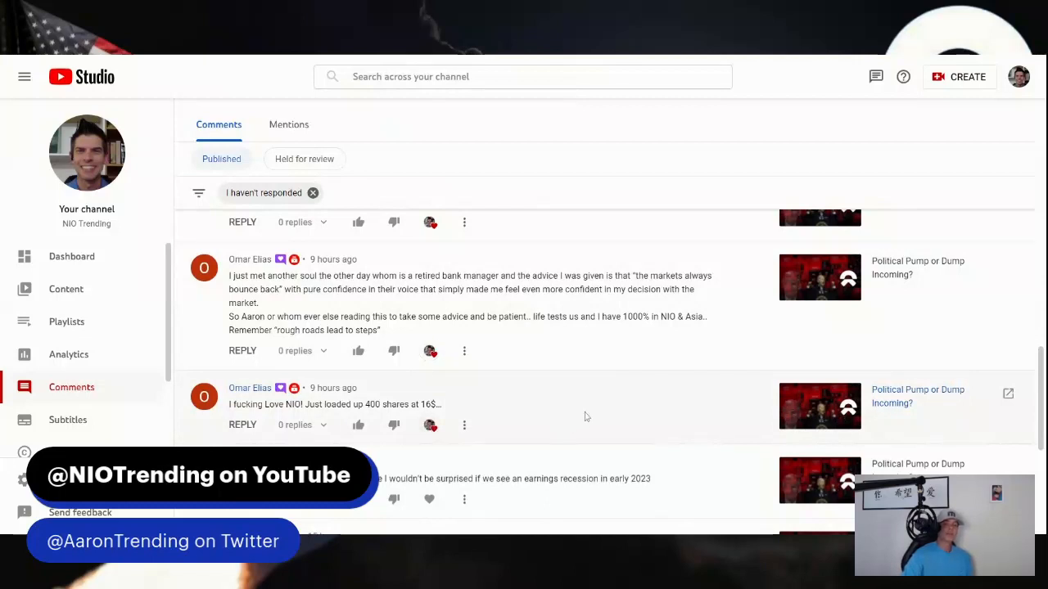
pyautogui.scroll(-3)
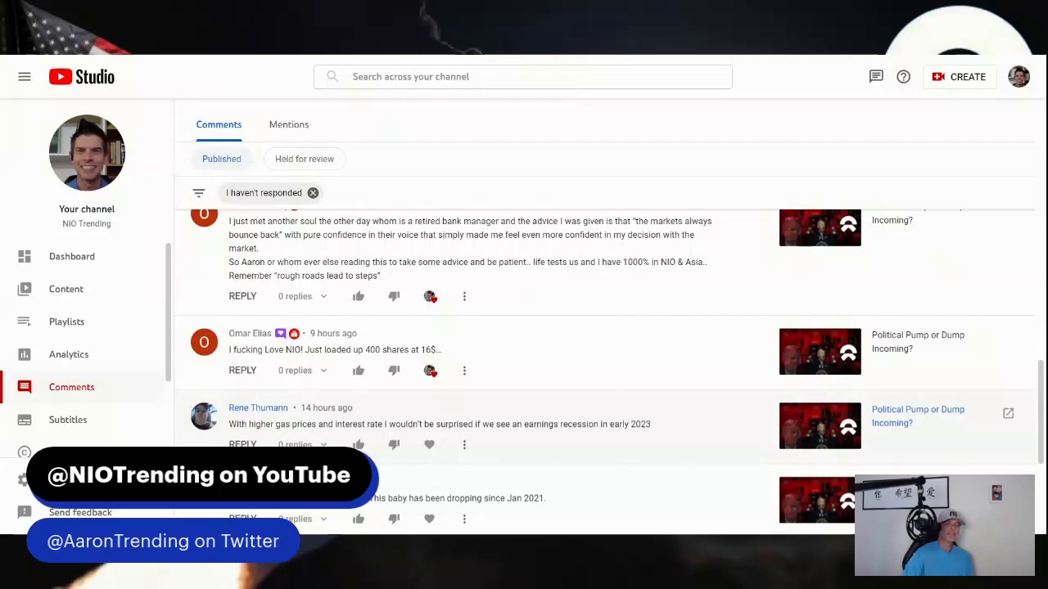
pyautogui.scroll(-3)
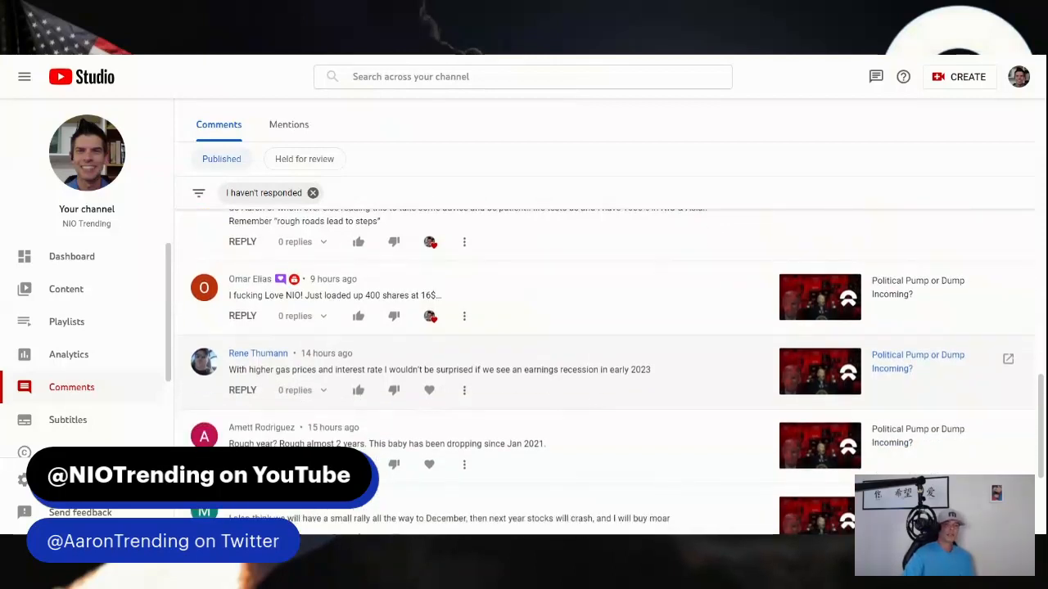
pyautogui.moveTo(603, 422)
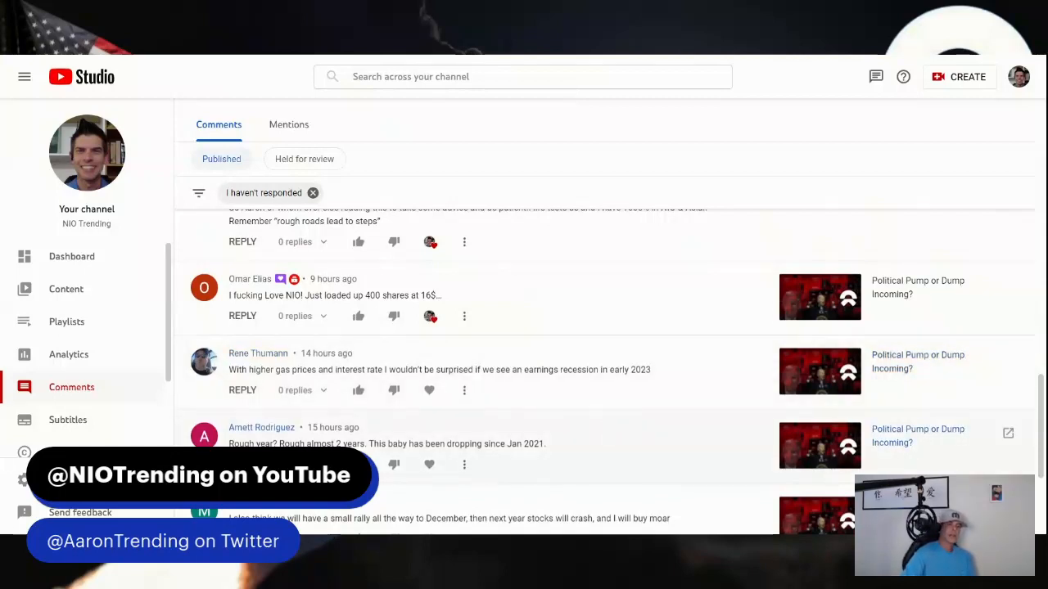
pyautogui.moveTo(615, 436)
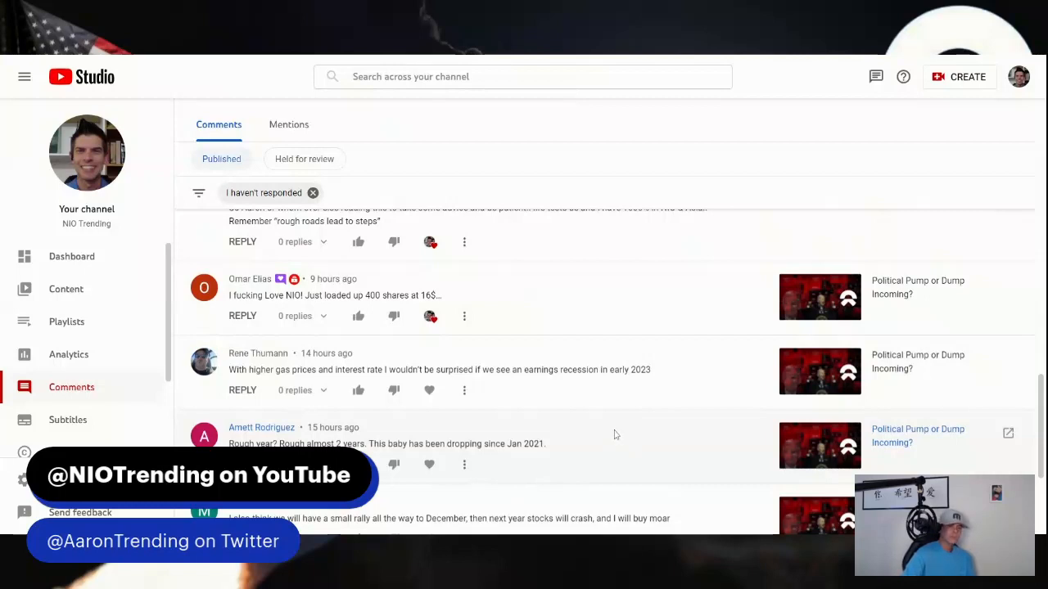
pyautogui.scroll(3)
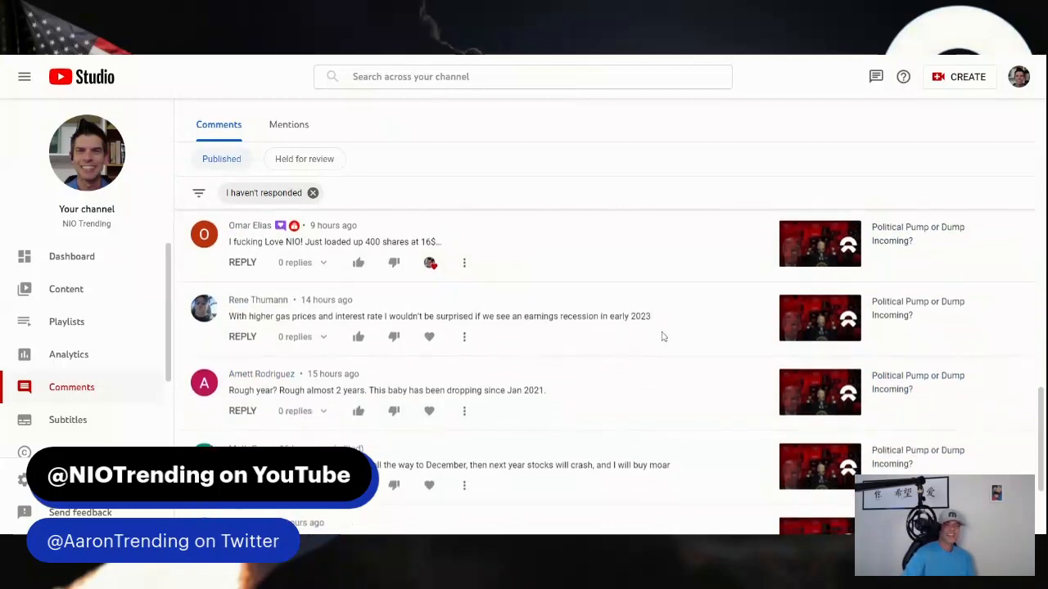
pyautogui.scroll(-3)
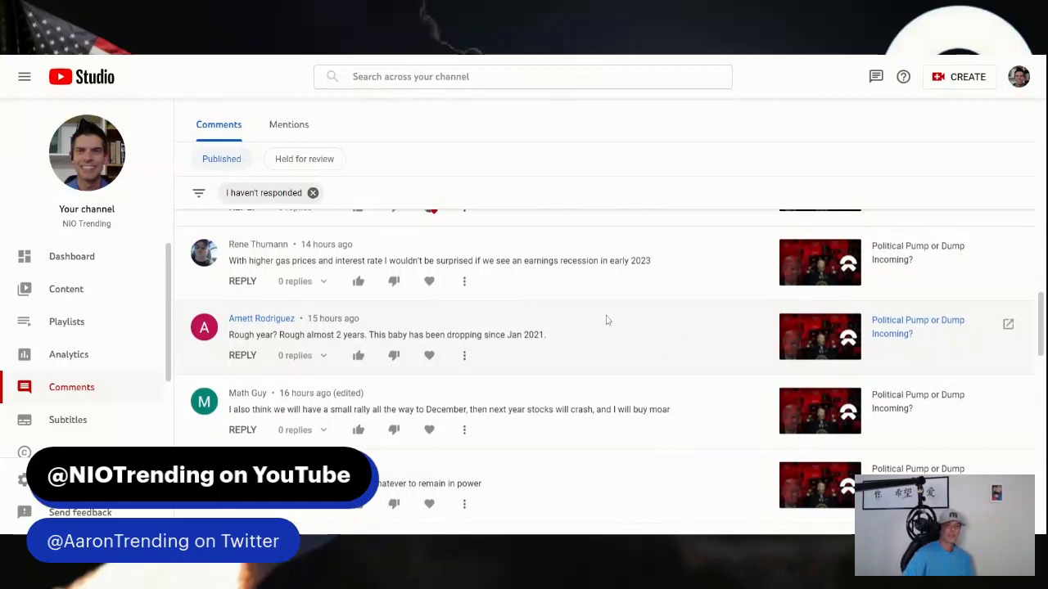
pyautogui.moveTo(429, 282)
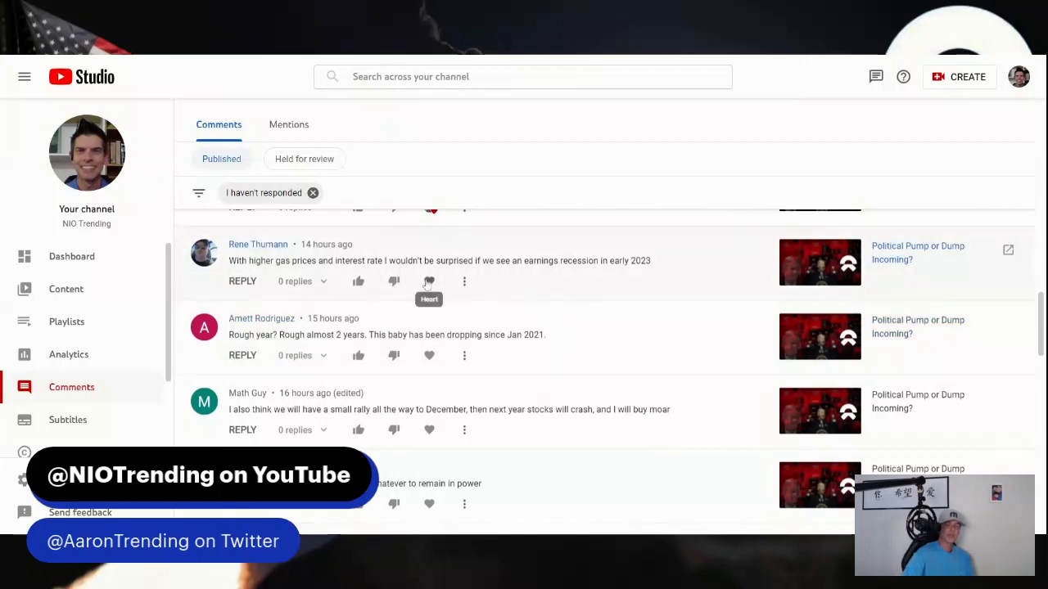
pyautogui.click(429, 281)
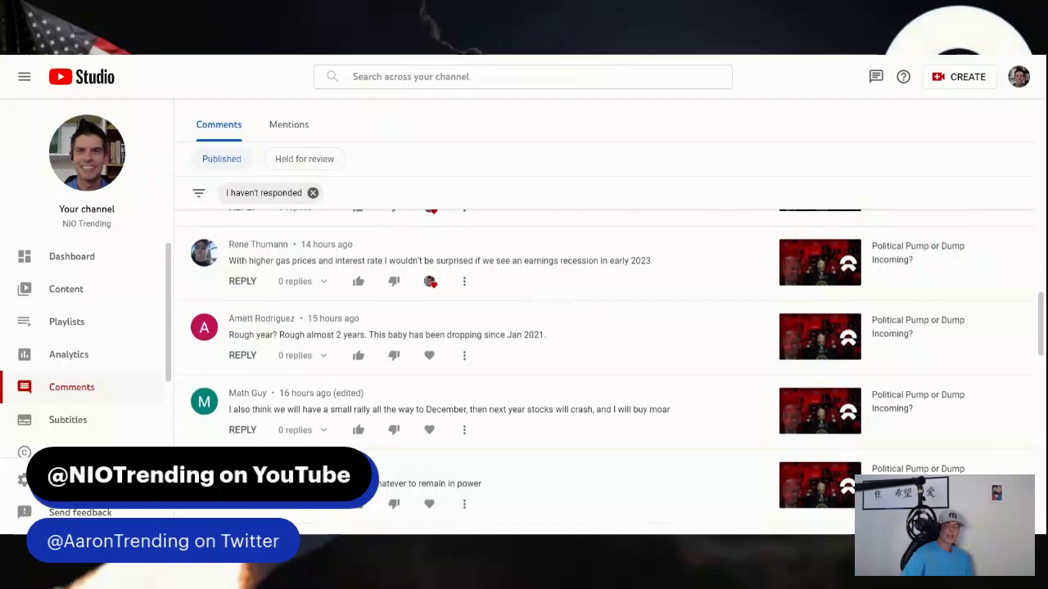
pyautogui.moveTo(642, 331)
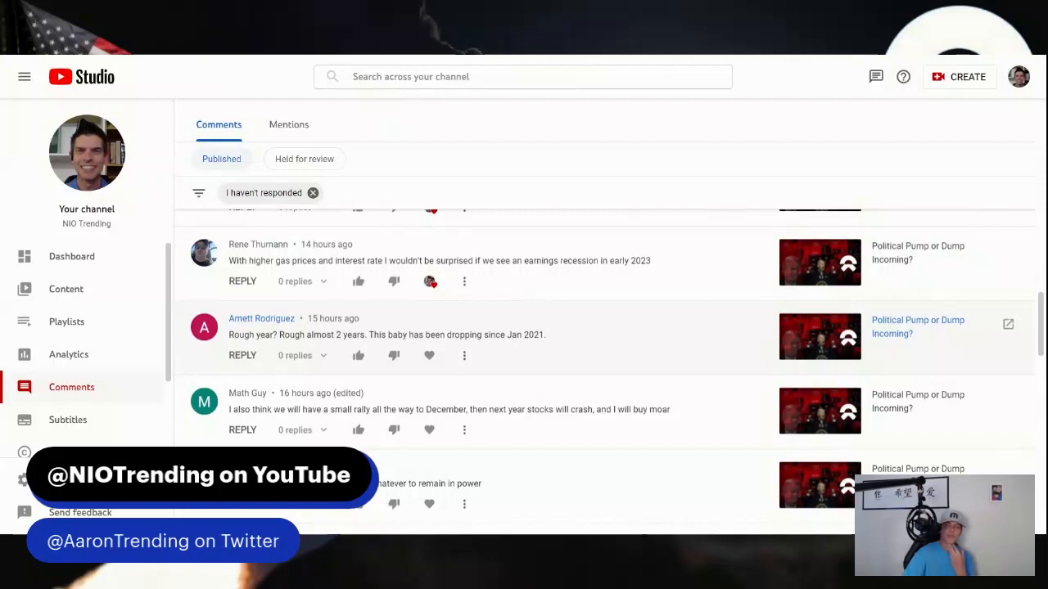
pyautogui.moveTo(628, 339)
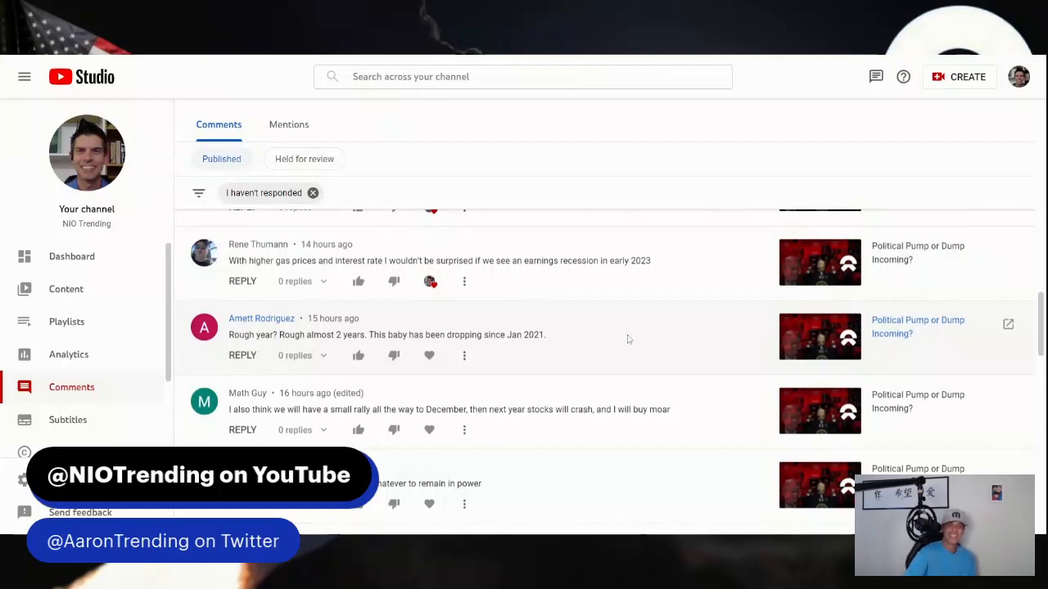
pyautogui.scroll(-3)
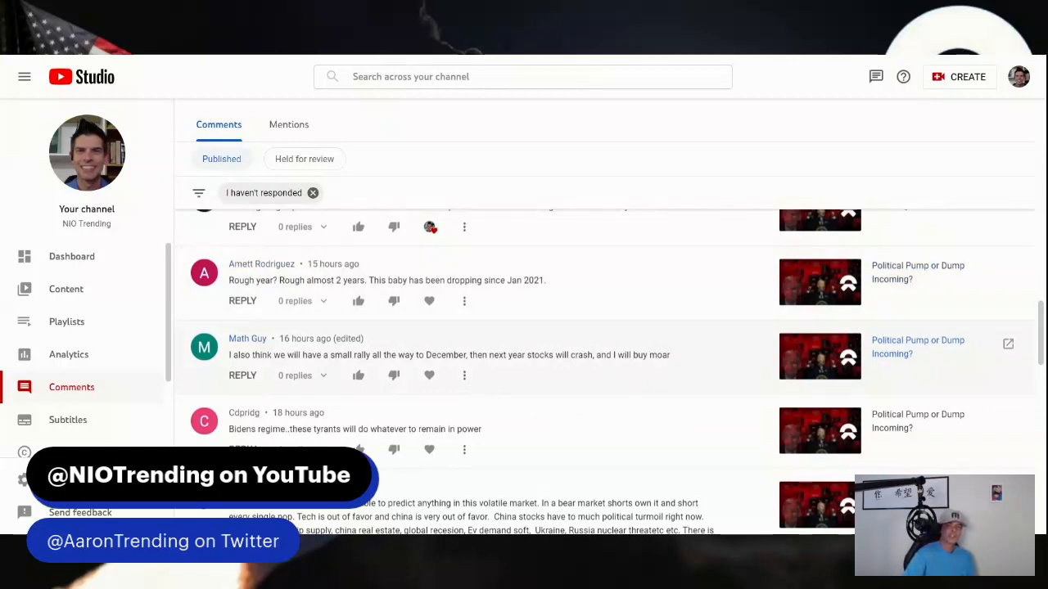
pyautogui.moveTo(446, 311)
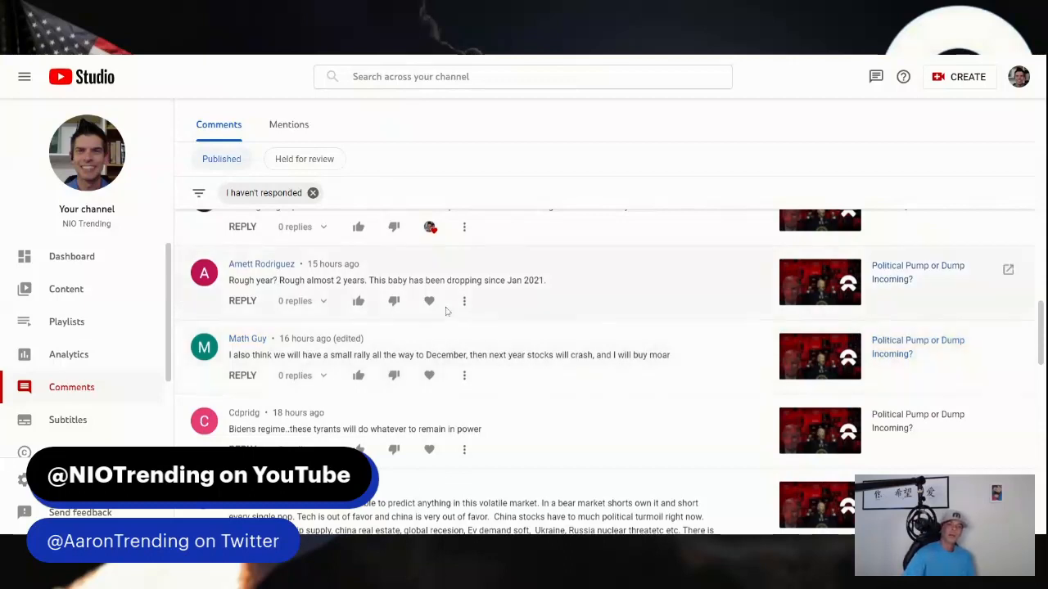
pyautogui.moveTo(429, 301)
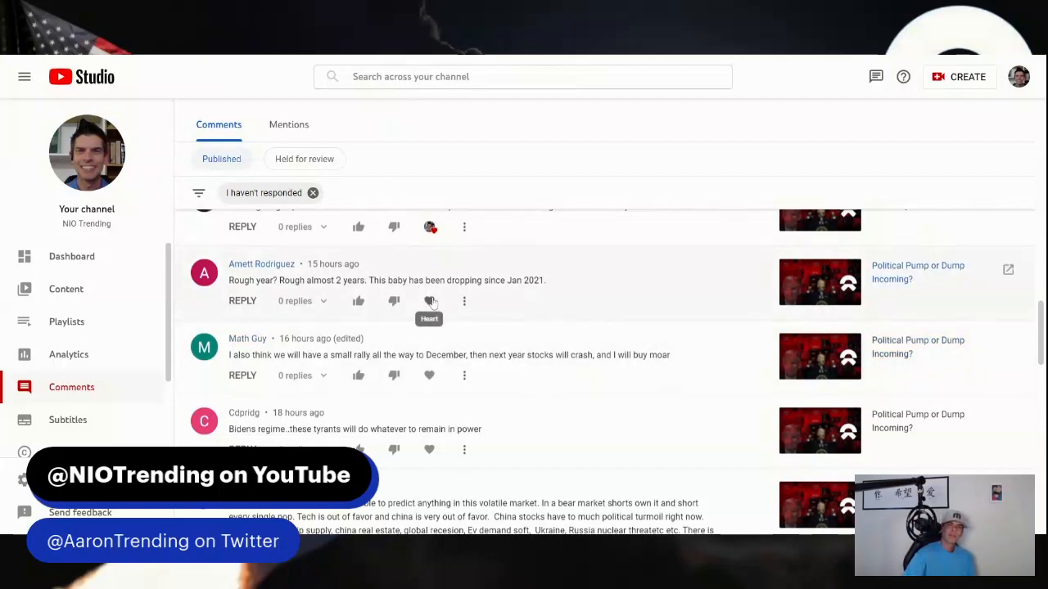
pyautogui.click(429, 301)
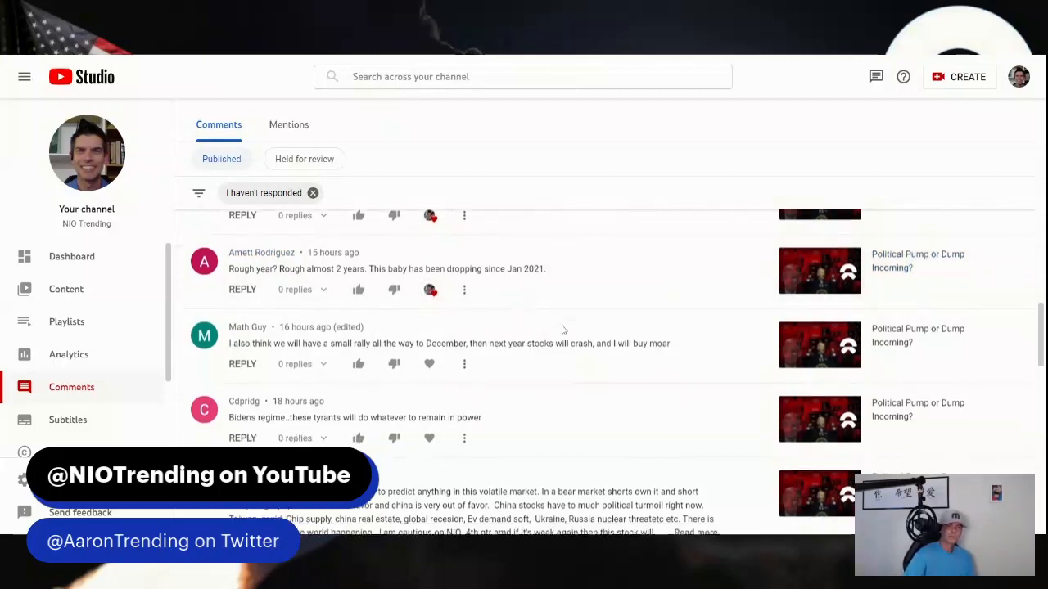
pyautogui.scroll(-3)
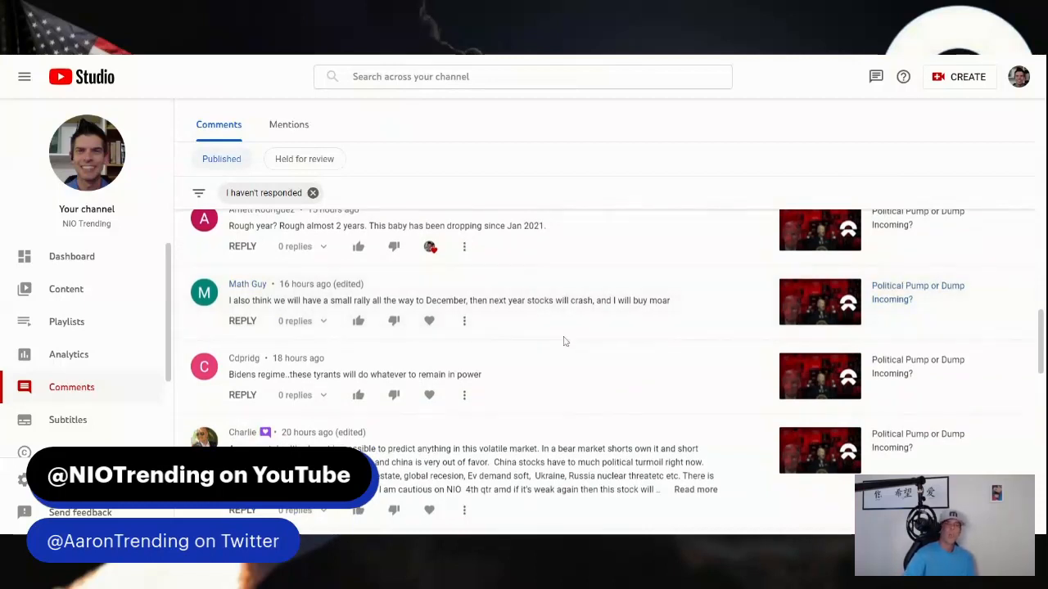
pyautogui.moveTo(567, 351)
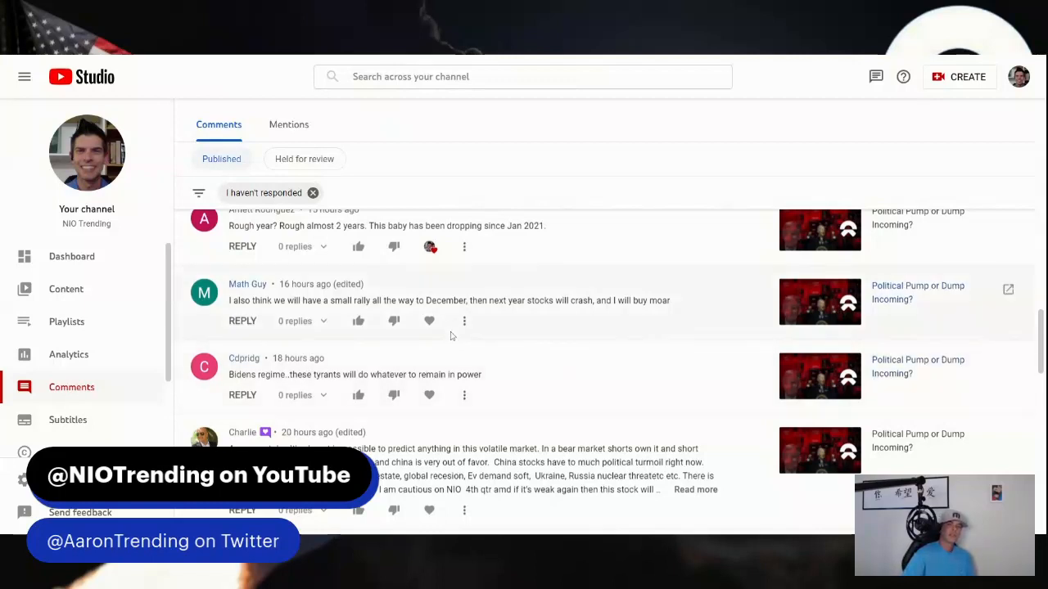
pyautogui.moveTo(429, 319)
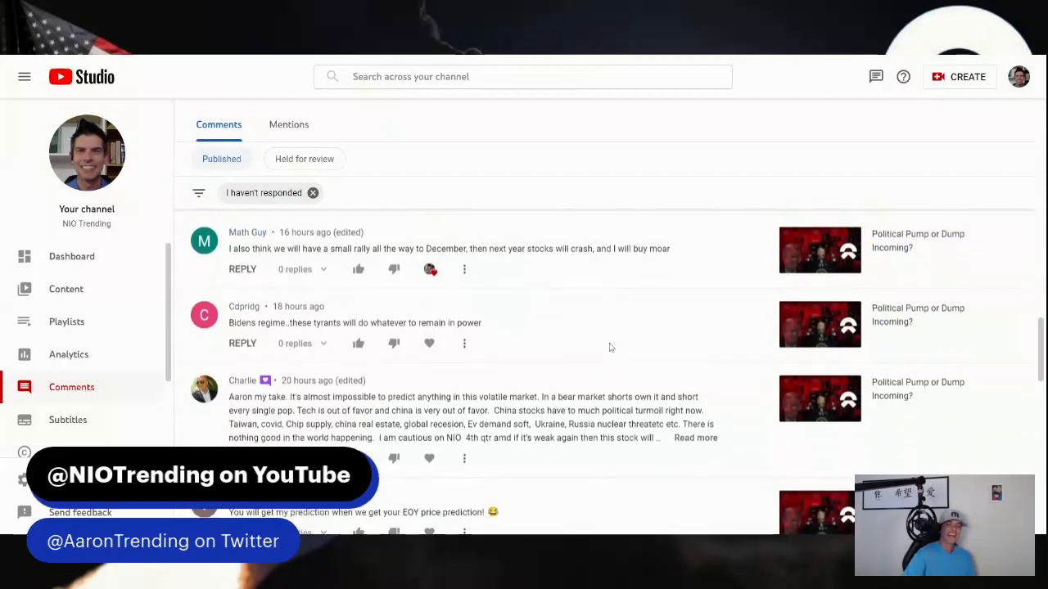
pyautogui.scroll(-3)
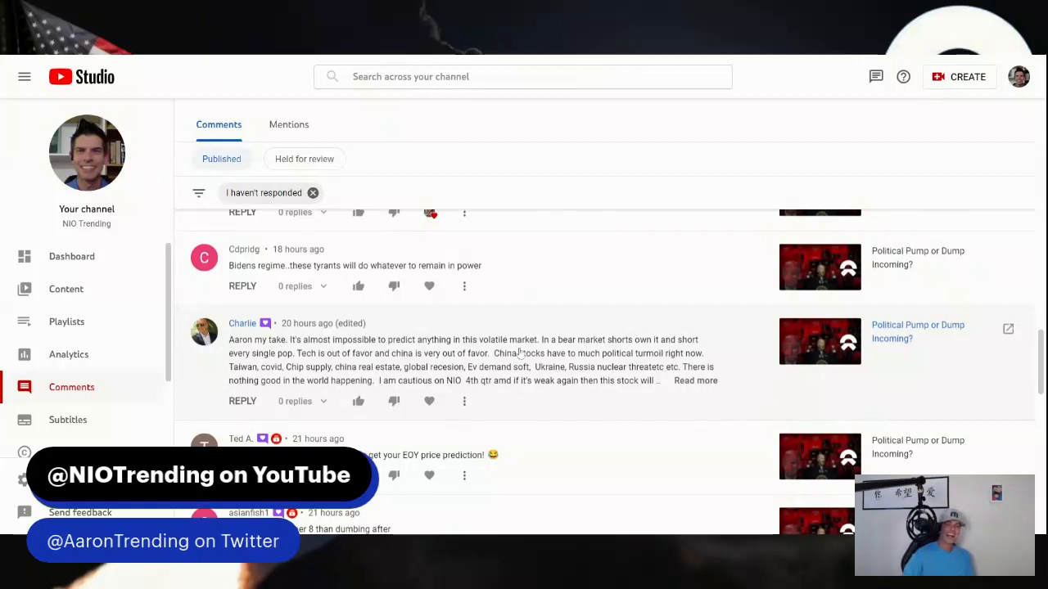
pyautogui.moveTo(505, 311)
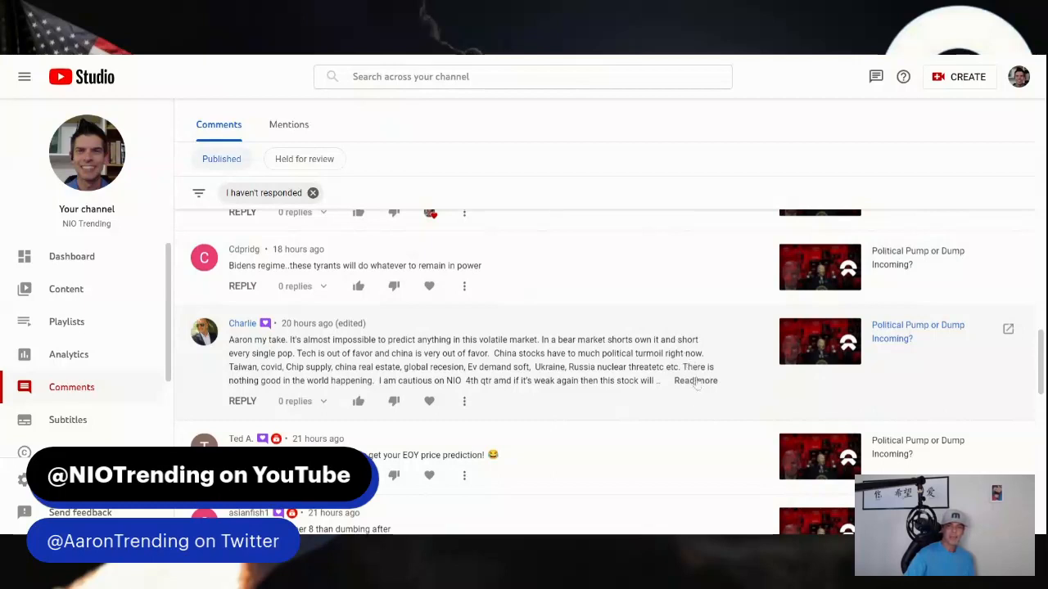
# Step: Expand Charlie's long 'Aaron my take…' volatile-market comment to its full text
pyautogui.click(694, 380)
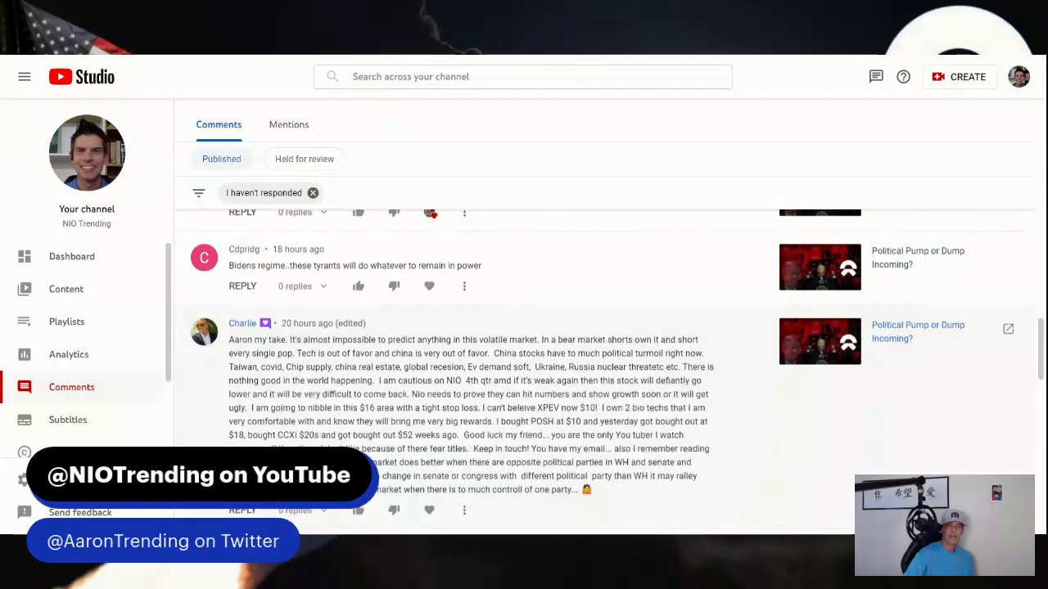
pyautogui.moveTo(568, 319)
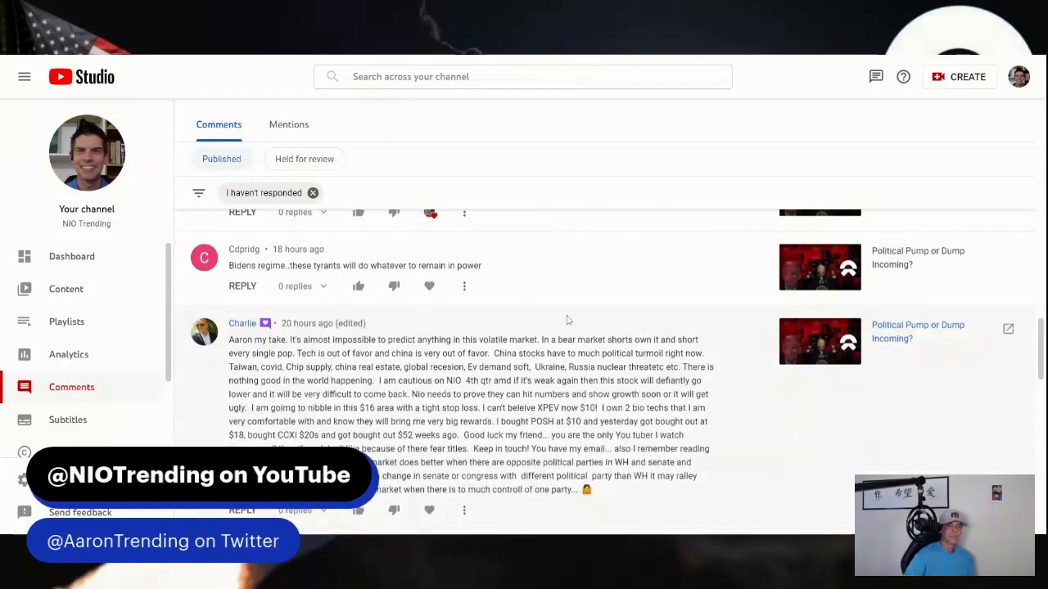
pyautogui.moveTo(439, 323)
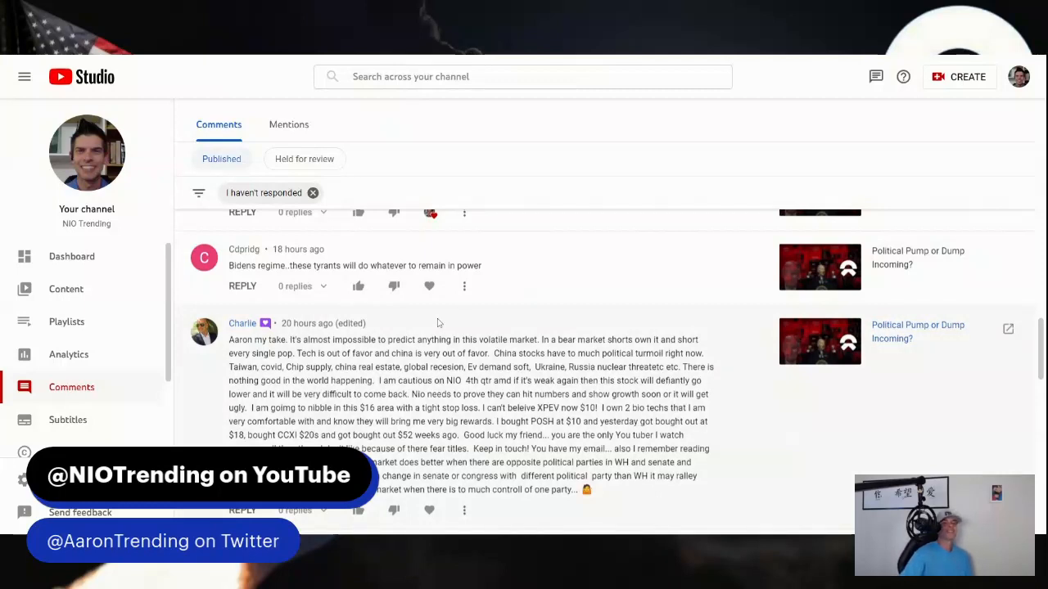
pyautogui.moveTo(429, 284)
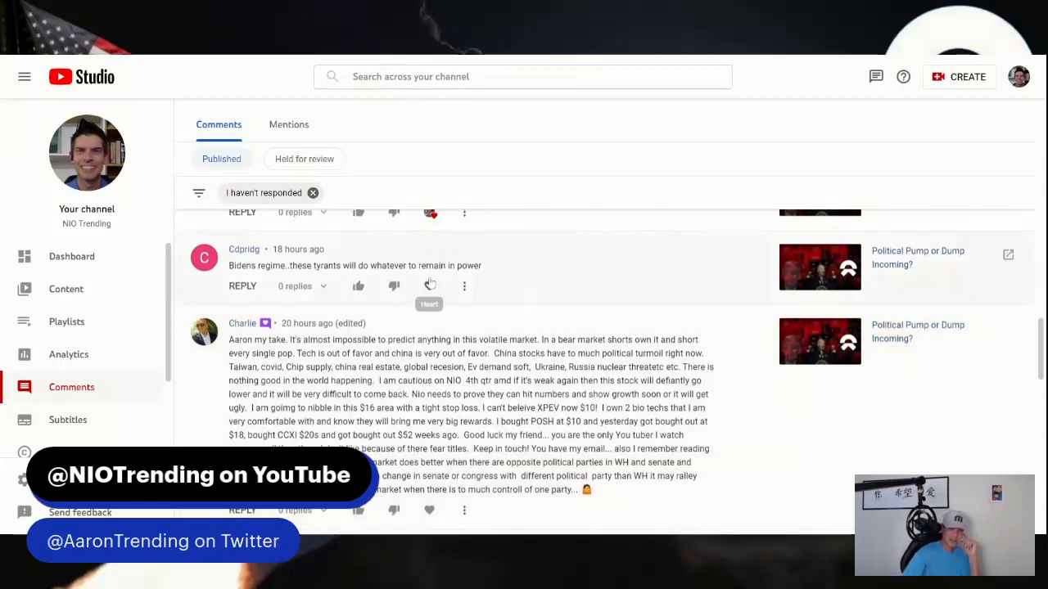
# Step: Give Charlie's long volatile-market NIO comment a creator heart
pyautogui.scroll(-3)
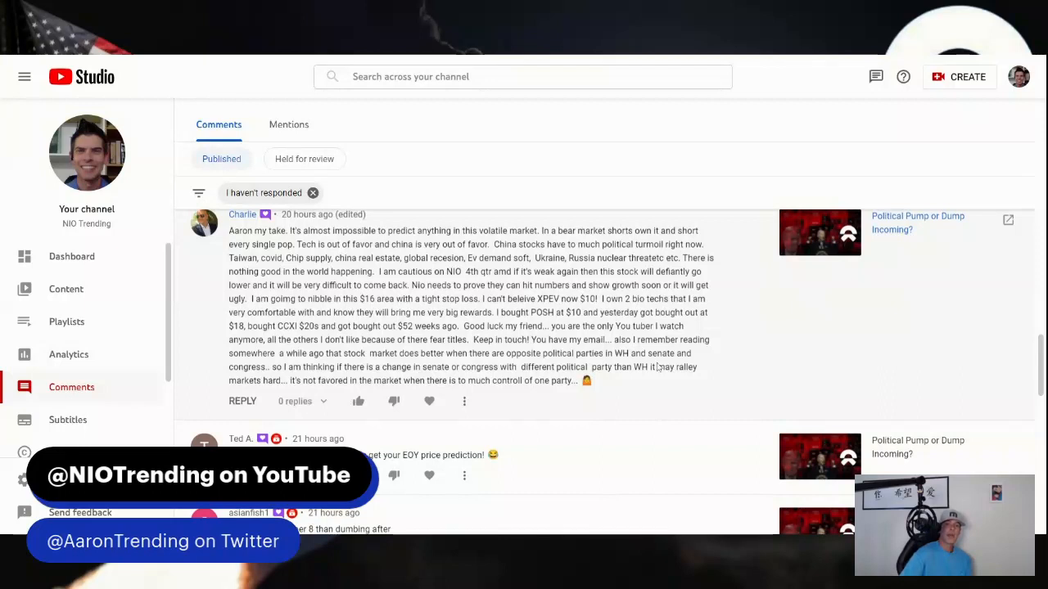
pyautogui.moveTo(701, 410)
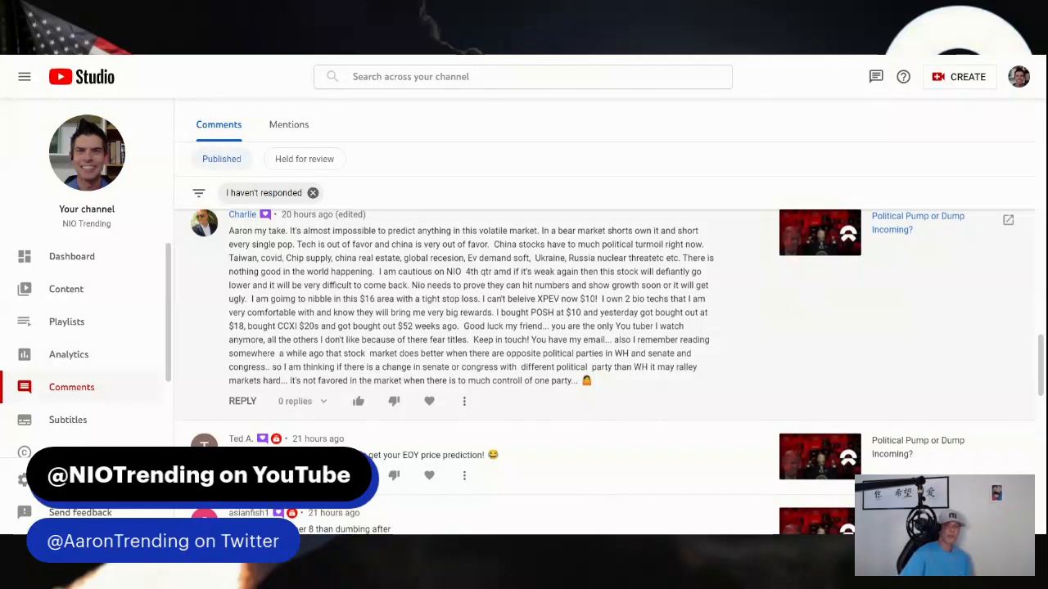
pyautogui.moveTo(691, 432)
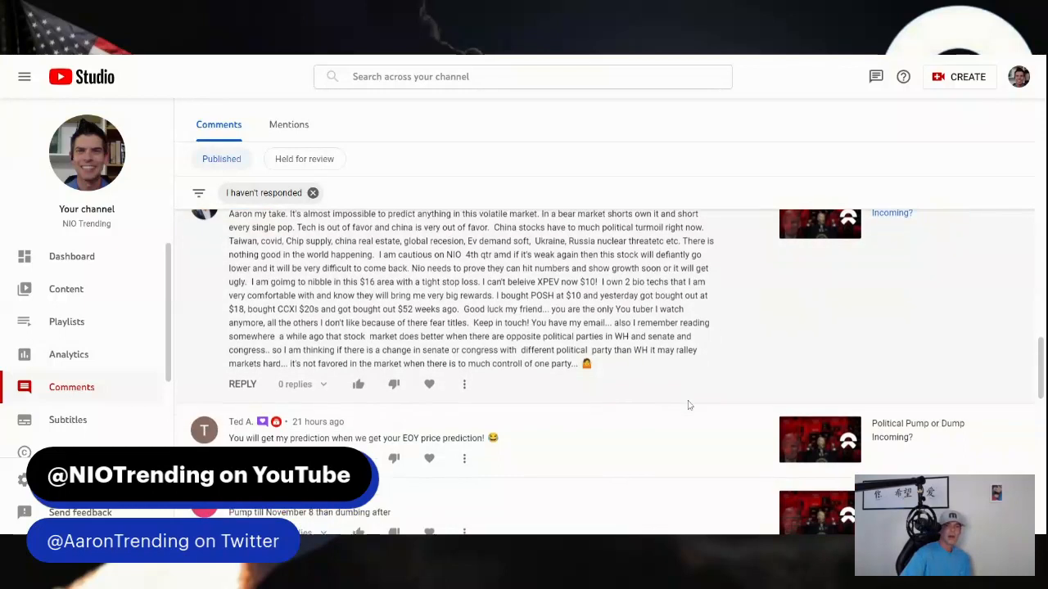
pyautogui.scroll(-3)
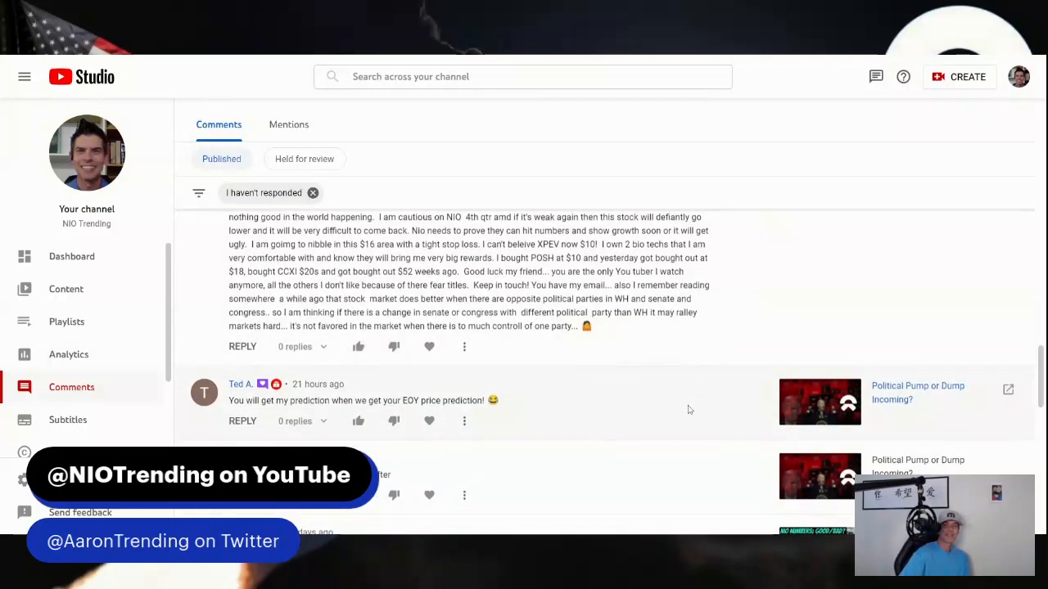
pyautogui.moveTo(683, 406)
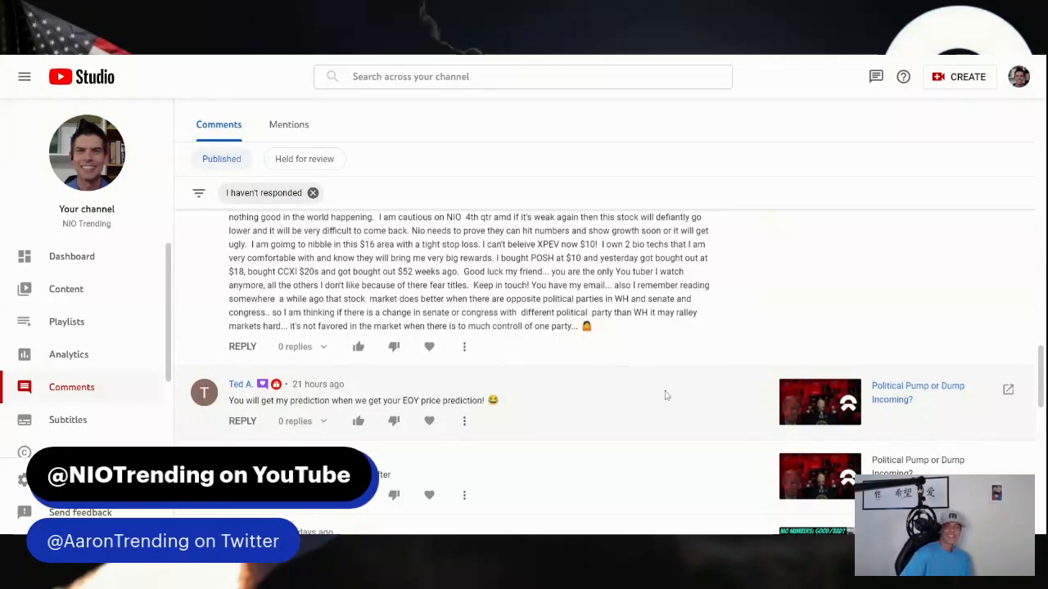
pyautogui.moveTo(655, 379)
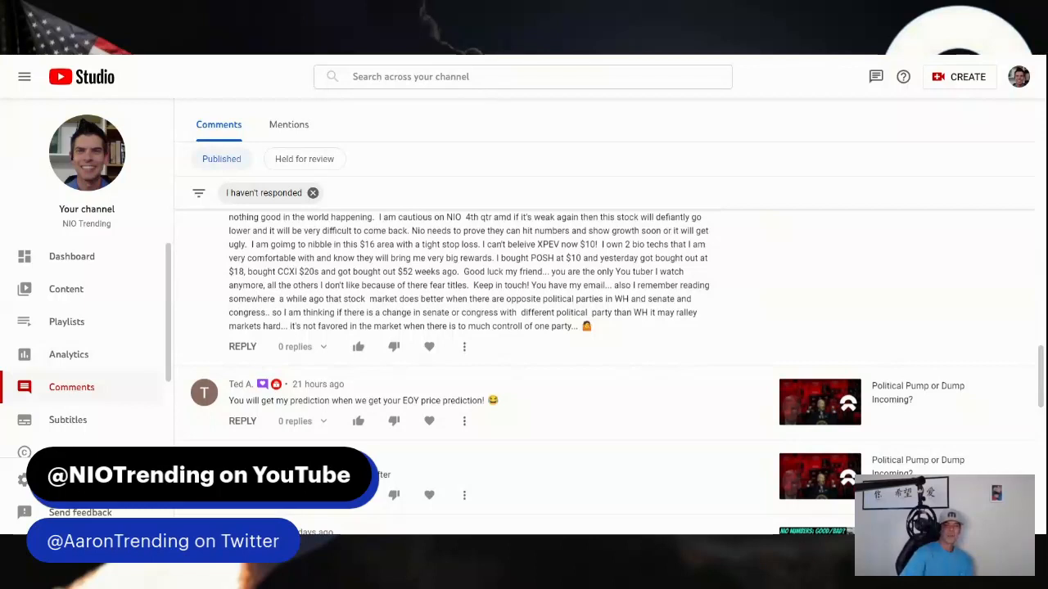
pyautogui.moveTo(429, 347)
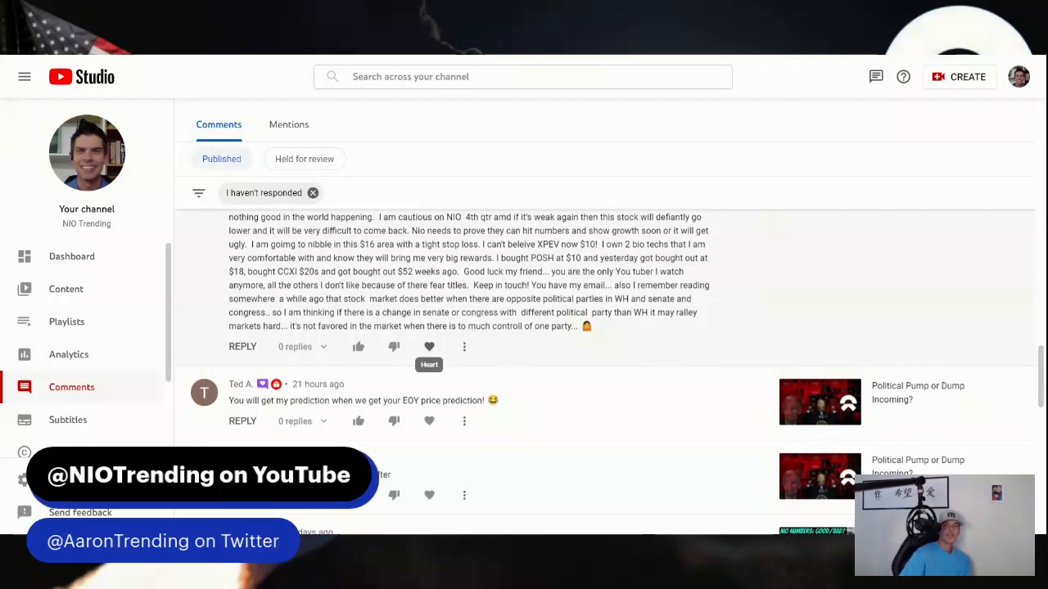
pyautogui.click(429, 347)
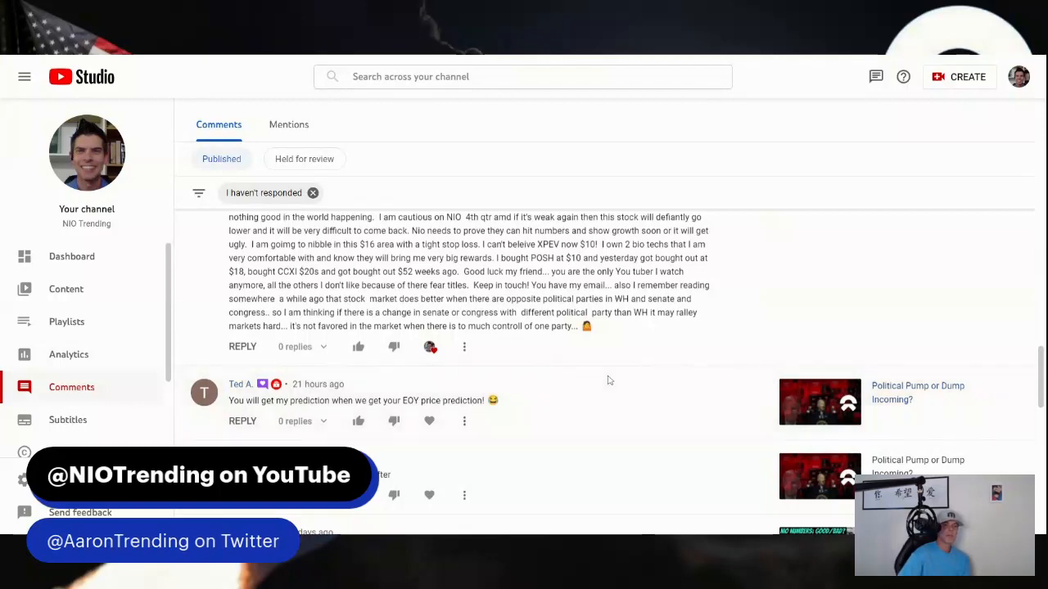
pyautogui.moveTo(616, 374)
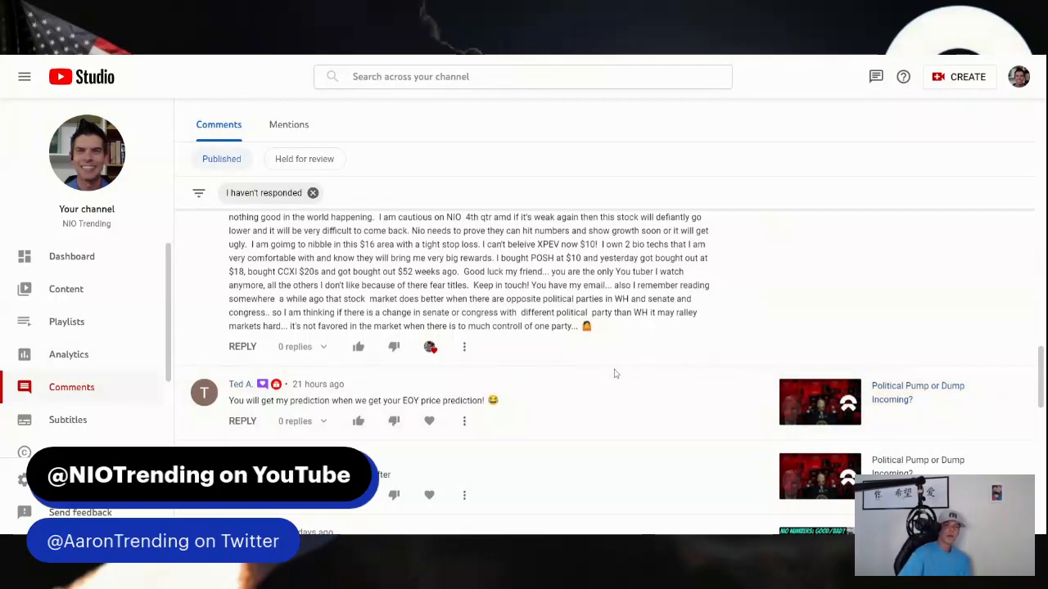
# Step: Give a creator heart to the 'Pump till November 8 than dumbing after' comment
pyautogui.scroll(-3)
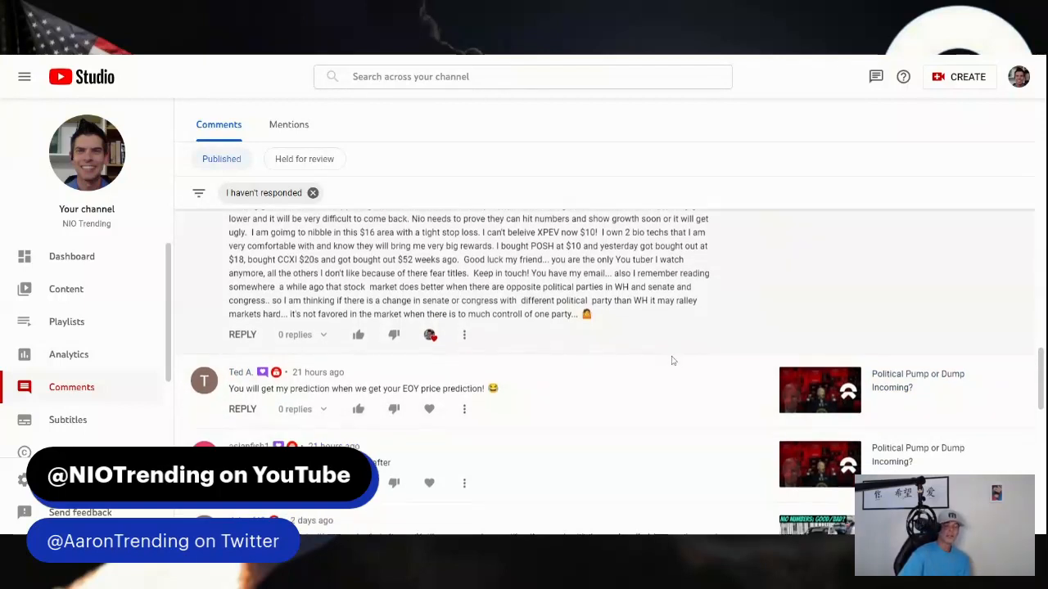
pyautogui.scroll(-3)
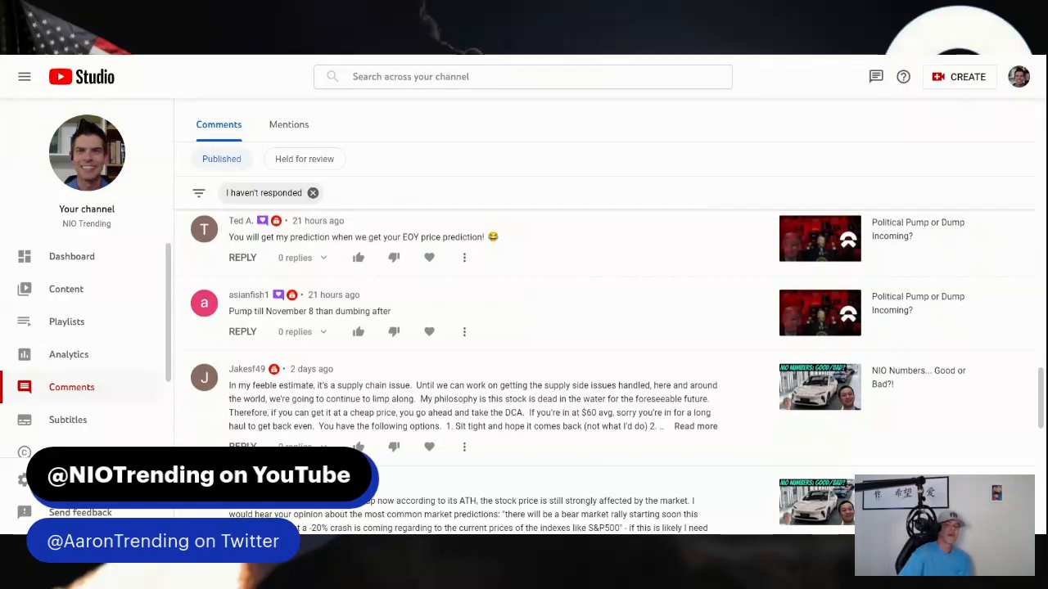
pyautogui.moveTo(539, 352)
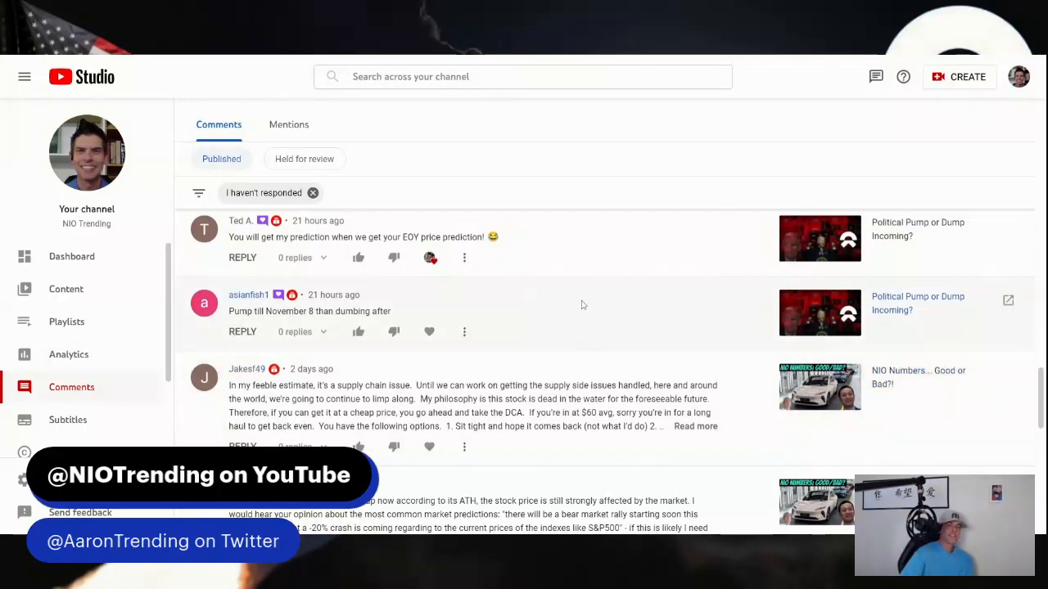
pyautogui.moveTo(429, 331)
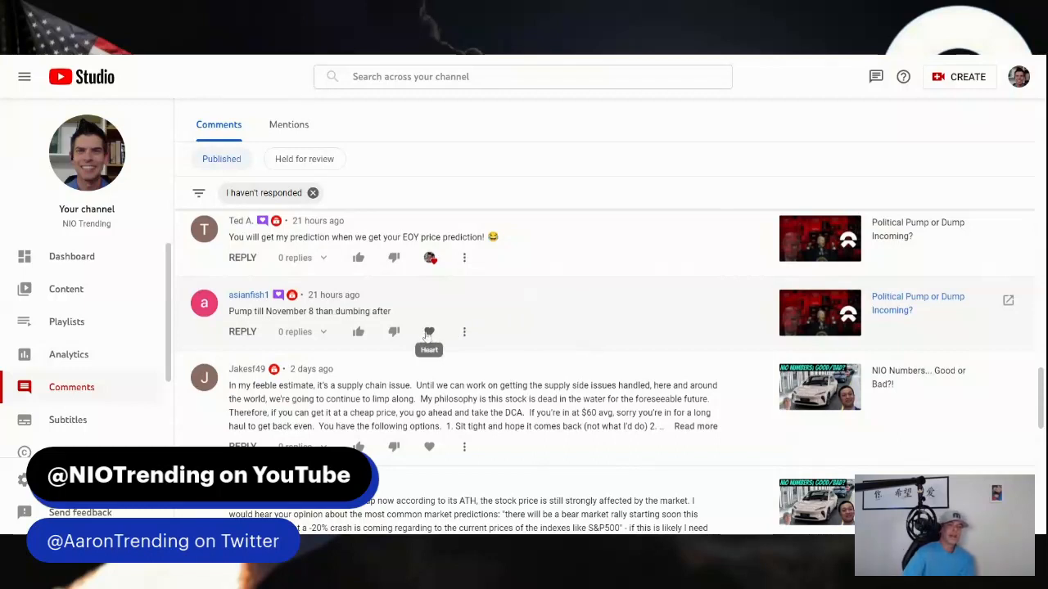
pyautogui.click(429, 333)
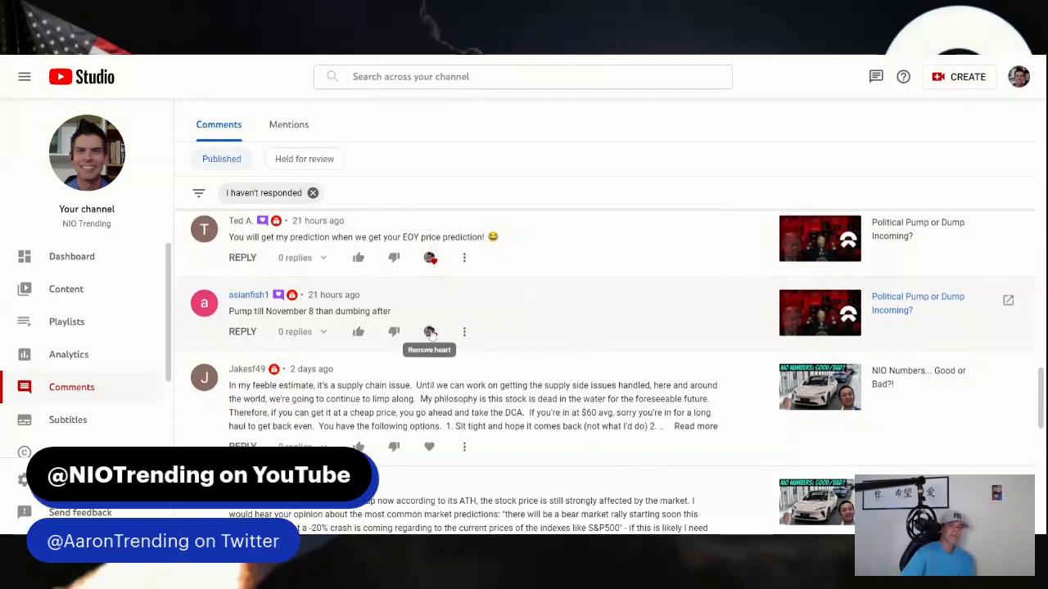
pyautogui.scroll(-3)
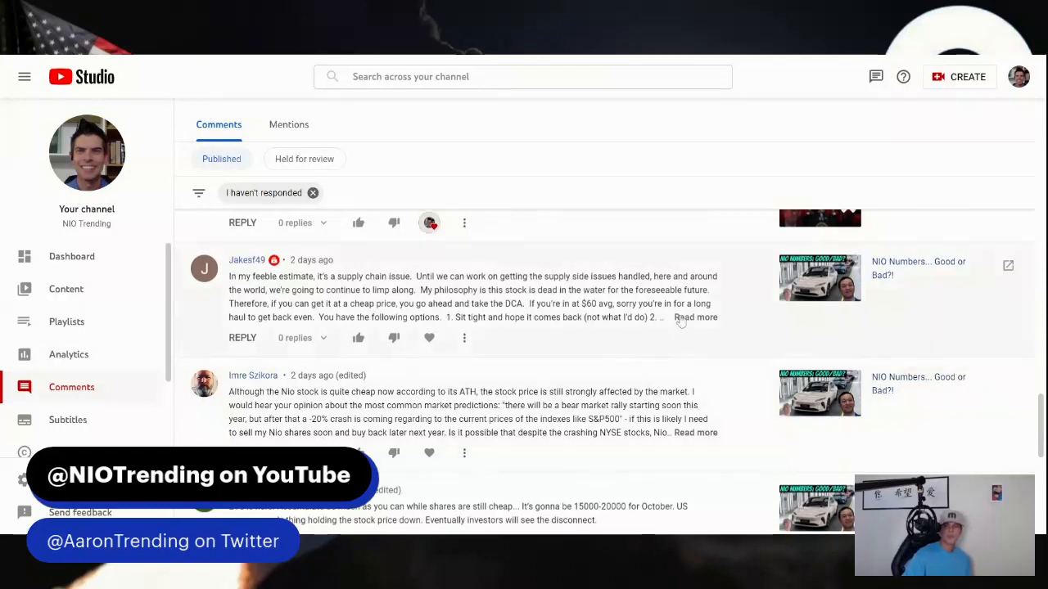
pyautogui.click(694, 318)
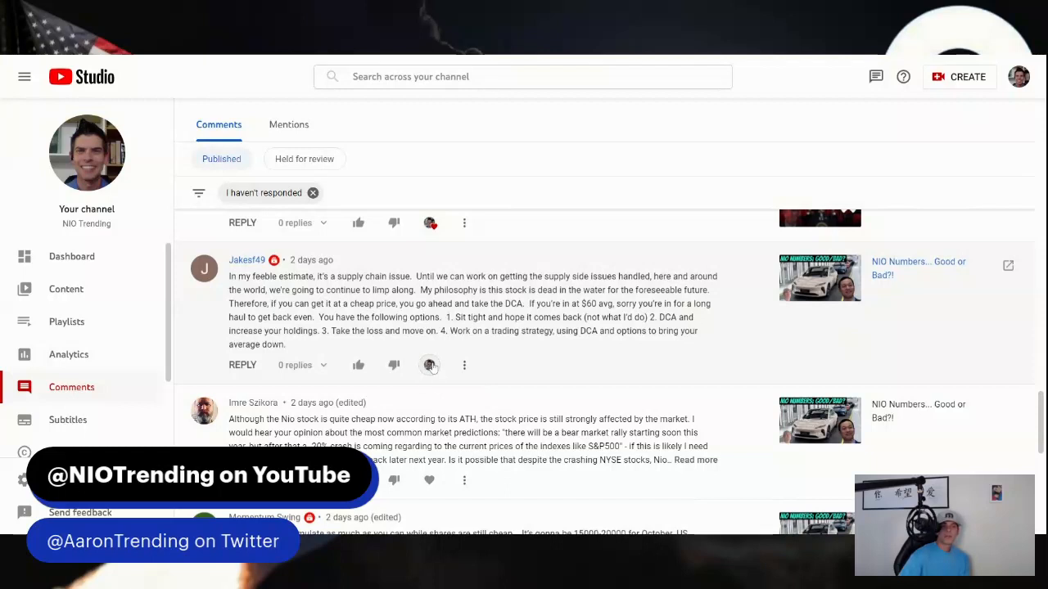
pyautogui.moveTo(645, 353)
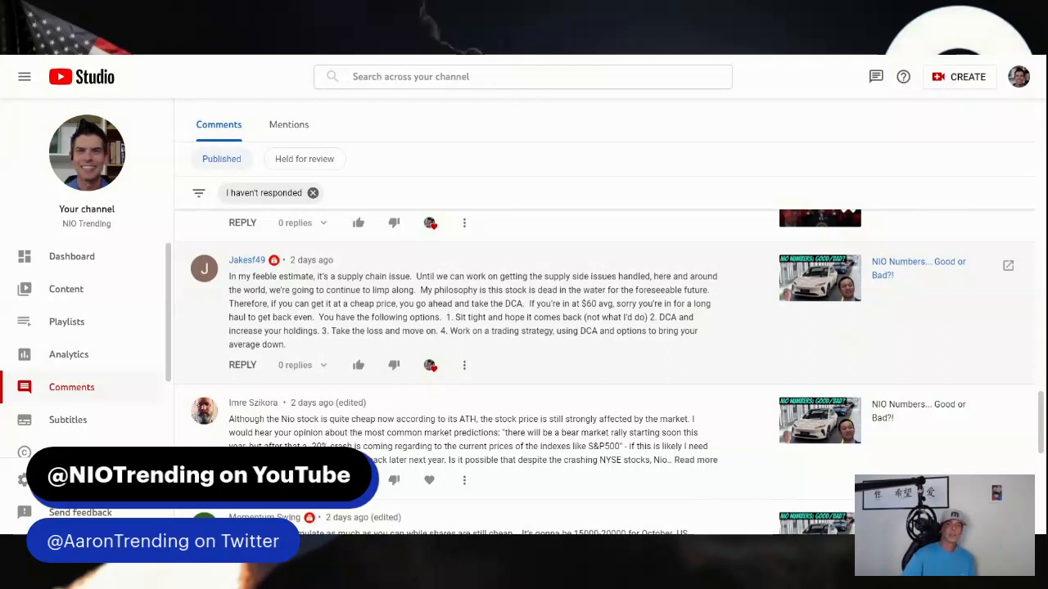
pyautogui.scroll(-3)
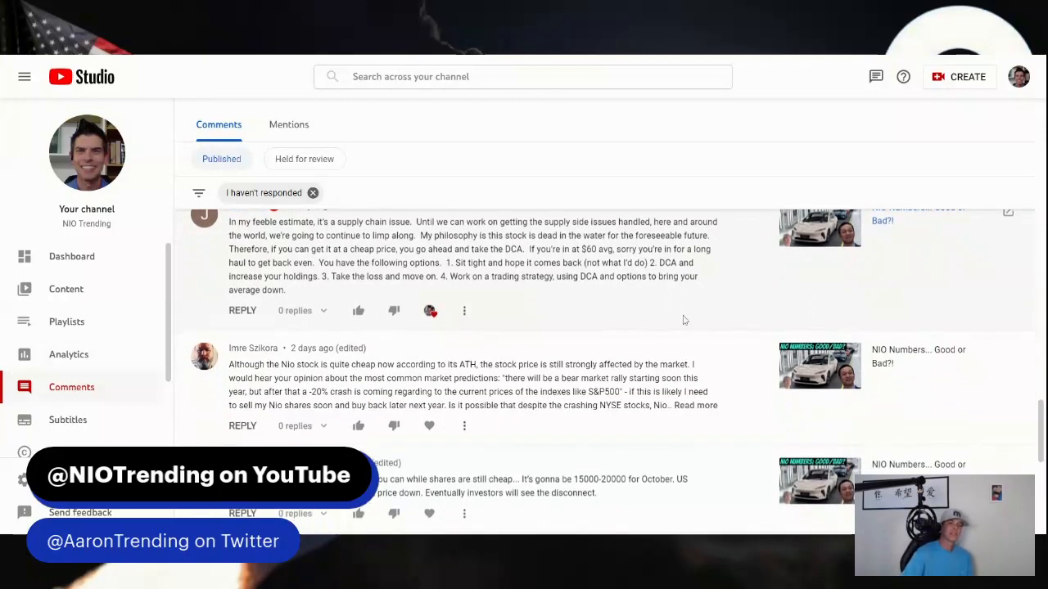
pyautogui.moveTo(655, 351)
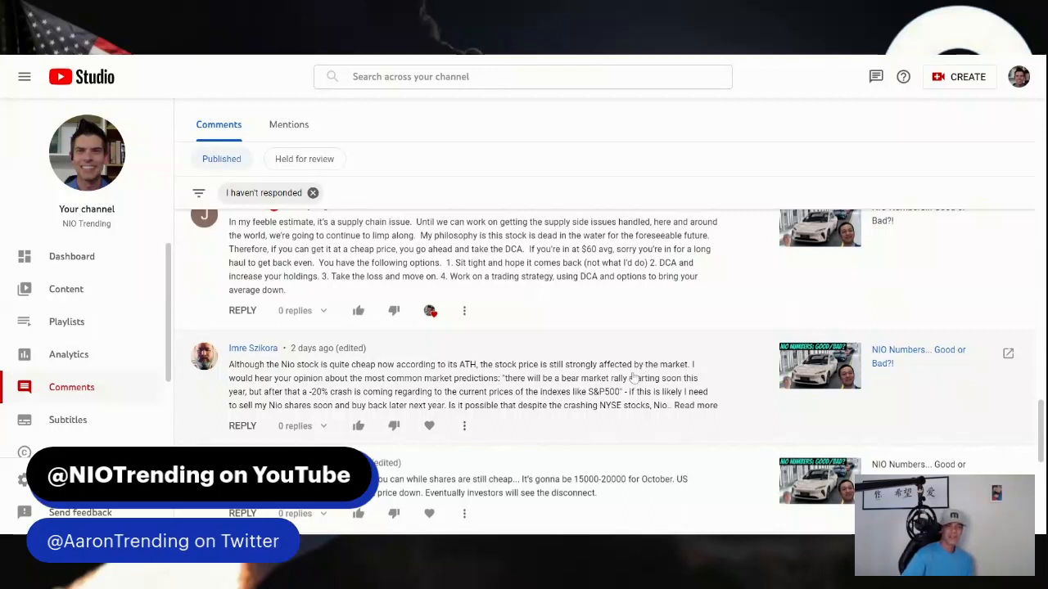
pyautogui.moveTo(635, 379)
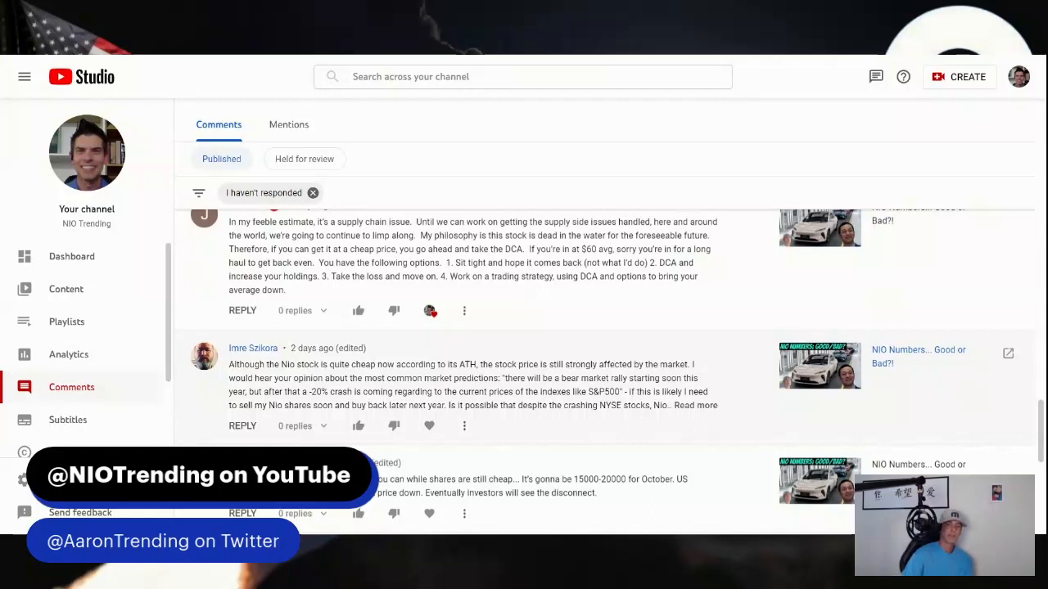
pyautogui.moveTo(694, 406)
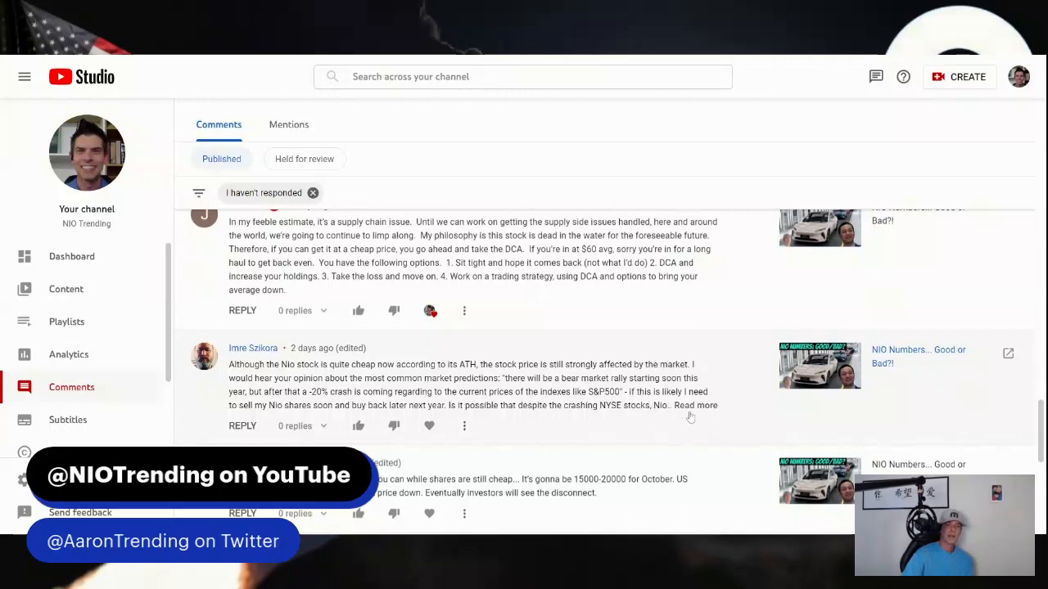
pyautogui.click(694, 406)
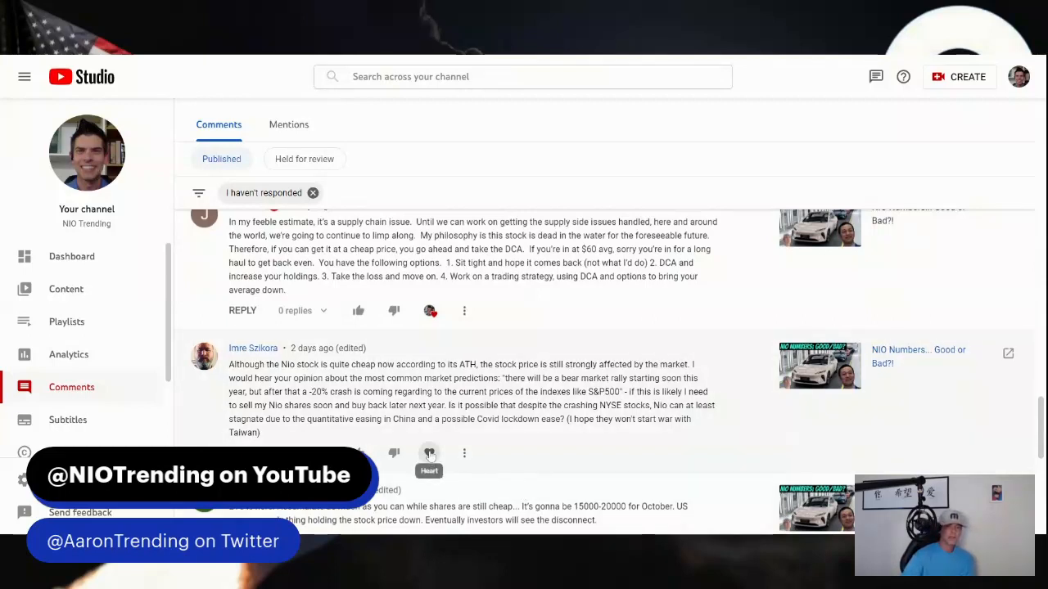
pyautogui.click(429, 452)
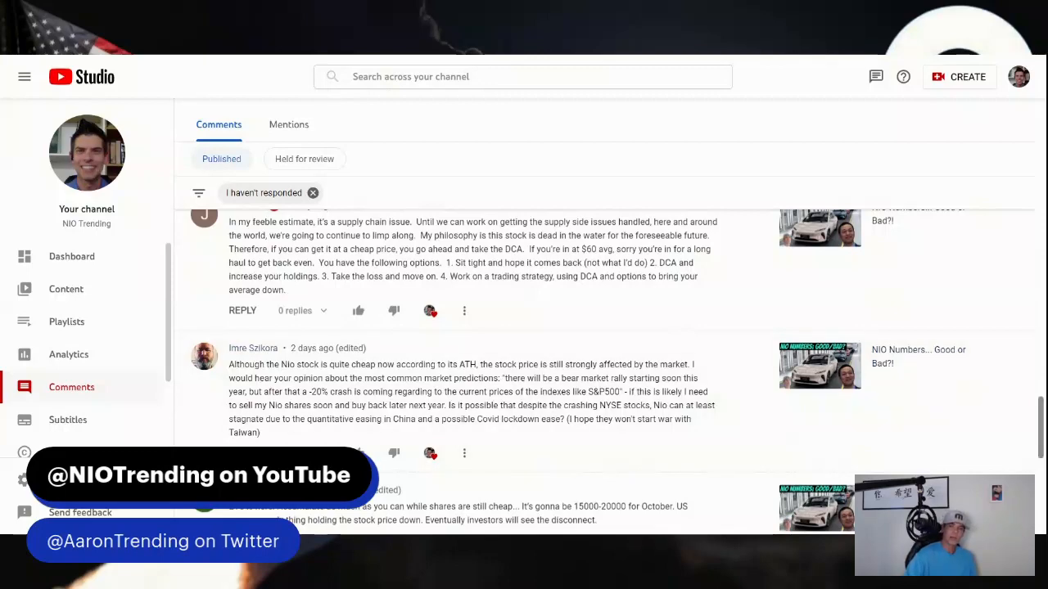
# Step: Scroll the Comments list down to Momentum Swing's 'ET5 is here!' comment
pyautogui.scroll(-3)
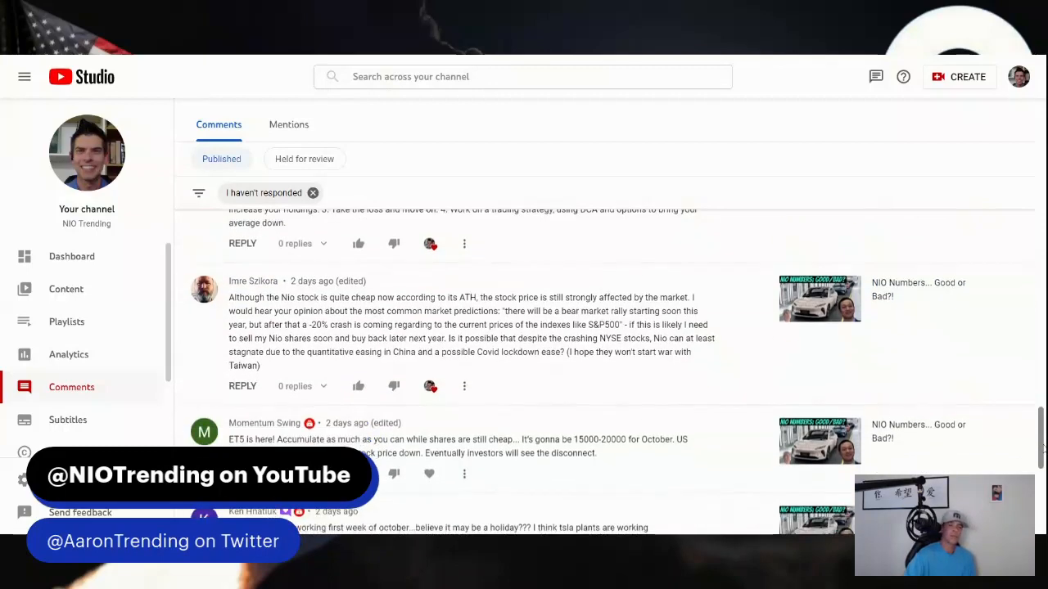
pyautogui.scroll(-3)
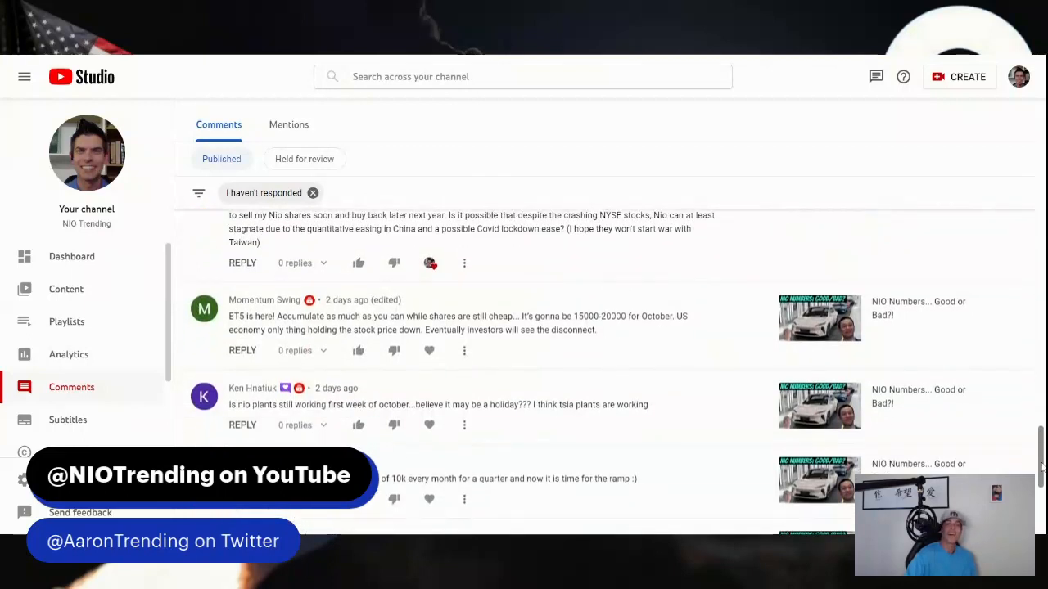
pyautogui.scroll(-3)
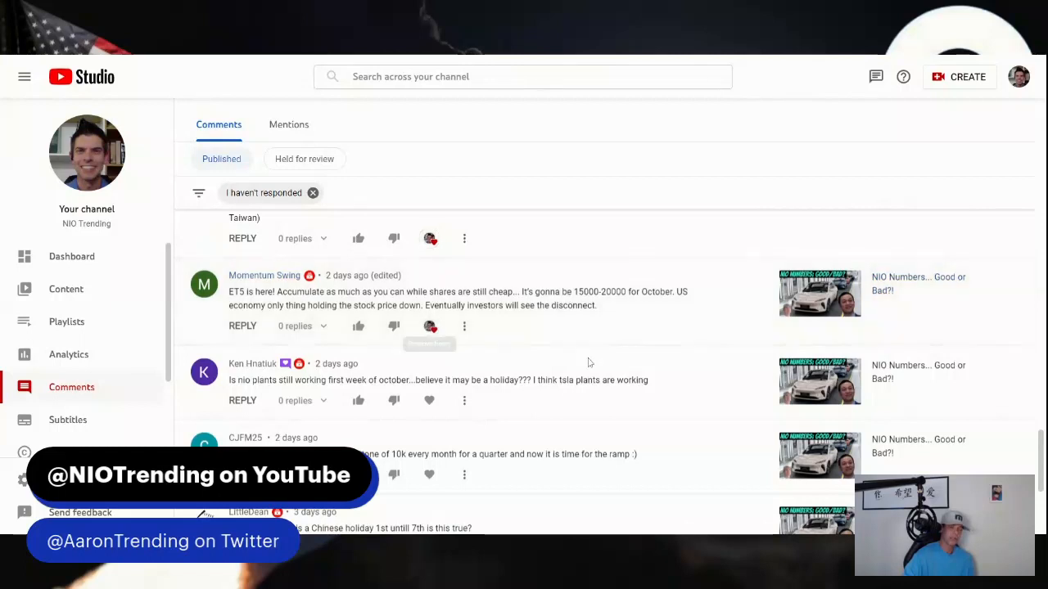
pyautogui.moveTo(708, 409)
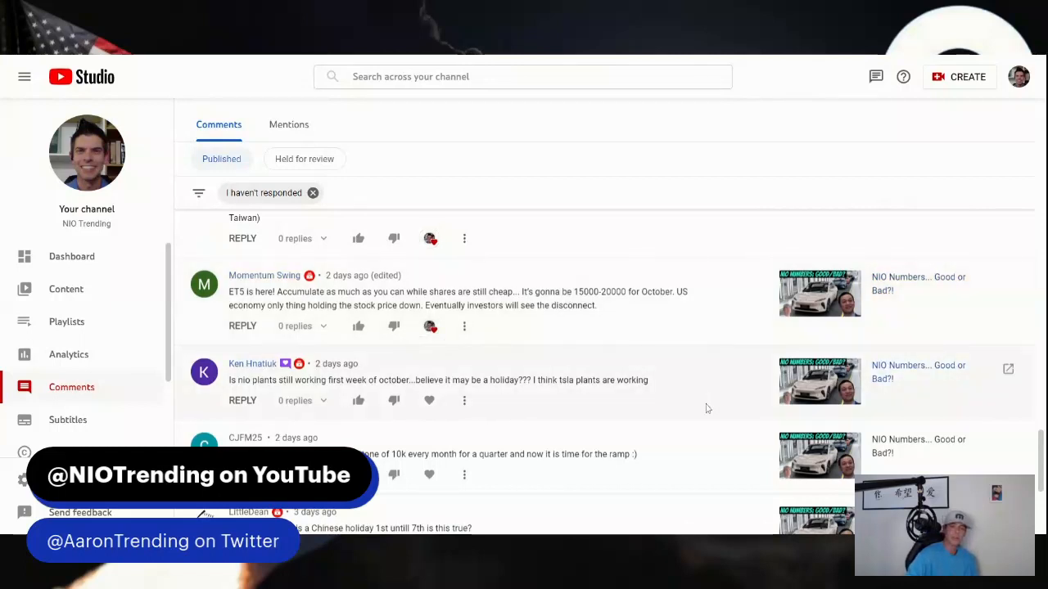
pyautogui.moveTo(719, 444)
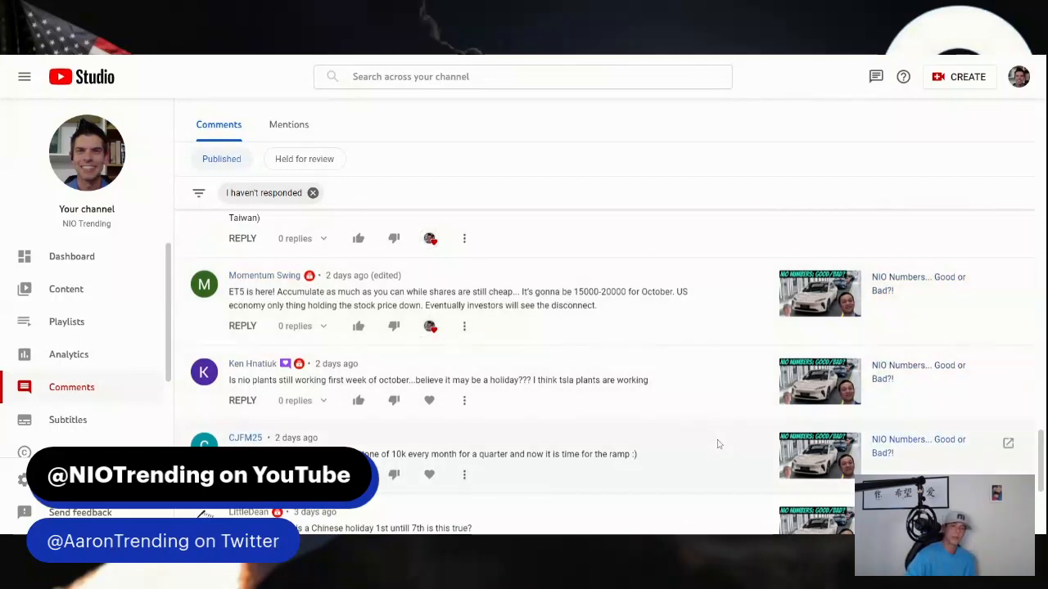
pyautogui.scroll(-3)
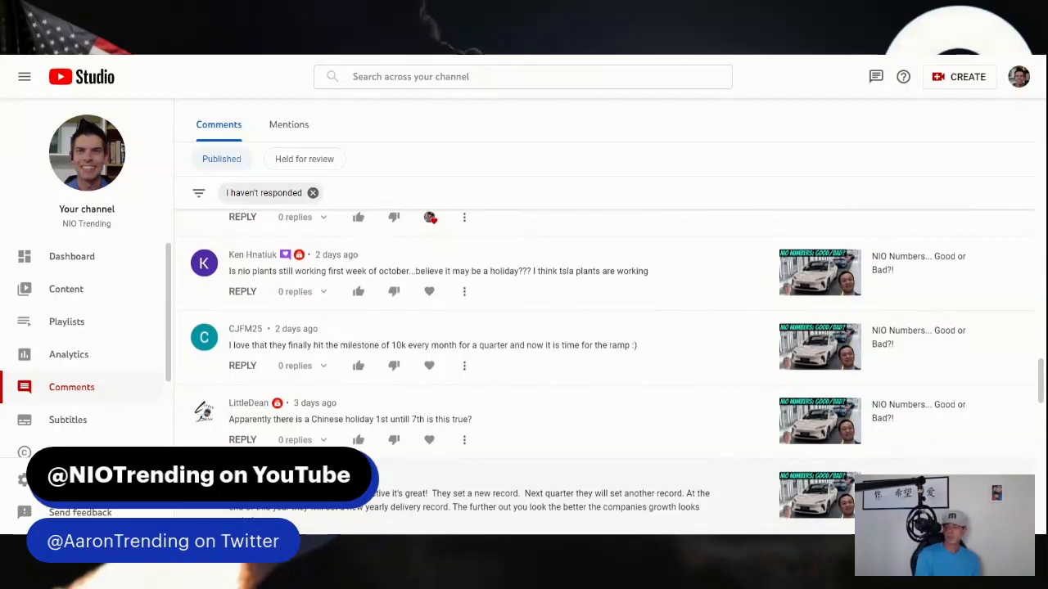
pyautogui.moveTo(717, 472)
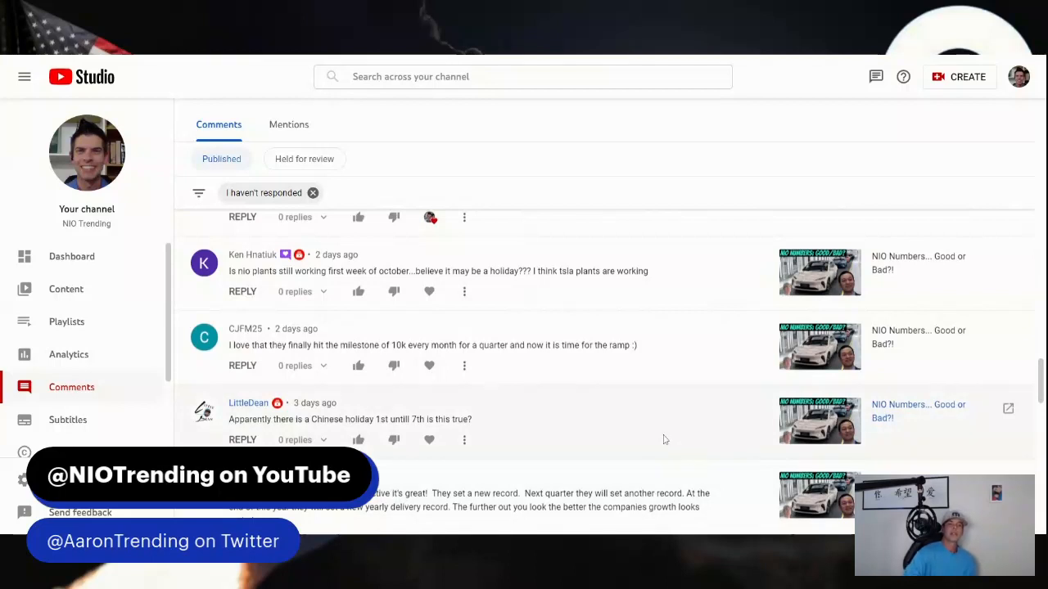
pyautogui.moveTo(622, 452)
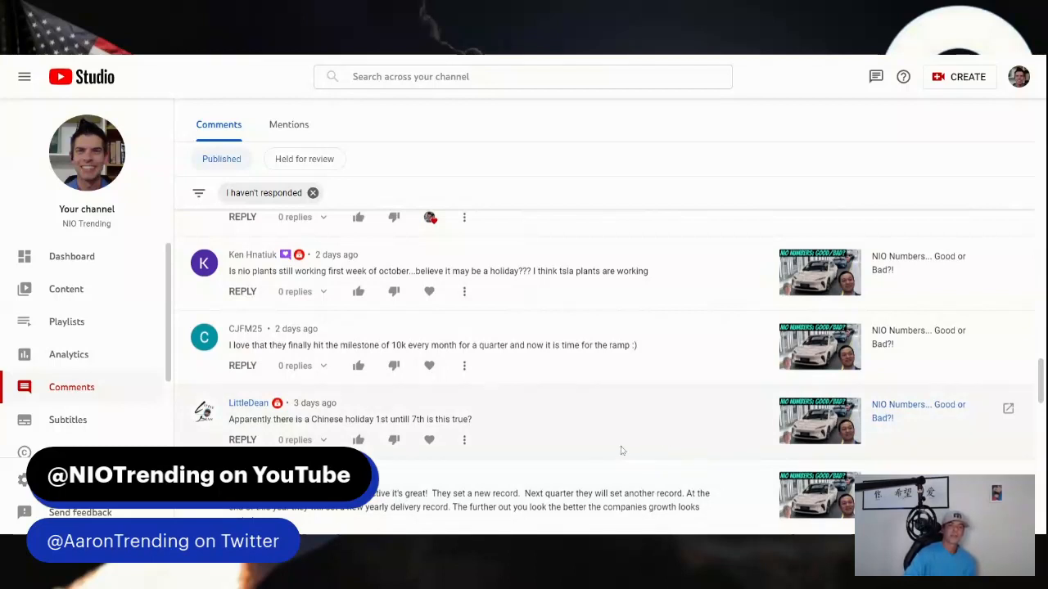
pyautogui.moveTo(429, 291)
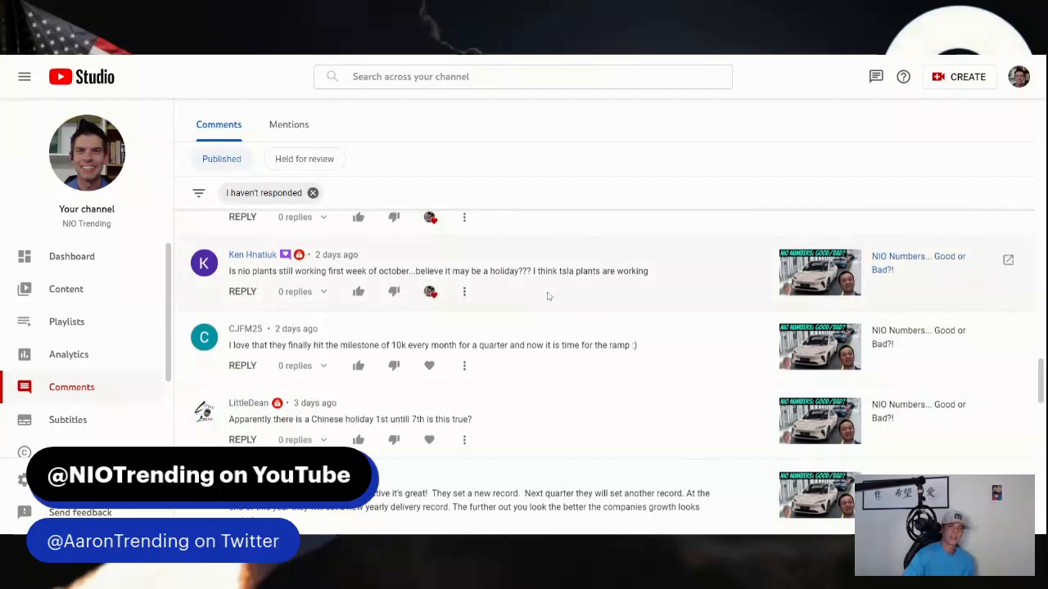
pyautogui.moveTo(696, 364)
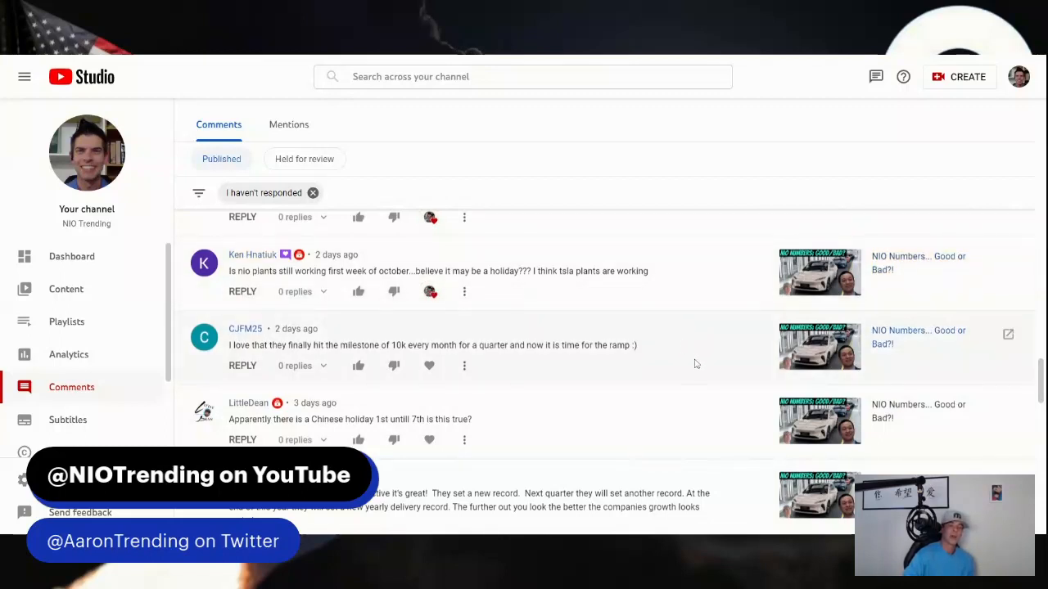
pyautogui.scroll(-3)
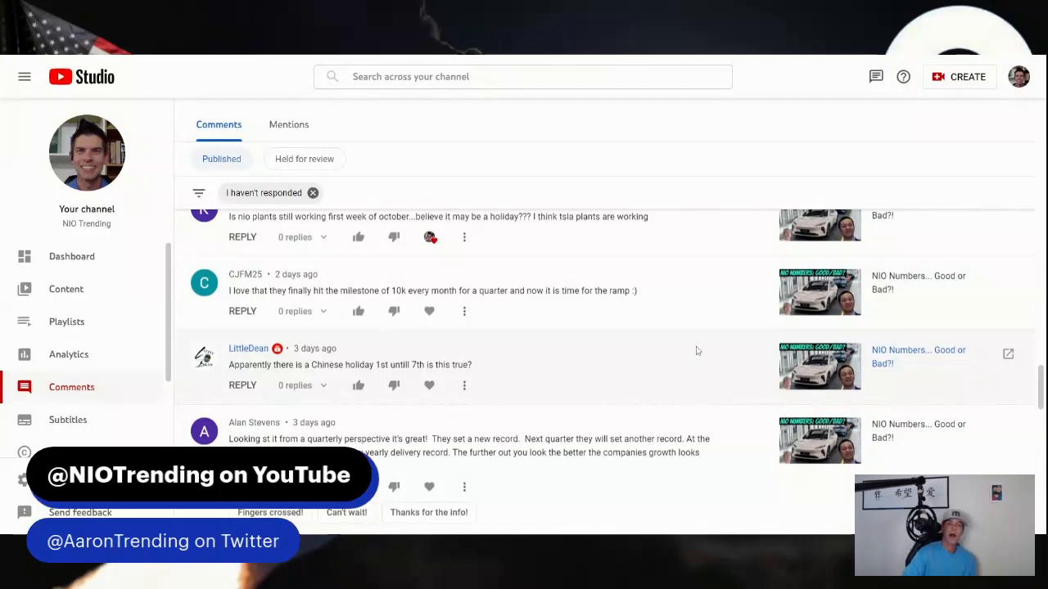
pyautogui.moveTo(664, 367)
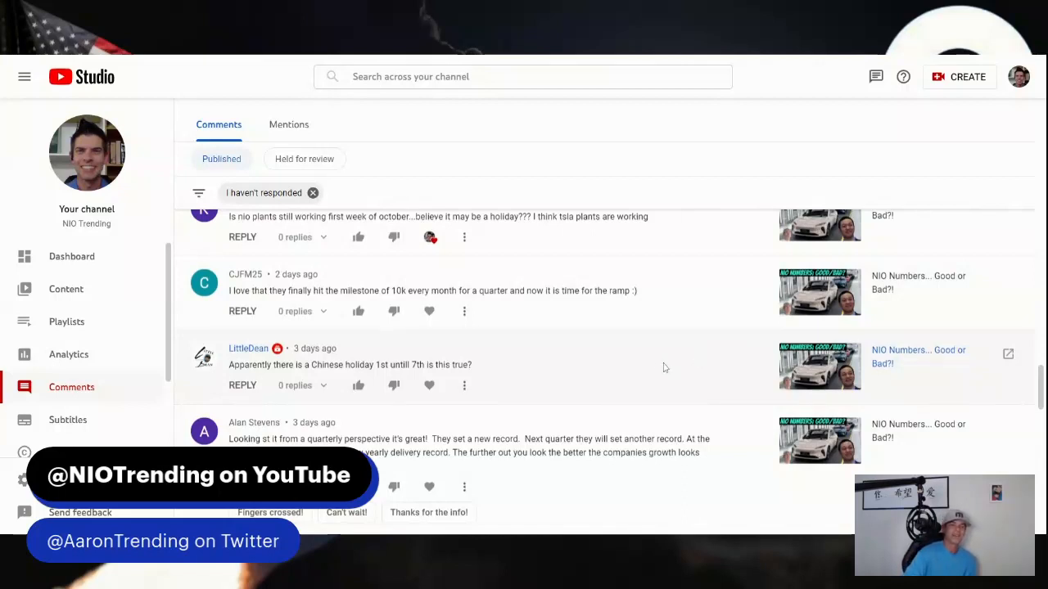
pyautogui.moveTo(597, 393)
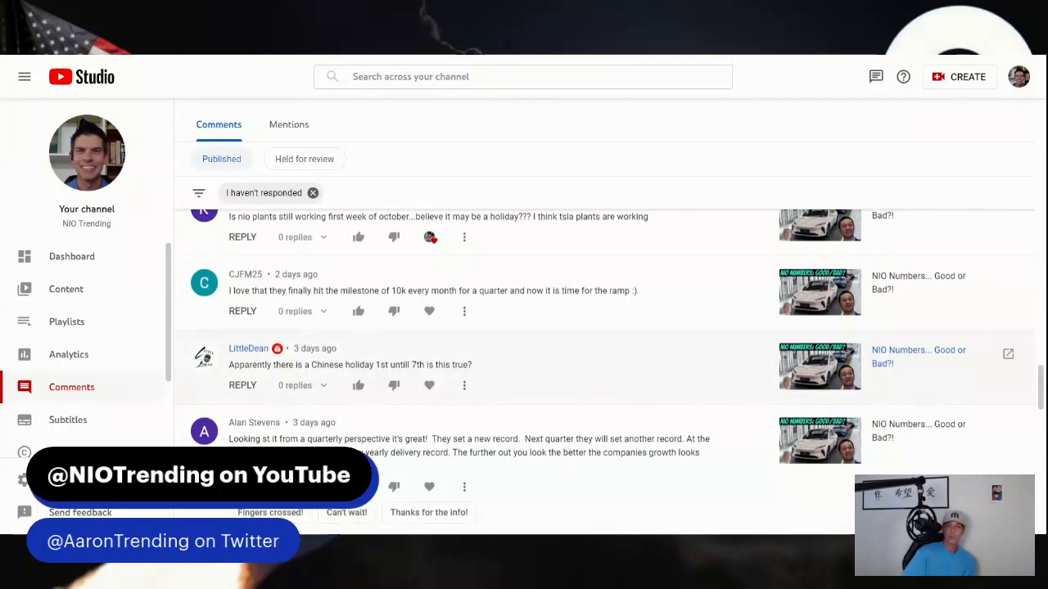
pyautogui.moveTo(555, 380)
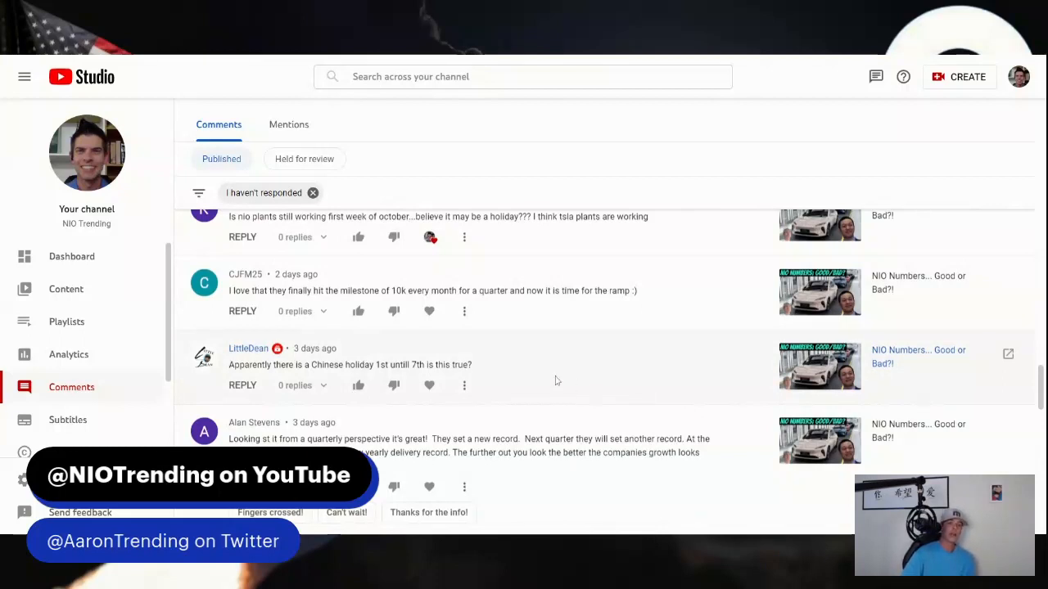
pyautogui.moveTo(429, 311)
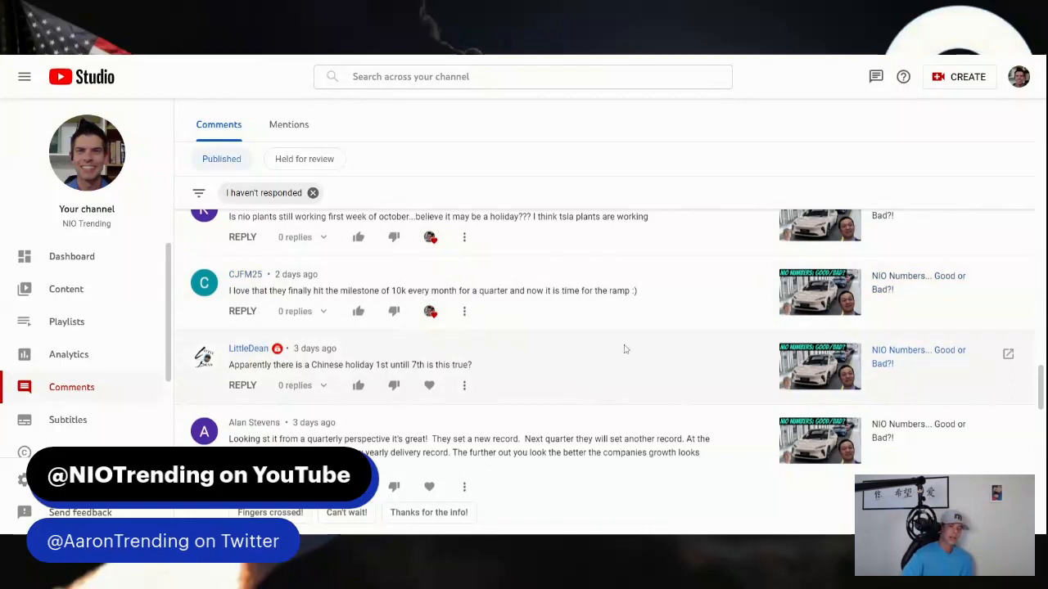
pyautogui.moveTo(695, 314)
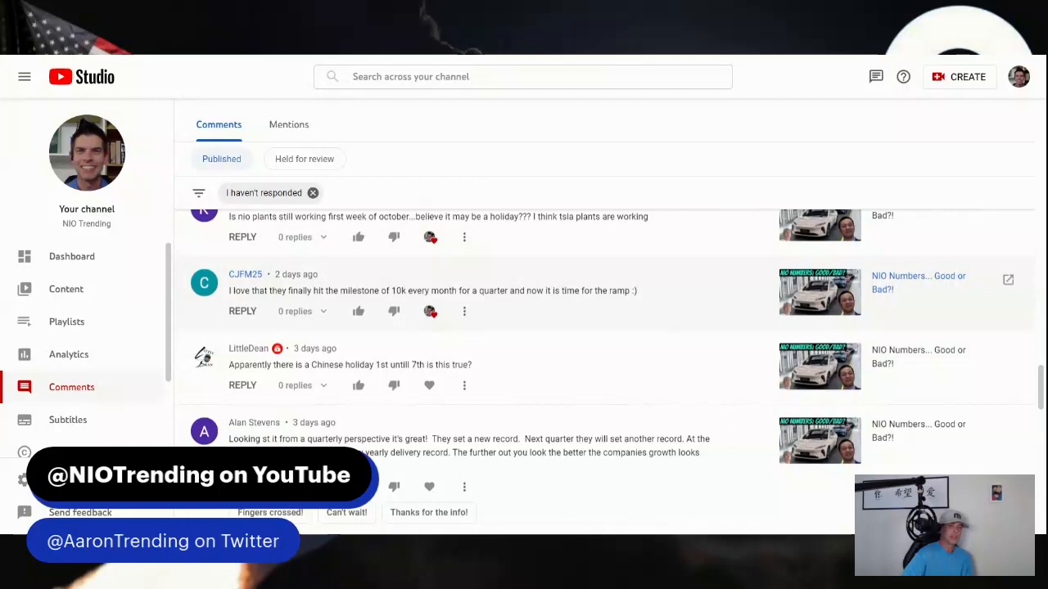
pyautogui.moveTo(694, 347)
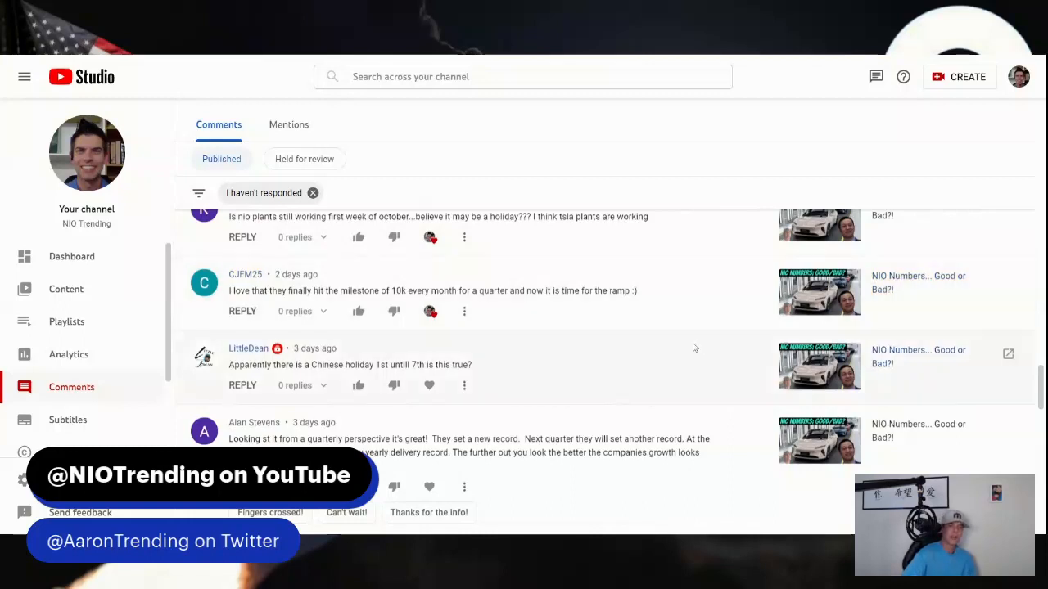
pyautogui.moveTo(694, 370)
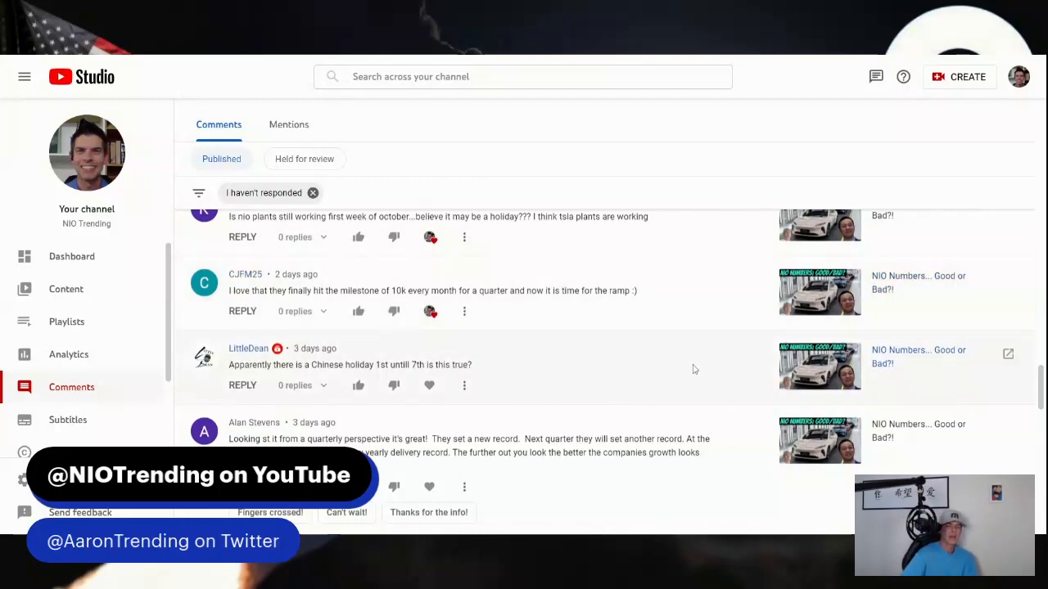
# Step: Give a creator heart to the quarterly-perspective record-deliveries comment
pyautogui.scroll(-3)
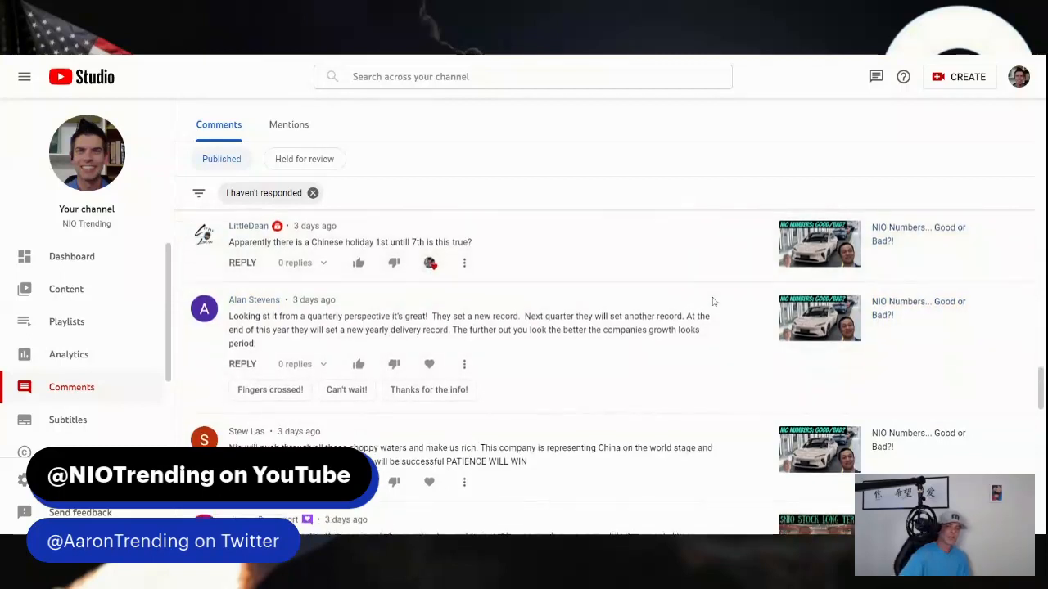
pyautogui.scroll(-3)
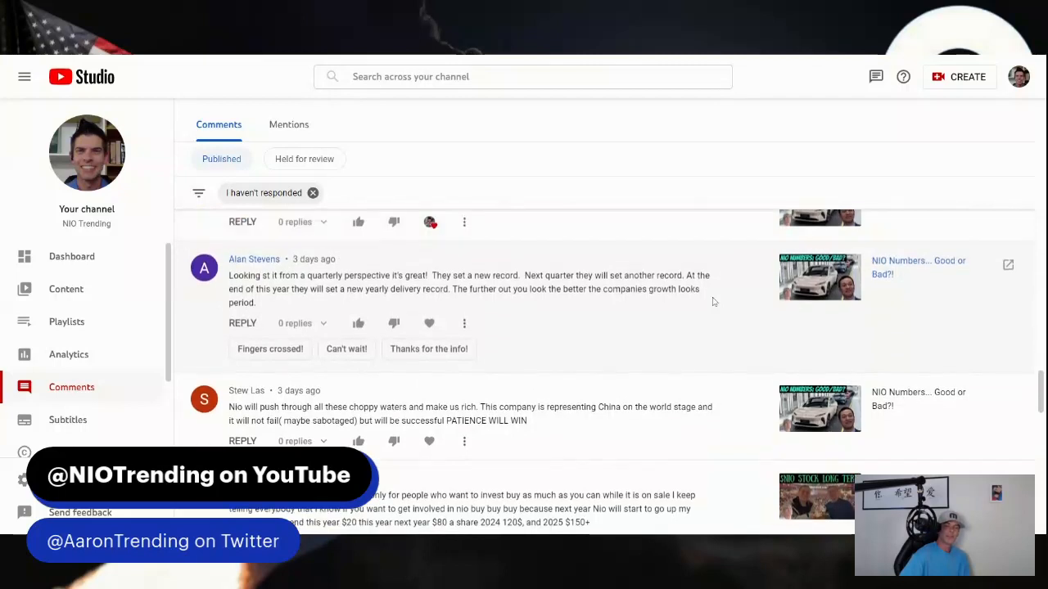
pyautogui.moveTo(701, 327)
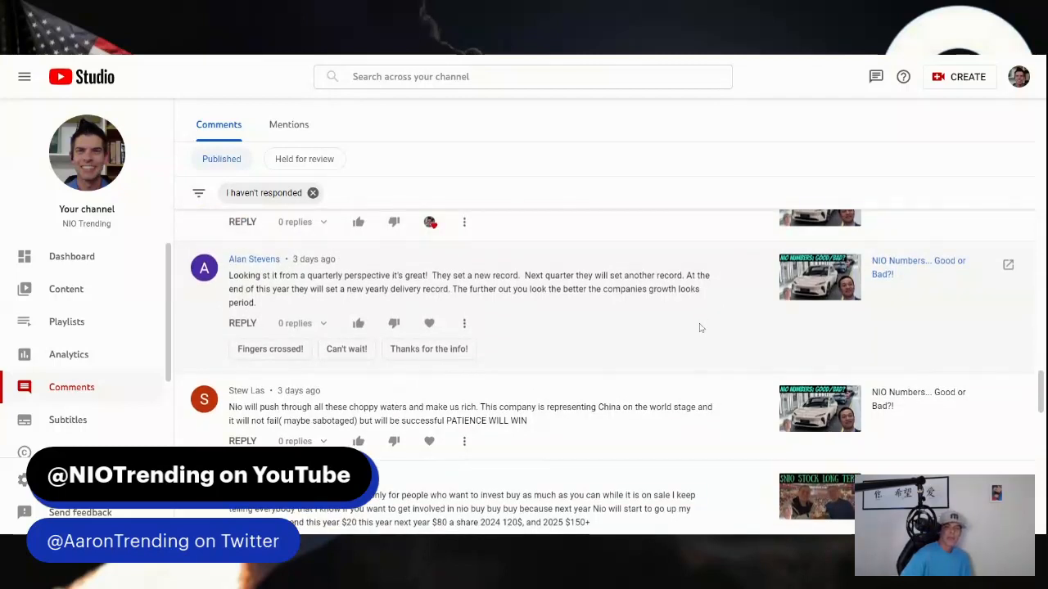
pyautogui.moveTo(688, 339)
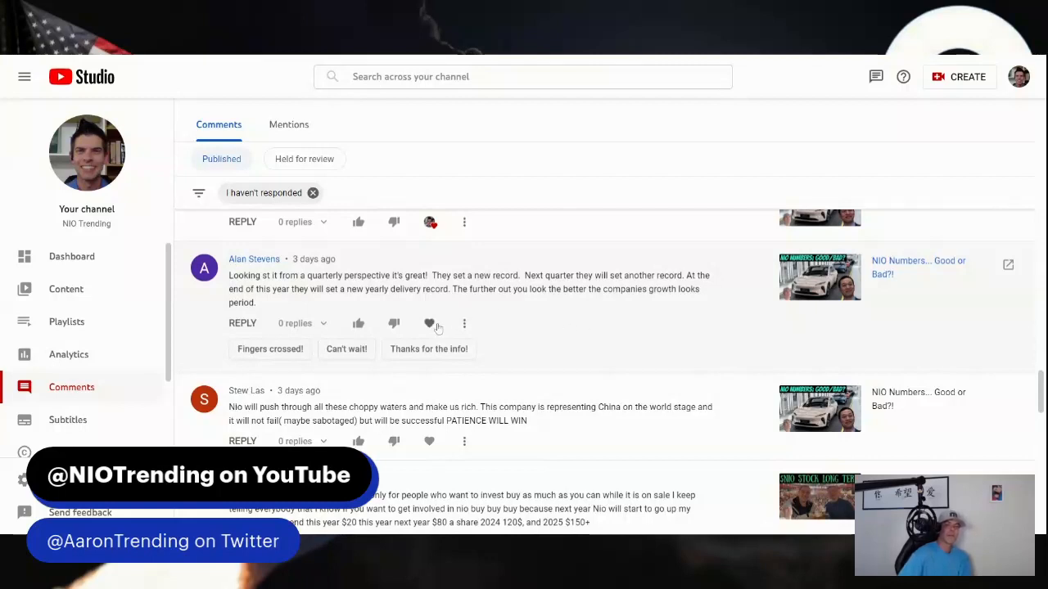
pyautogui.moveTo(429, 325)
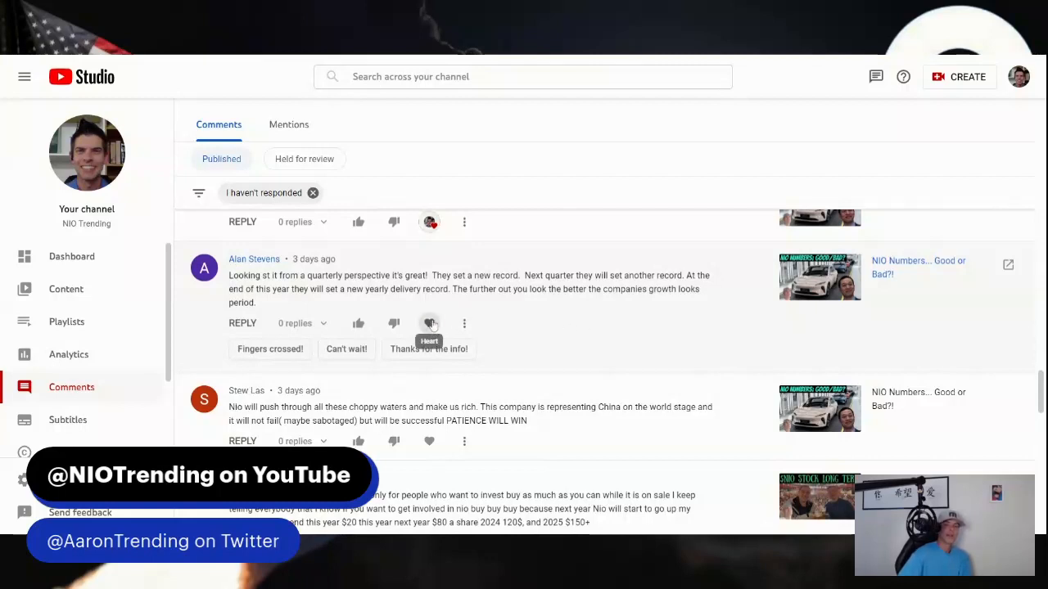
pyautogui.click(429, 324)
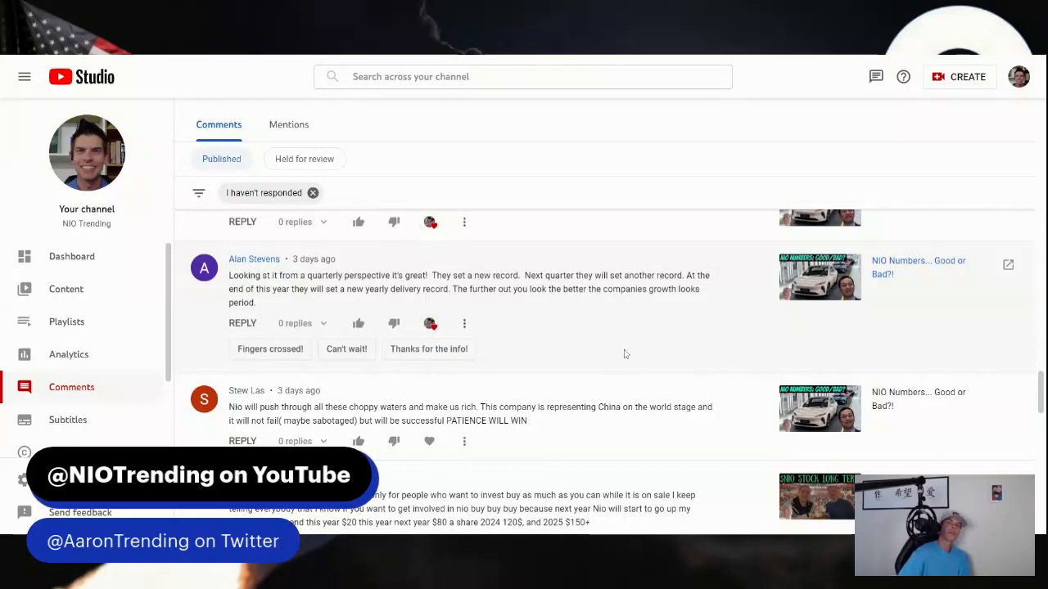
pyautogui.scroll(-3)
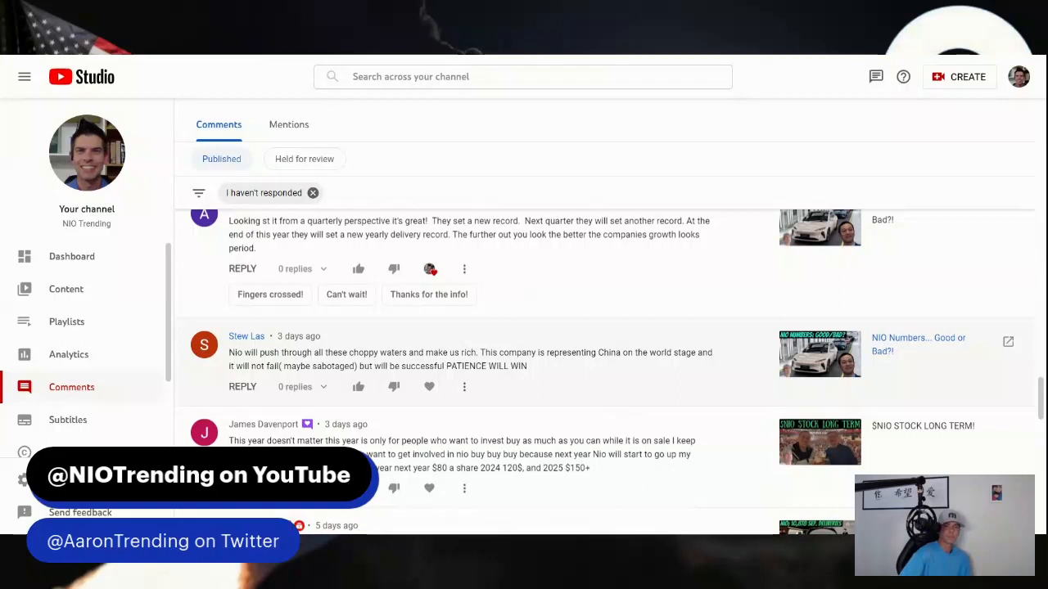
pyautogui.moveTo(688, 367)
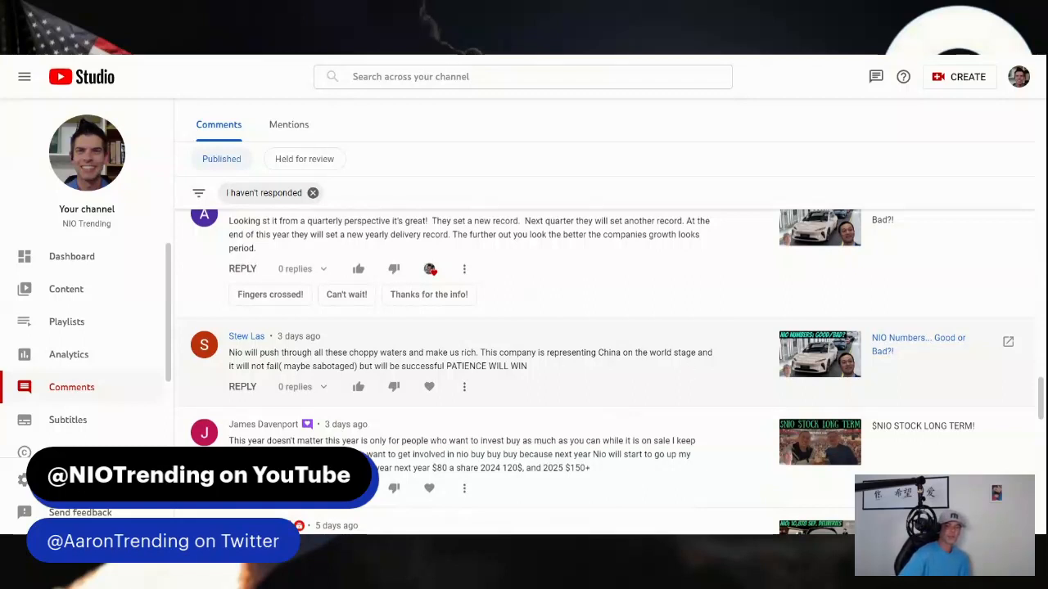
pyautogui.moveTo(678, 373)
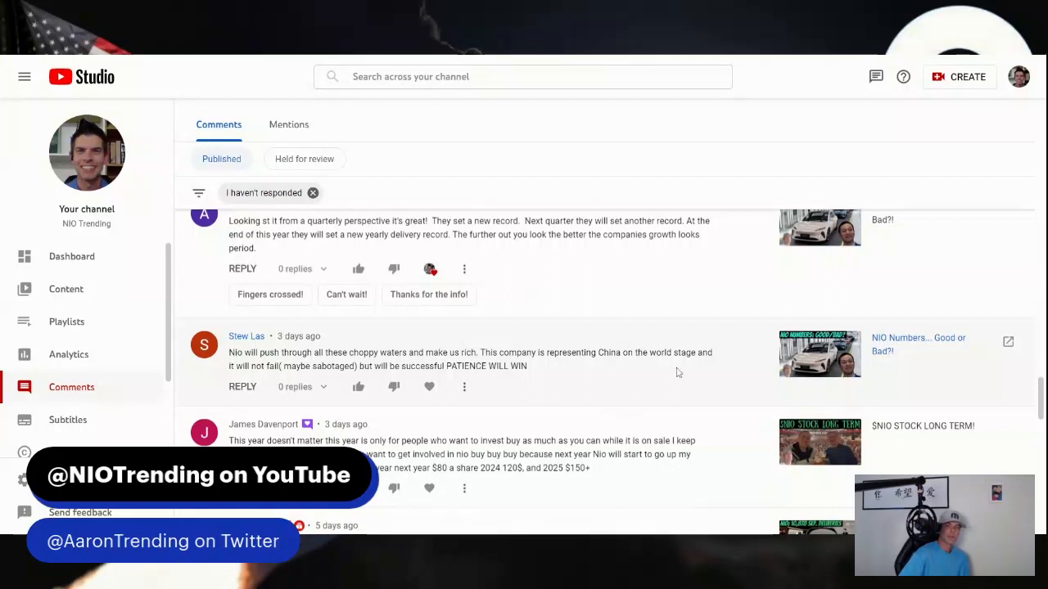
pyautogui.moveTo(623, 383)
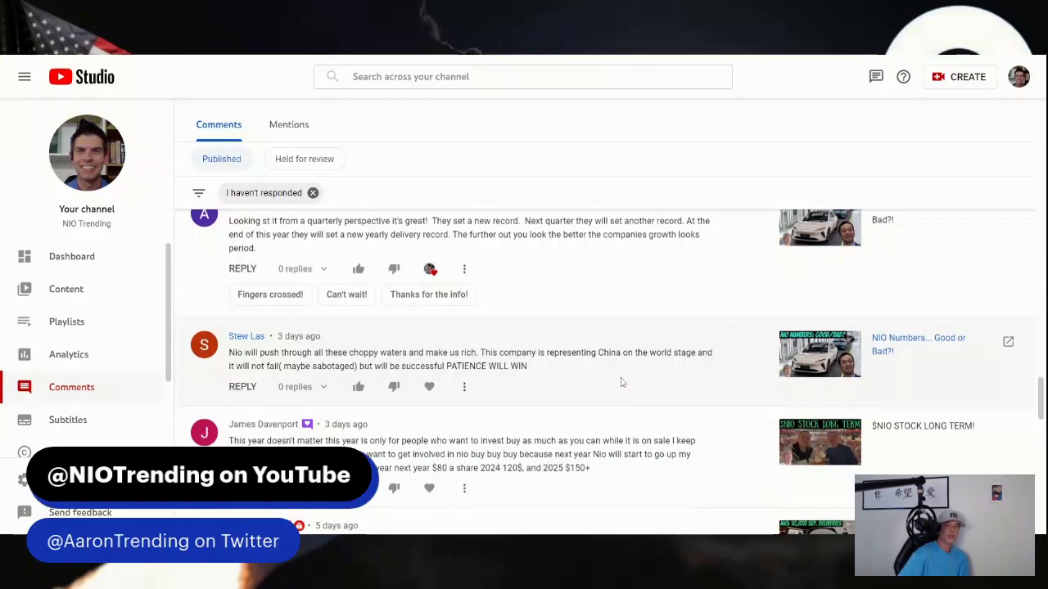
pyautogui.moveTo(429, 386)
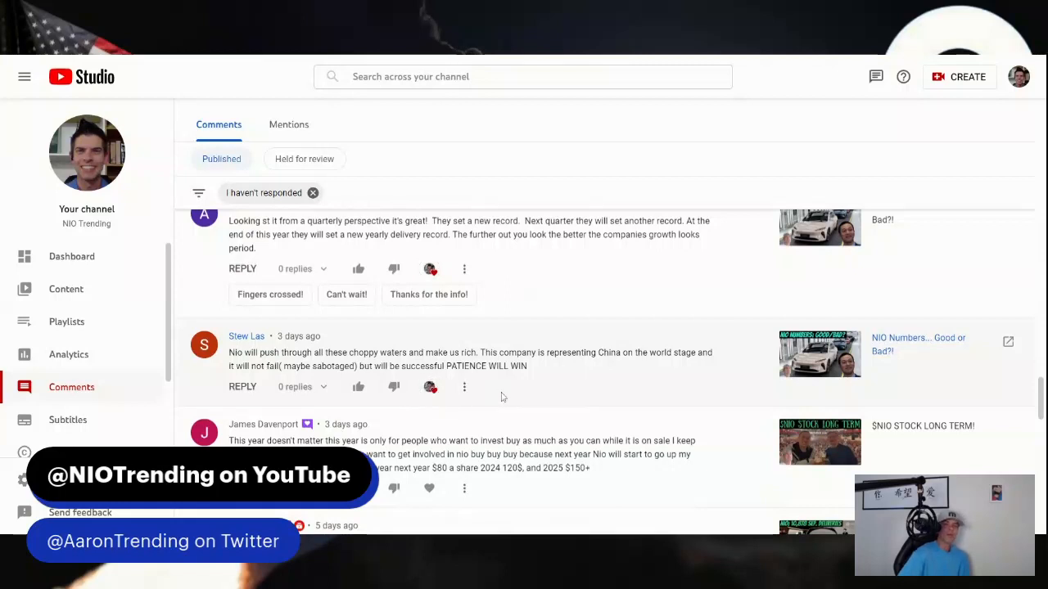
pyautogui.moveTo(586, 384)
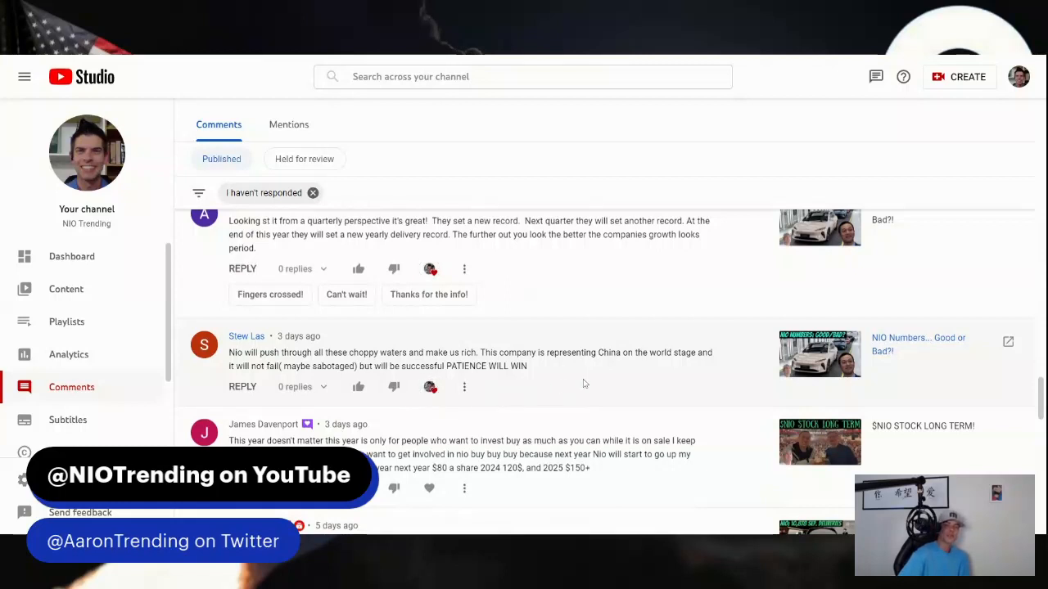
pyautogui.scroll(-3)
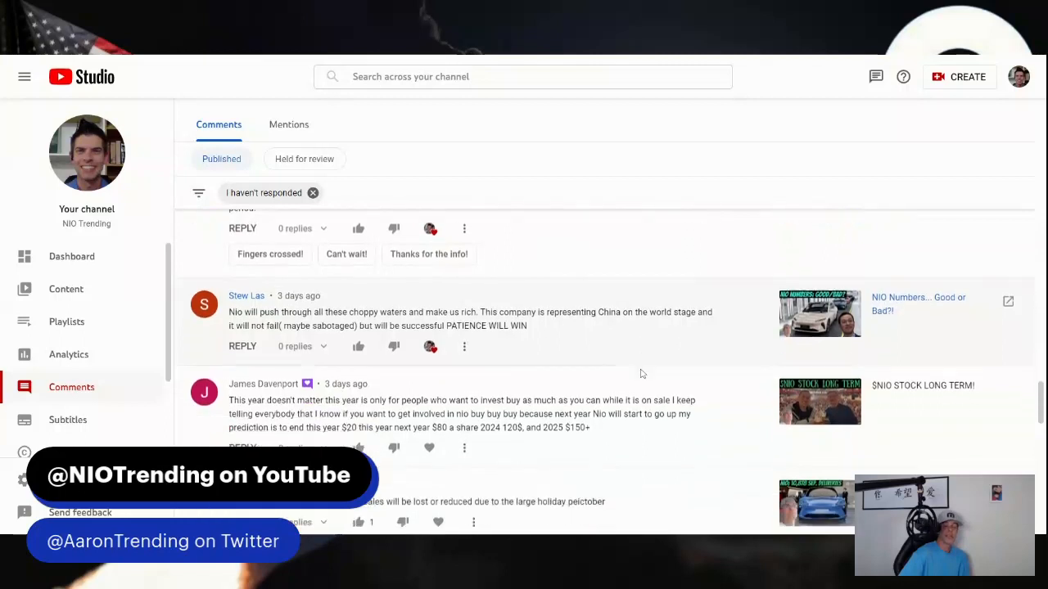
pyautogui.scroll(-3)
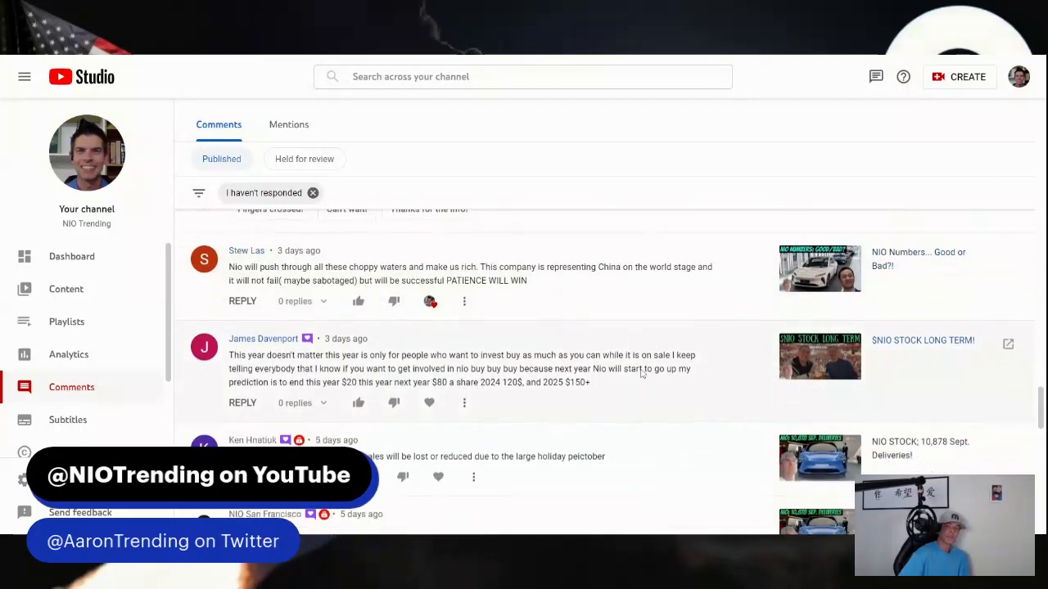
pyautogui.scroll(-3)
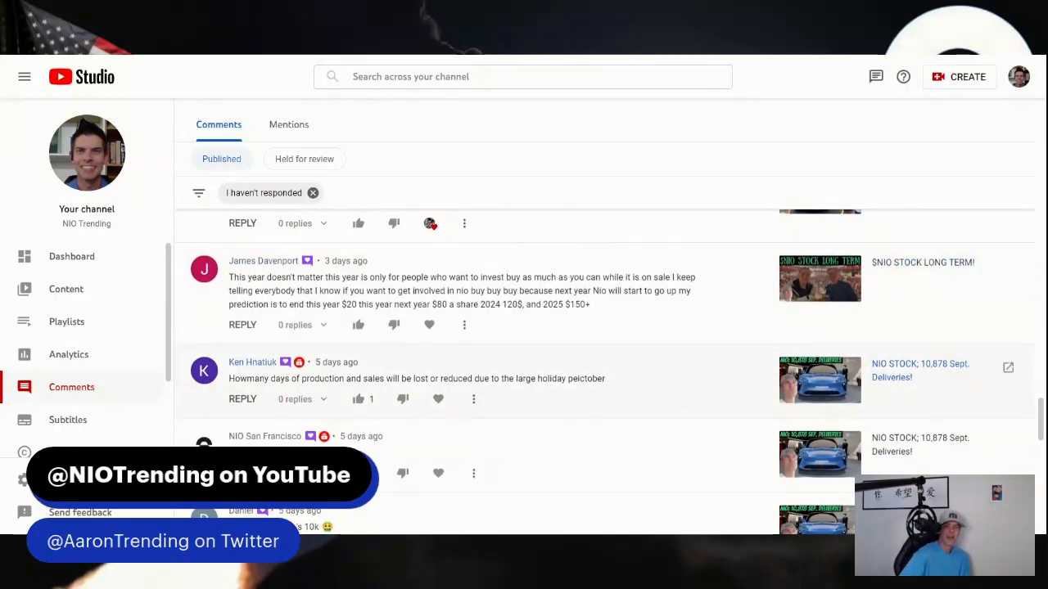
pyautogui.moveTo(573, 347)
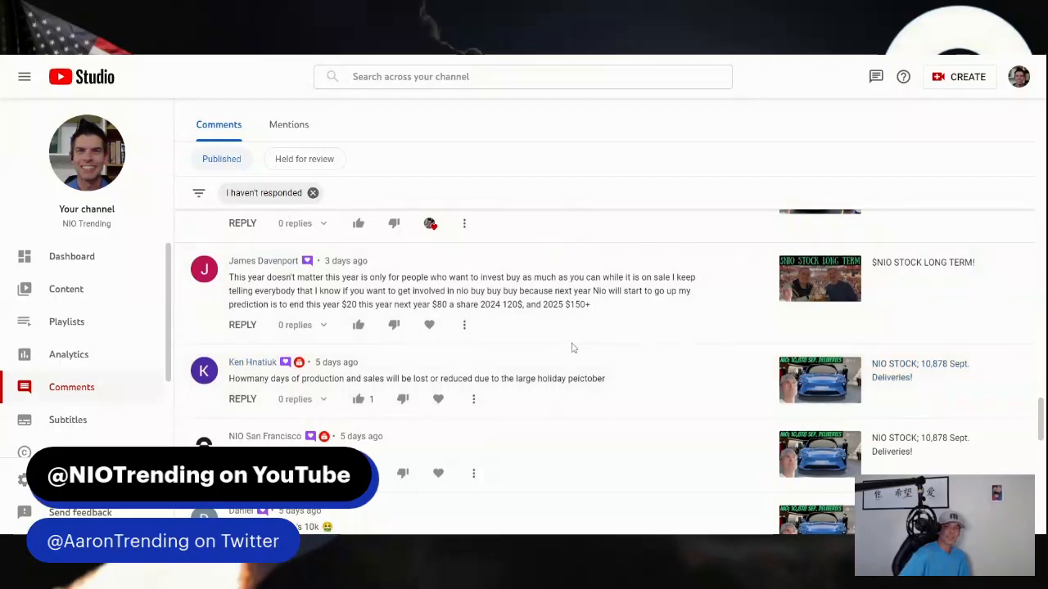
pyautogui.moveTo(429, 324)
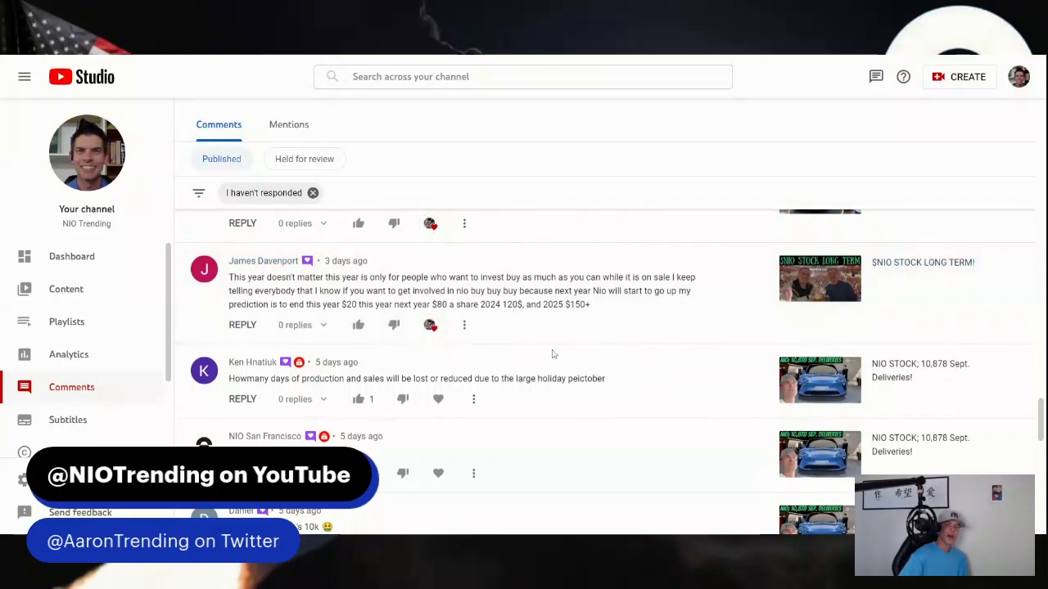
pyautogui.moveTo(582, 324)
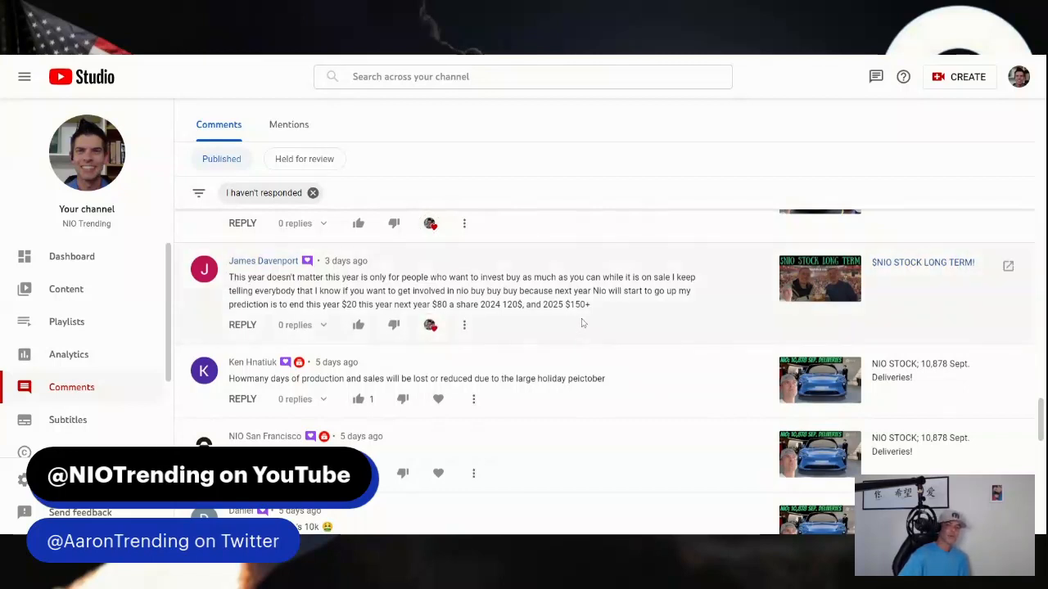
pyautogui.moveTo(647, 367)
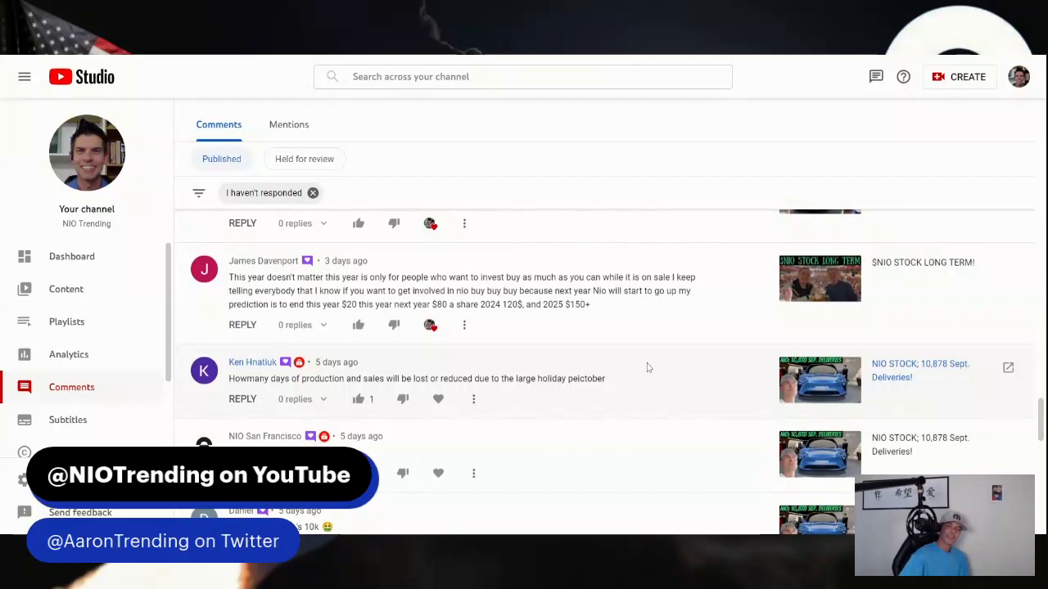
# Step: Return to the top of Channel comments & mentions showing the newest 'fed up with the manipulation' comment
pyautogui.scroll(-3)
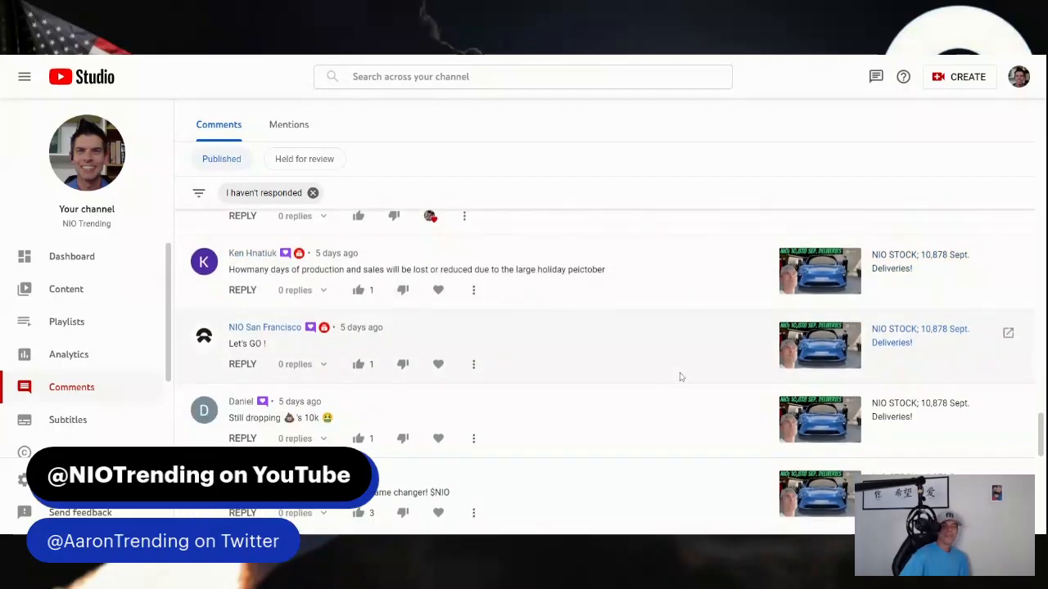
pyautogui.scroll(-3)
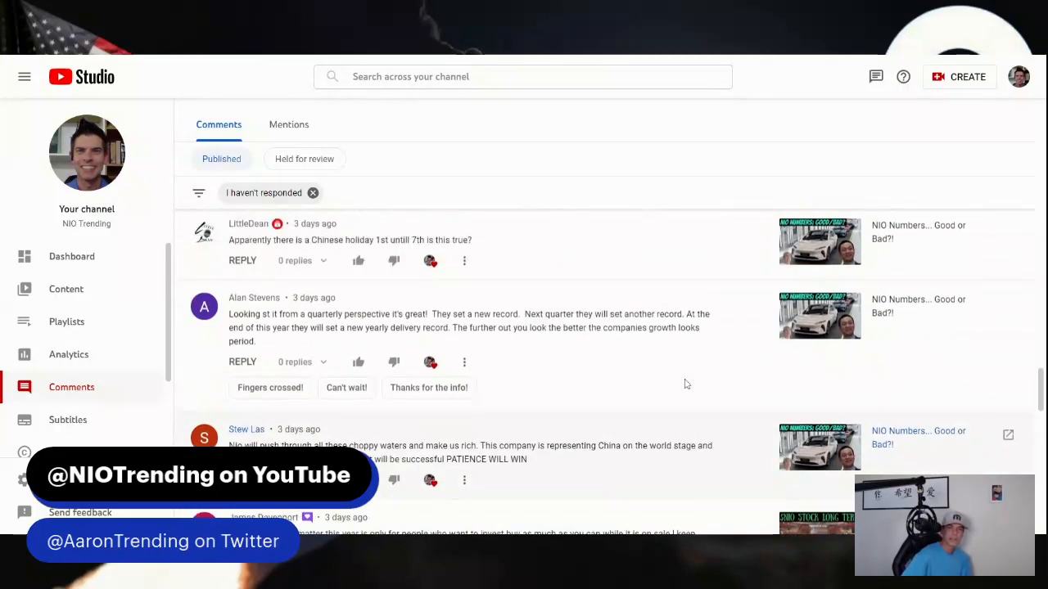
pyautogui.scroll(-3)
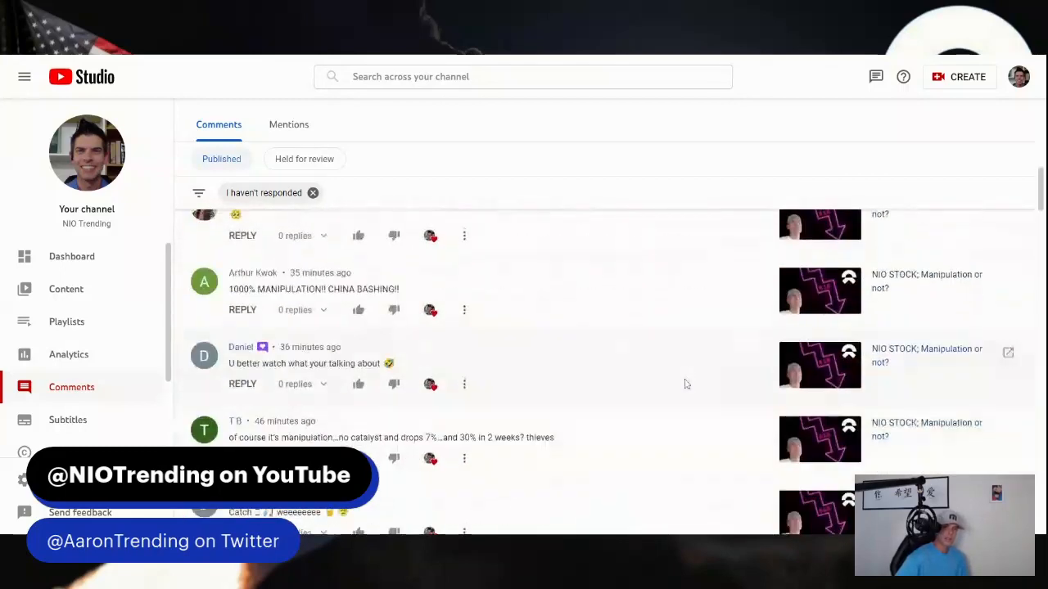
pyautogui.scroll(3)
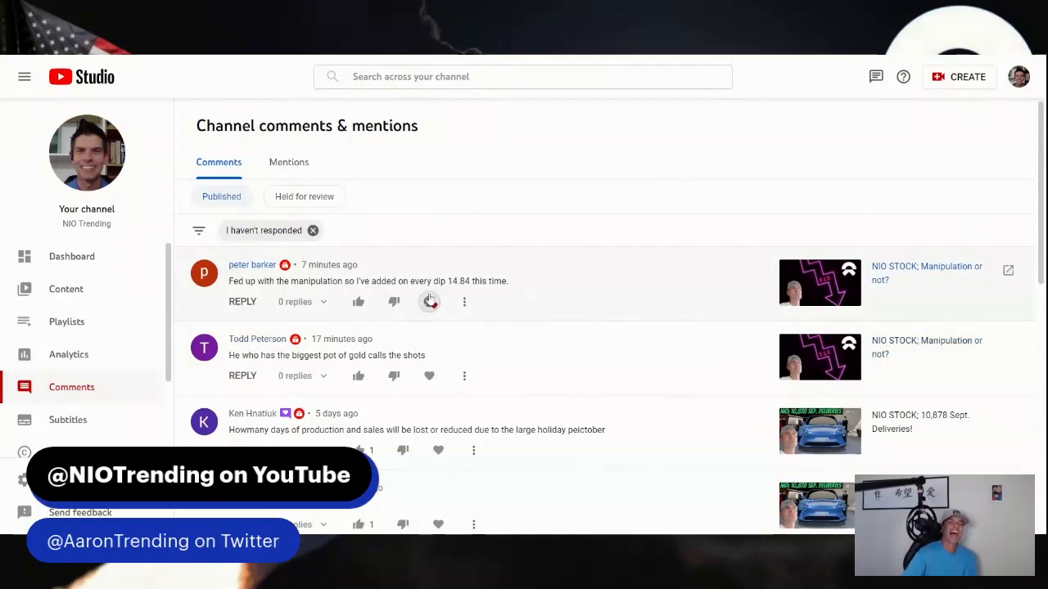
# Step: Open and dismiss the action menu on the newest 'manipulation' comment
pyautogui.click(465, 301)
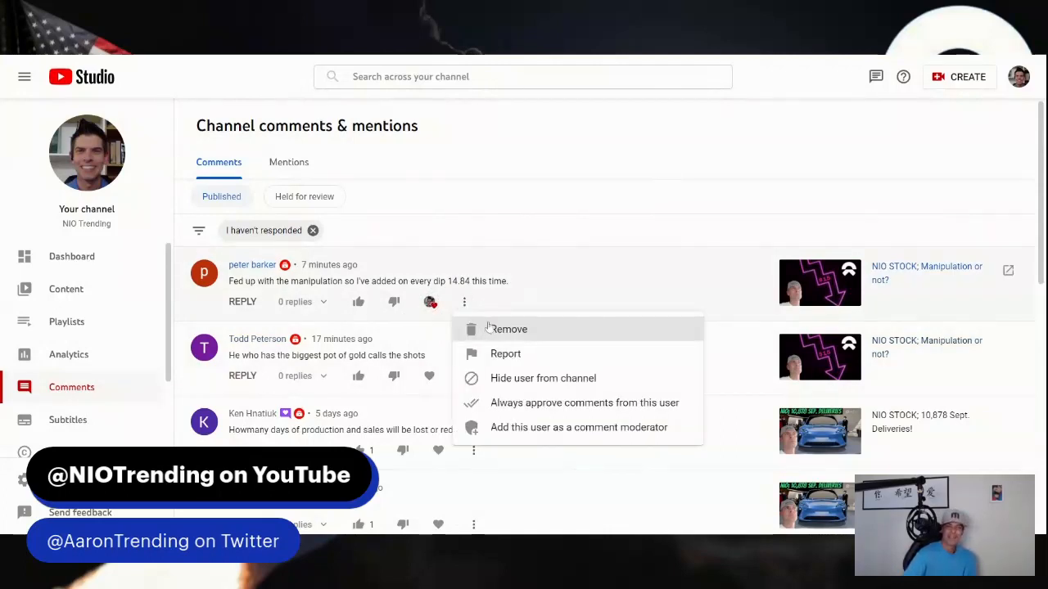
pyautogui.click(465, 314)
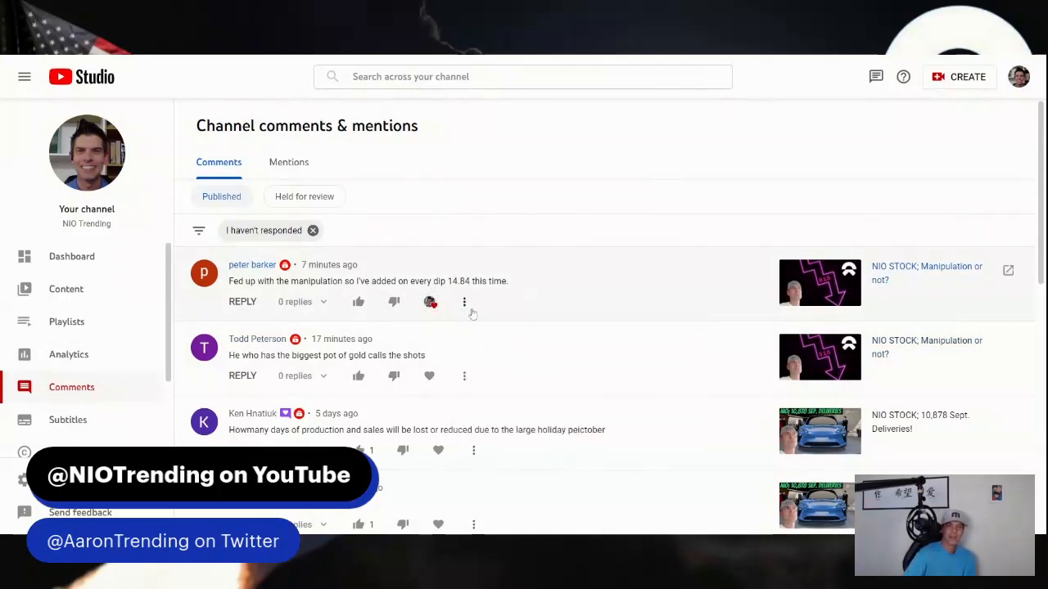
pyautogui.click(465, 302)
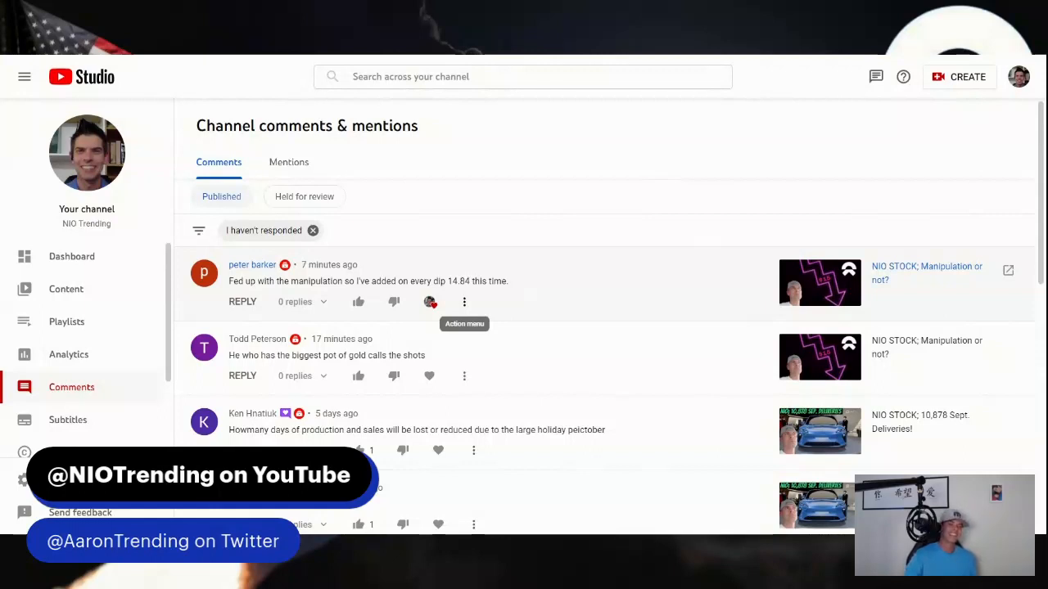
pyautogui.moveTo(576, 389)
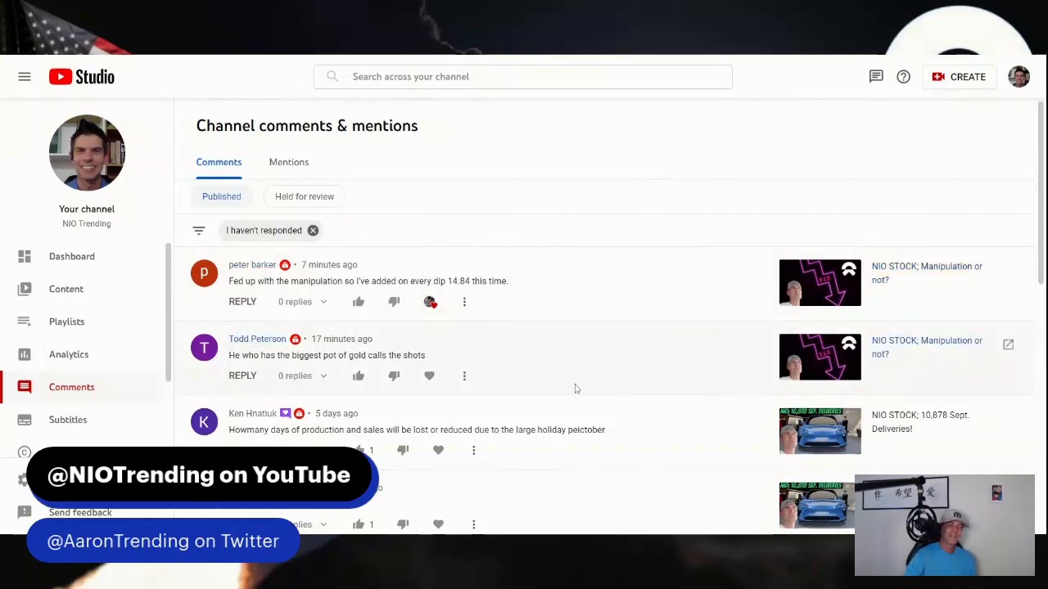
pyautogui.moveTo(563, 398)
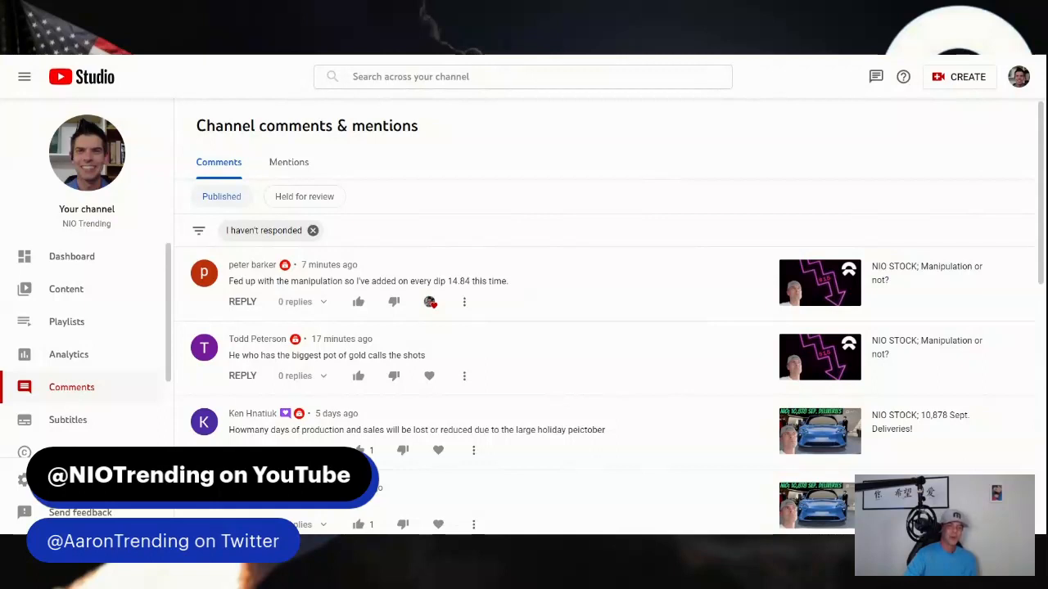
pyautogui.click(429, 375)
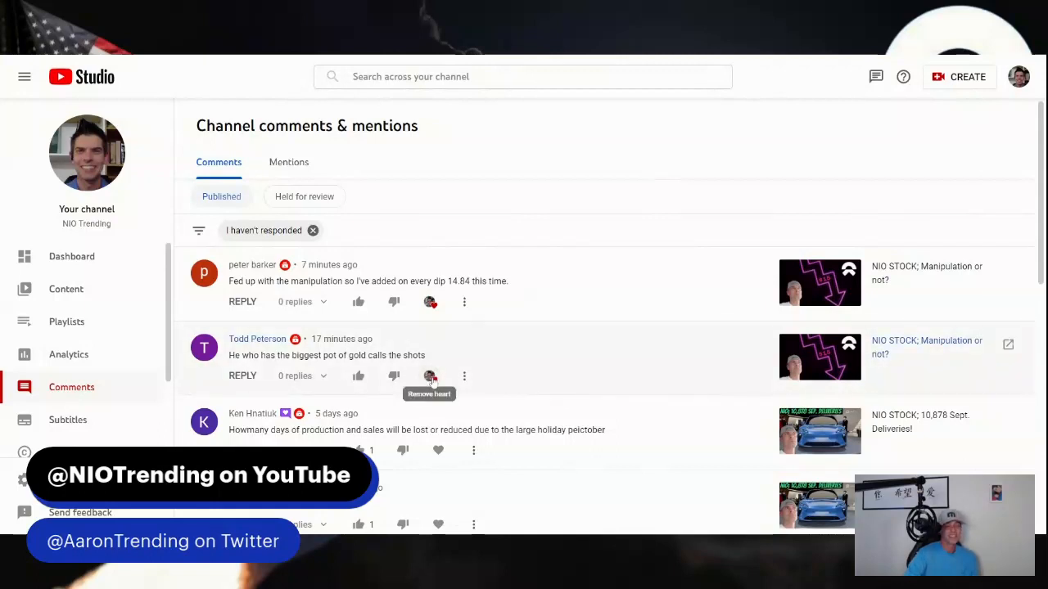
pyautogui.moveTo(96, 57)
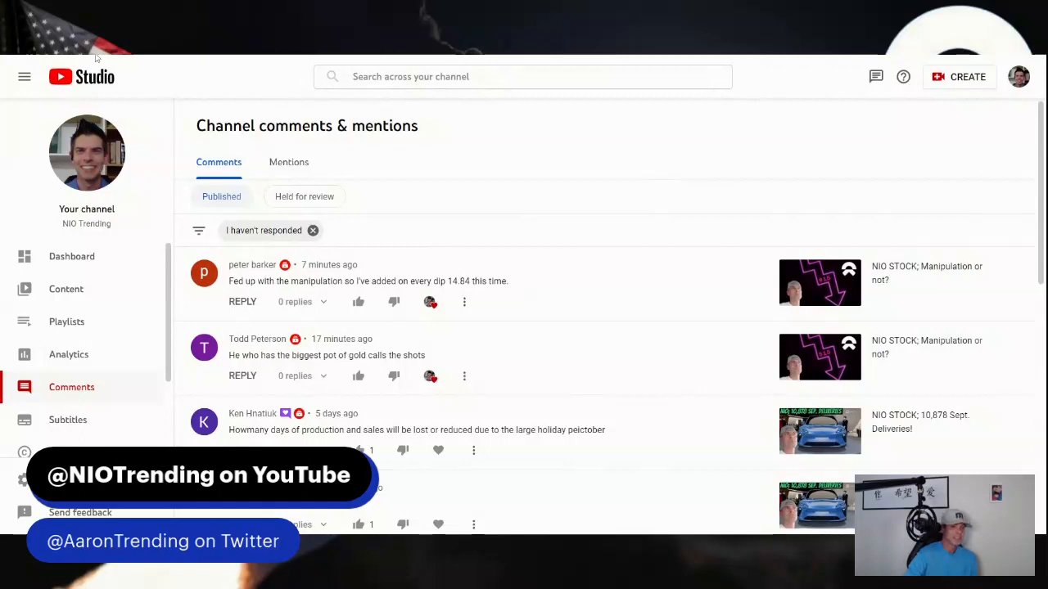
pyautogui.scroll(-3)
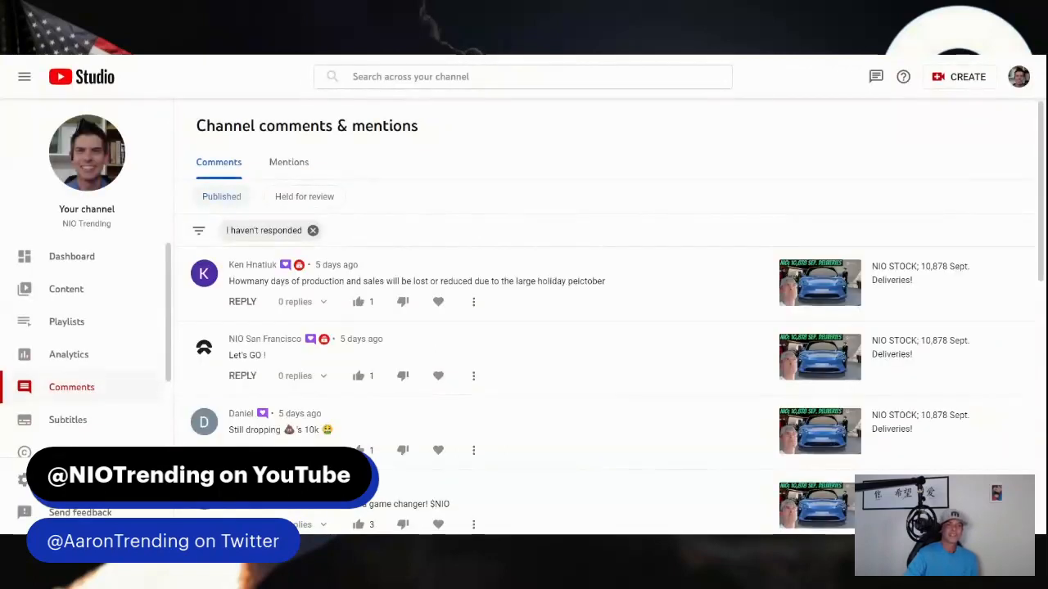